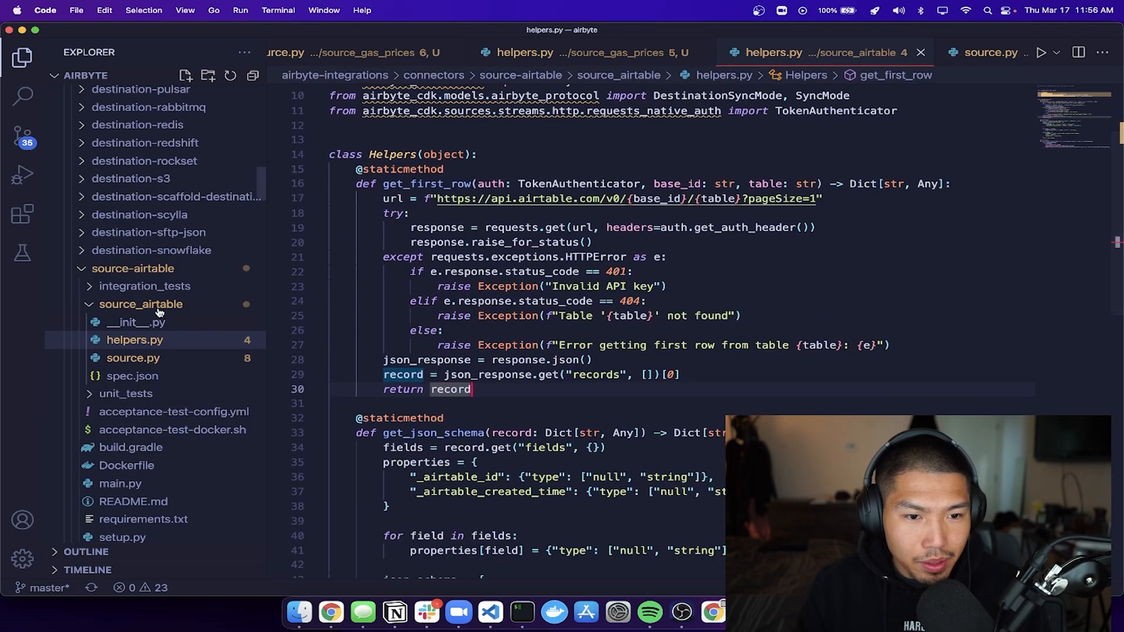
# - Switch to the Airbyte Docs Introduction page in Chrome and scroll through its mission statement and feature list
pyautogui.scroll(-3)
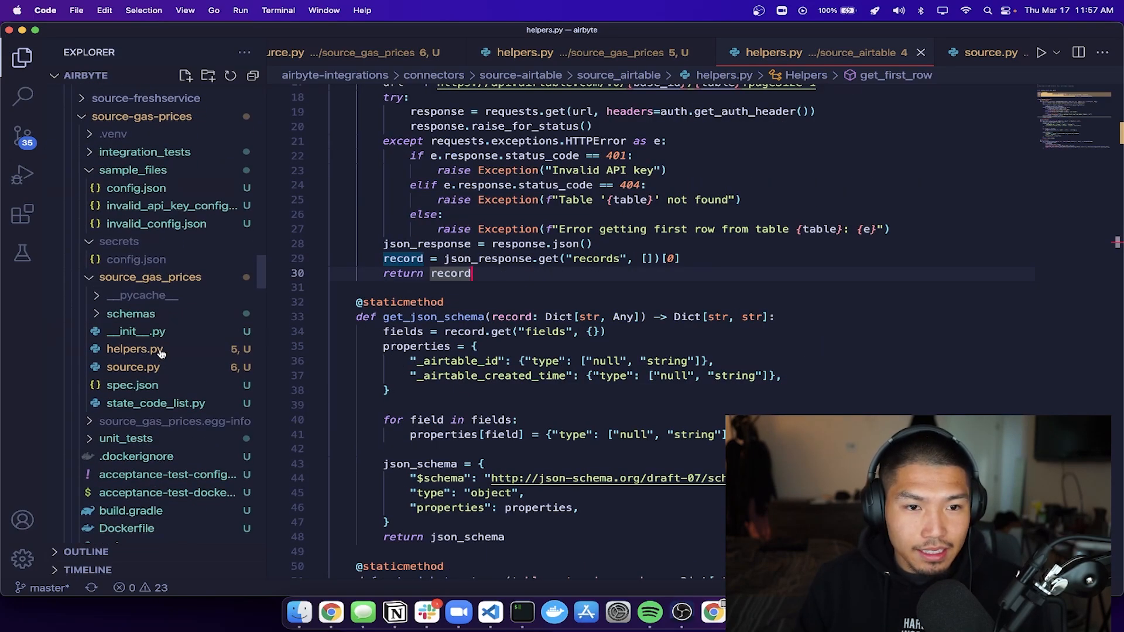
pyautogui.scroll(-3)
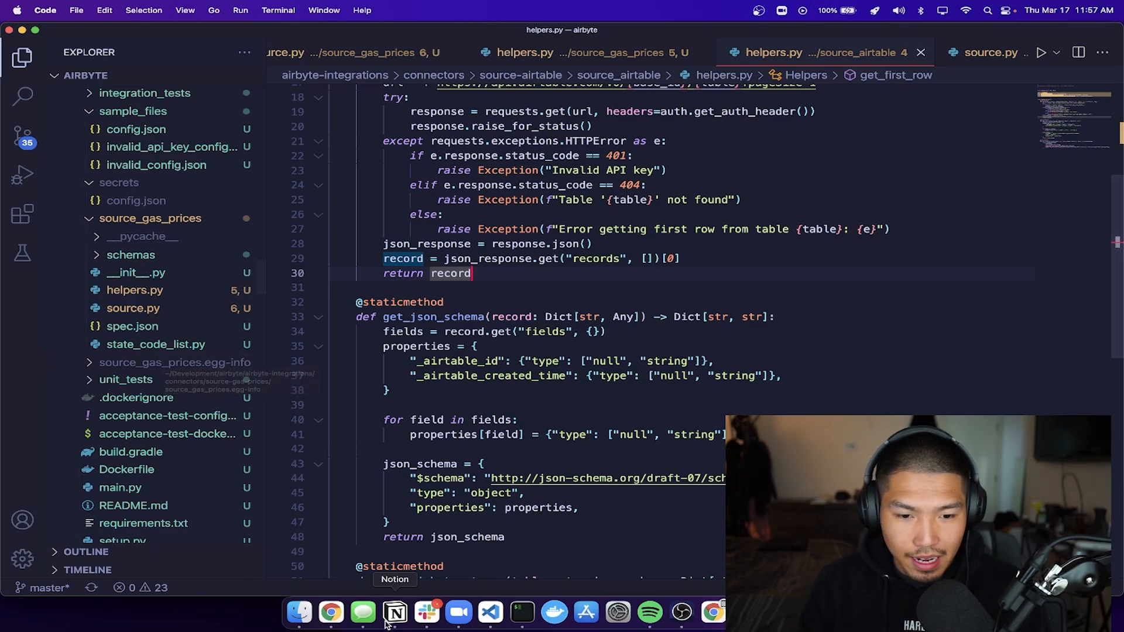
pyautogui.moveTo(330, 614)
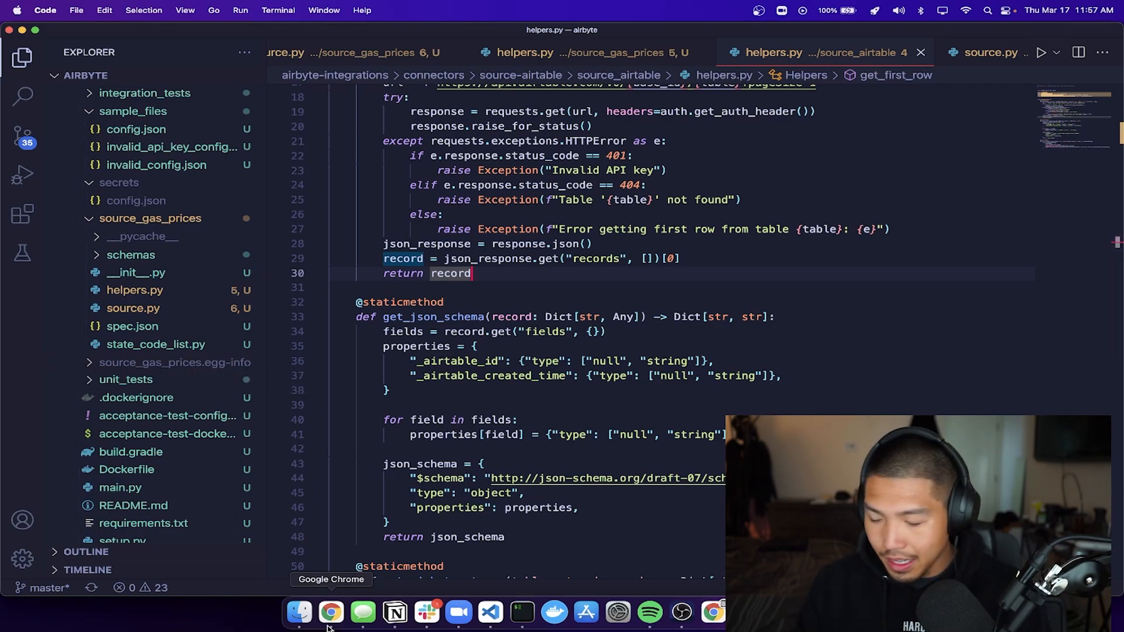
pyautogui.click(331, 612)
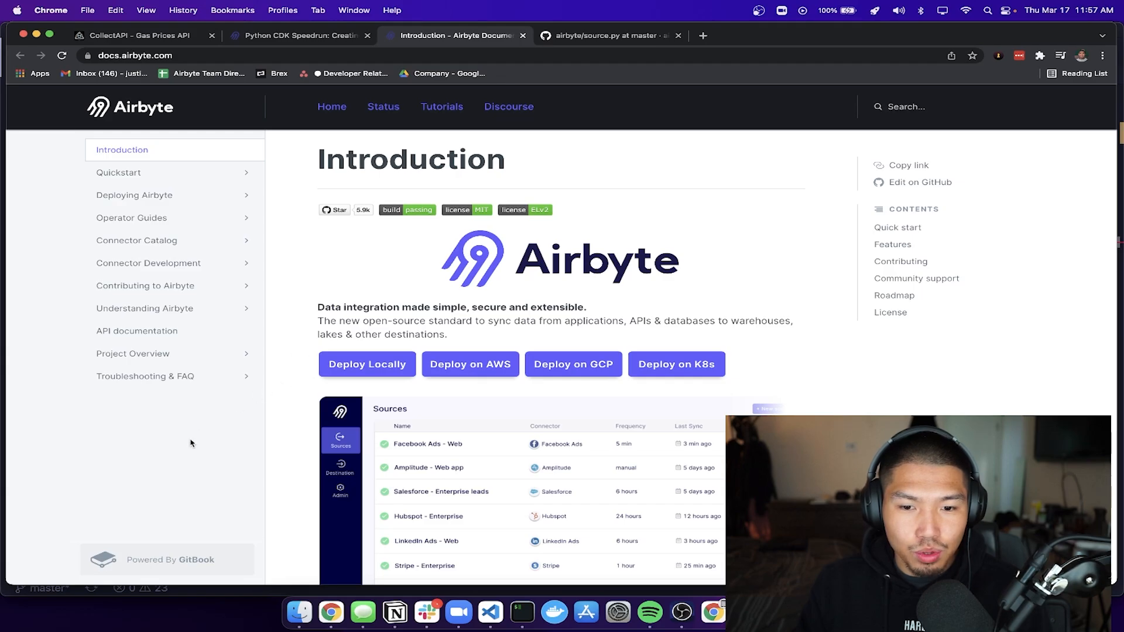
pyautogui.scroll(-3)
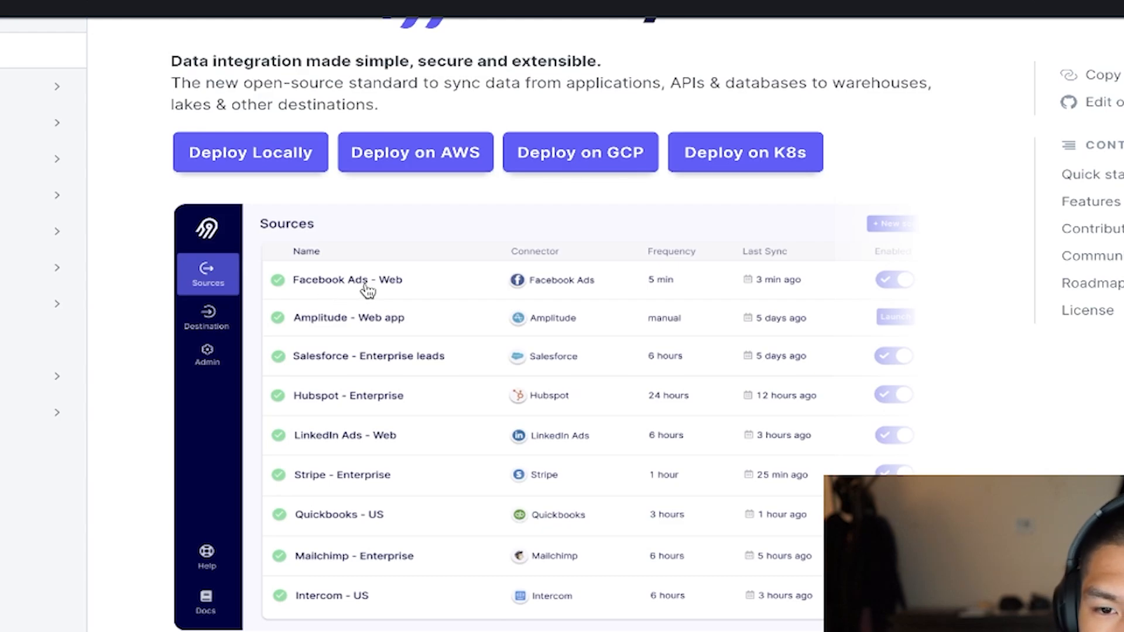
pyautogui.moveTo(538, 295)
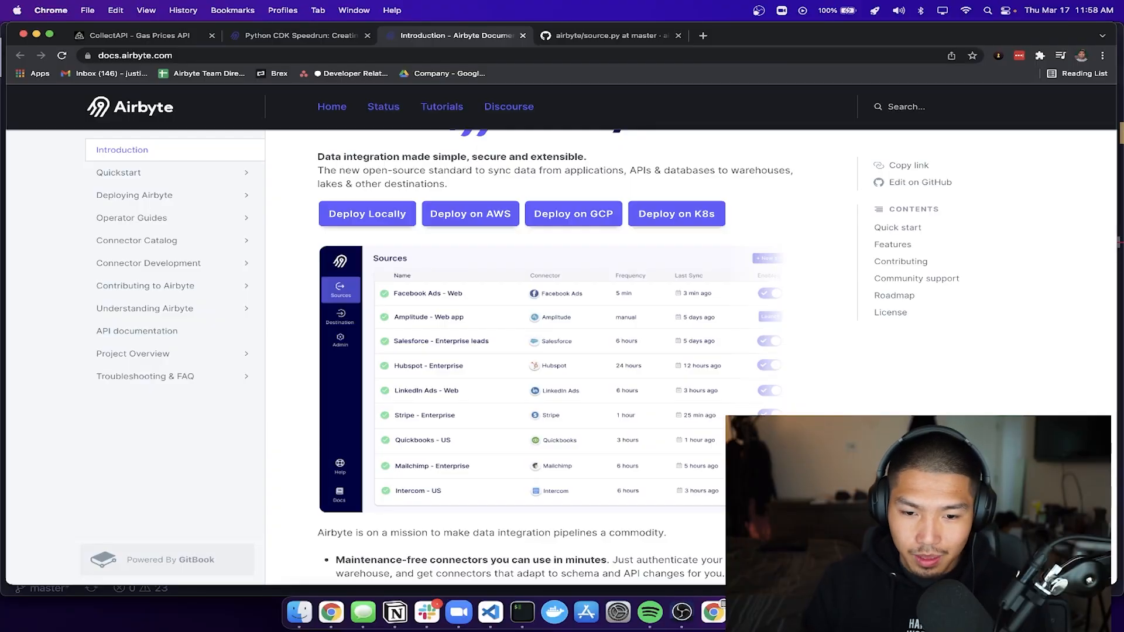
pyautogui.scroll(-3)
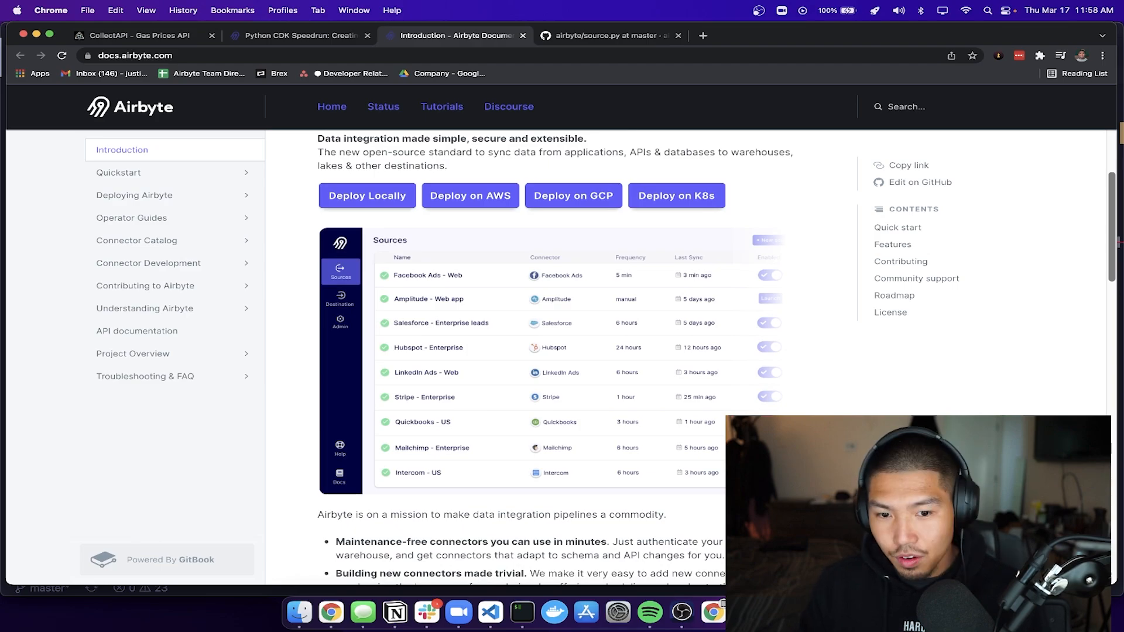
pyautogui.scroll(-3)
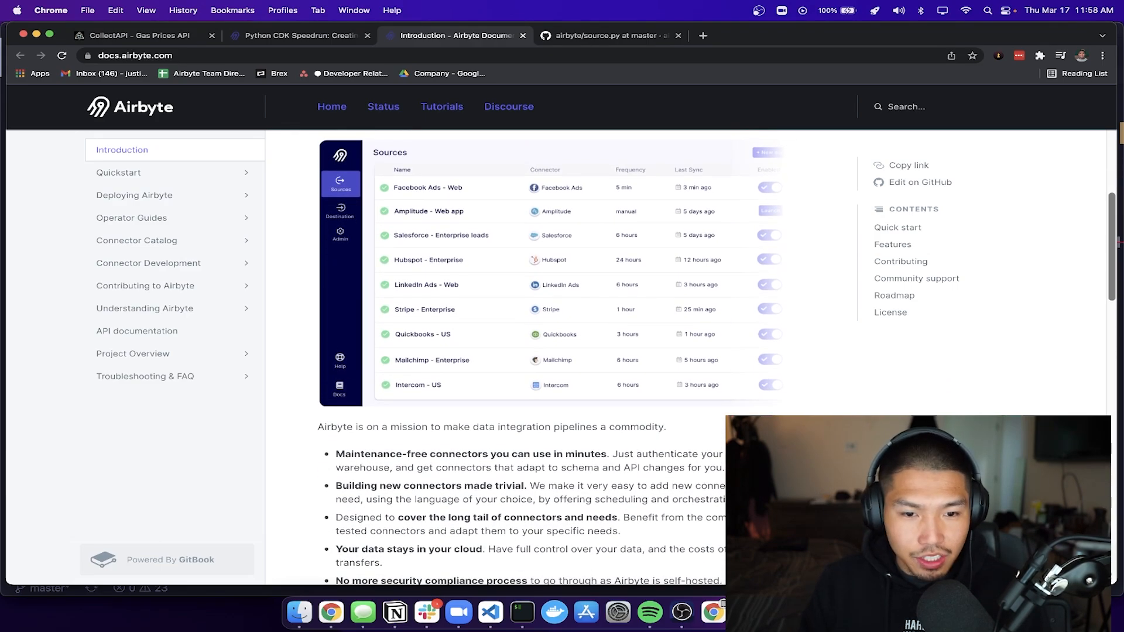
# - Return to VS Code and scroll through the gas prices connector's source.py with the SourceGasPrices class
pyautogui.click(490, 611)
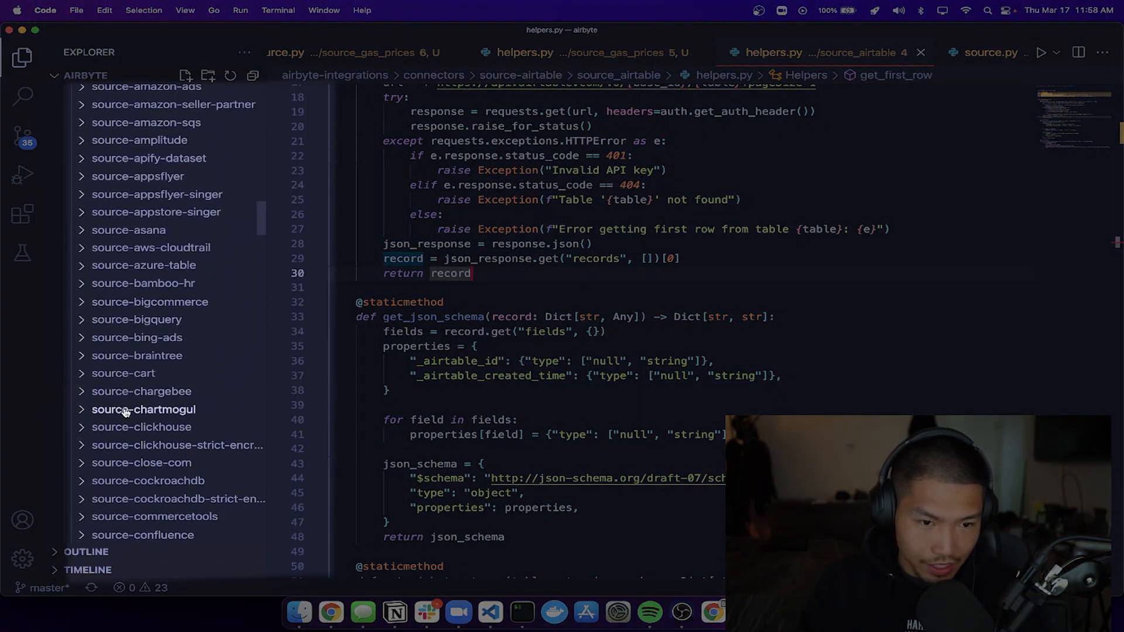
pyautogui.scroll(-3)
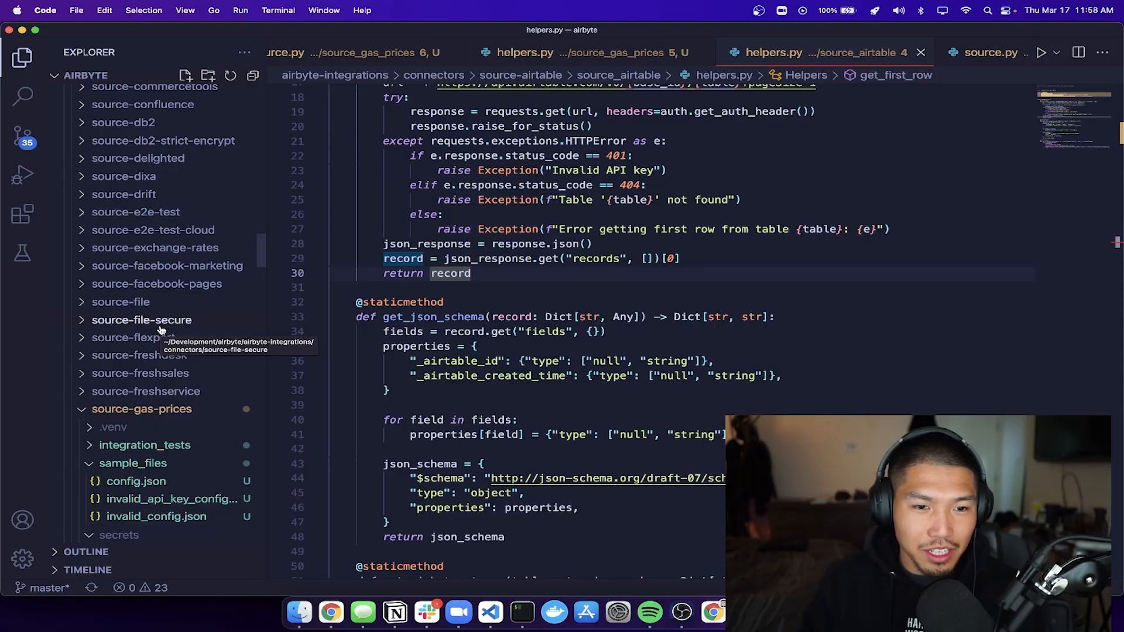
pyautogui.scroll(-3)
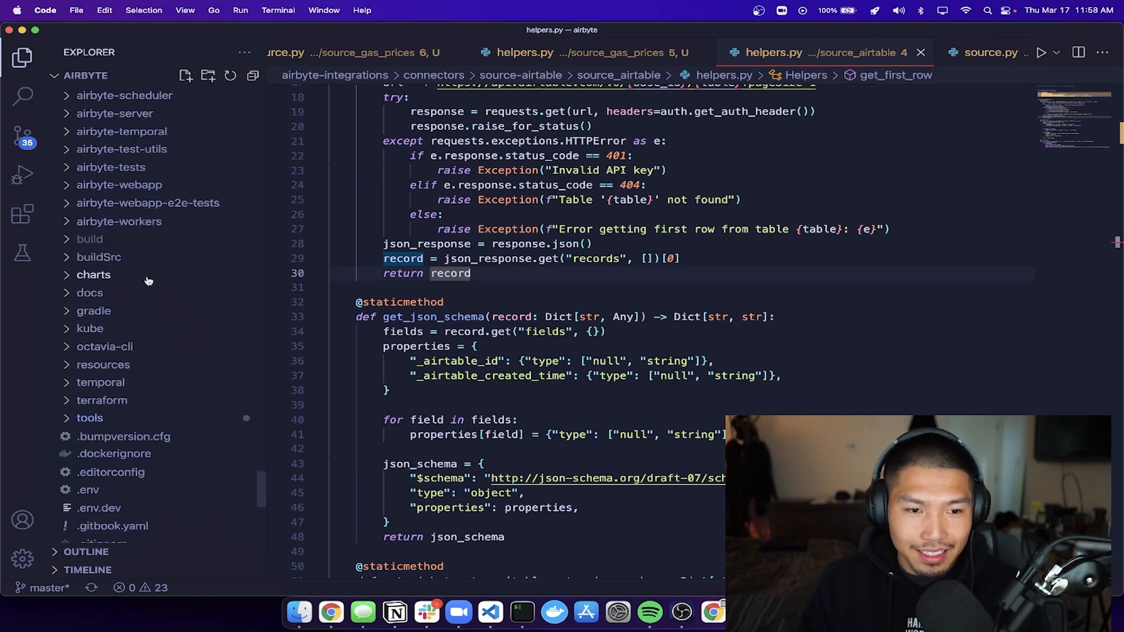
pyautogui.scroll(-3)
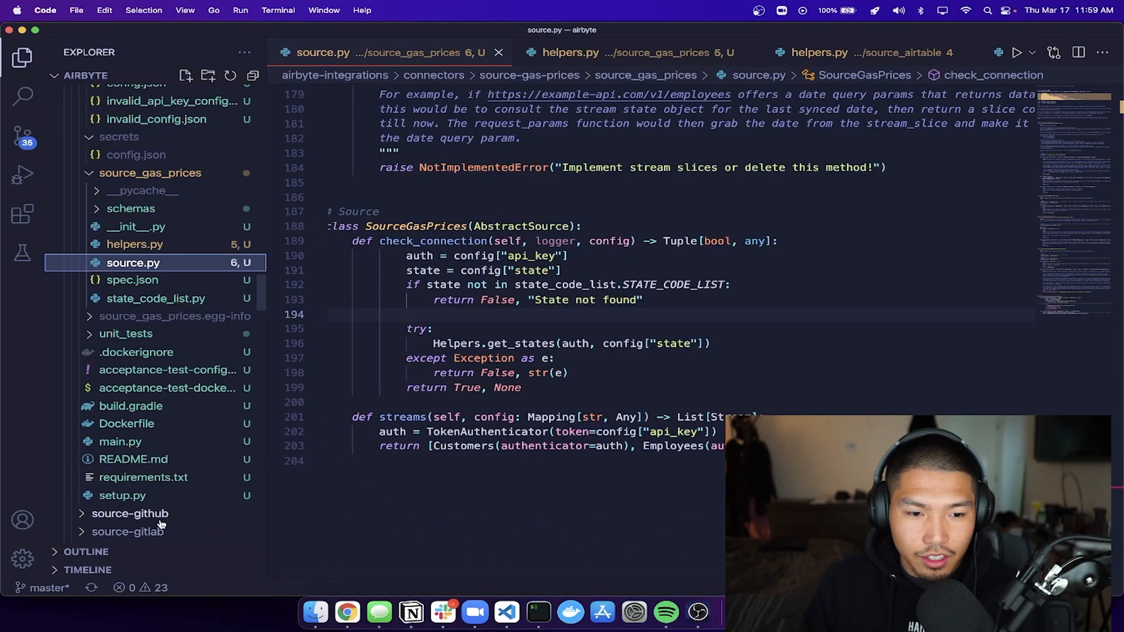
pyautogui.scroll(-3)
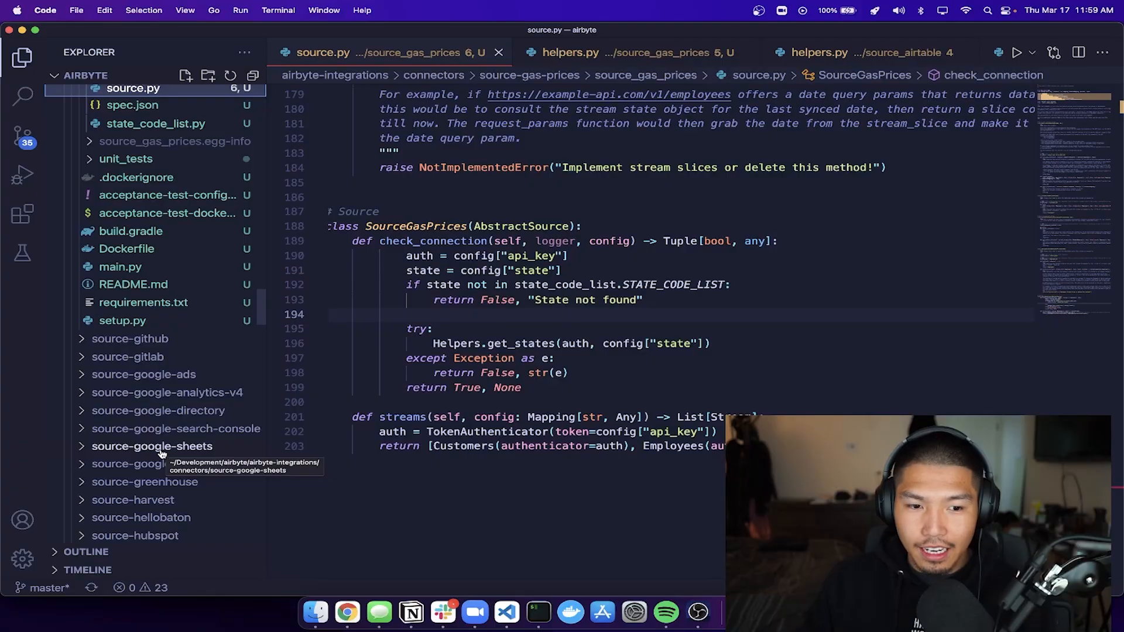
pyautogui.moveTo(166, 455)
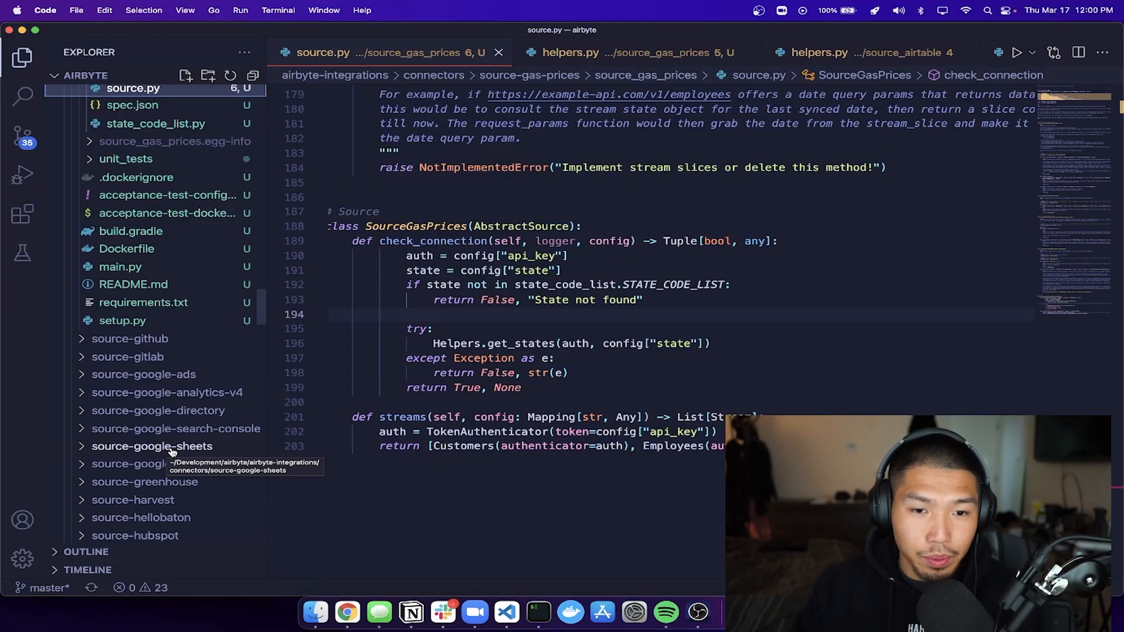
pyautogui.scroll(-3)
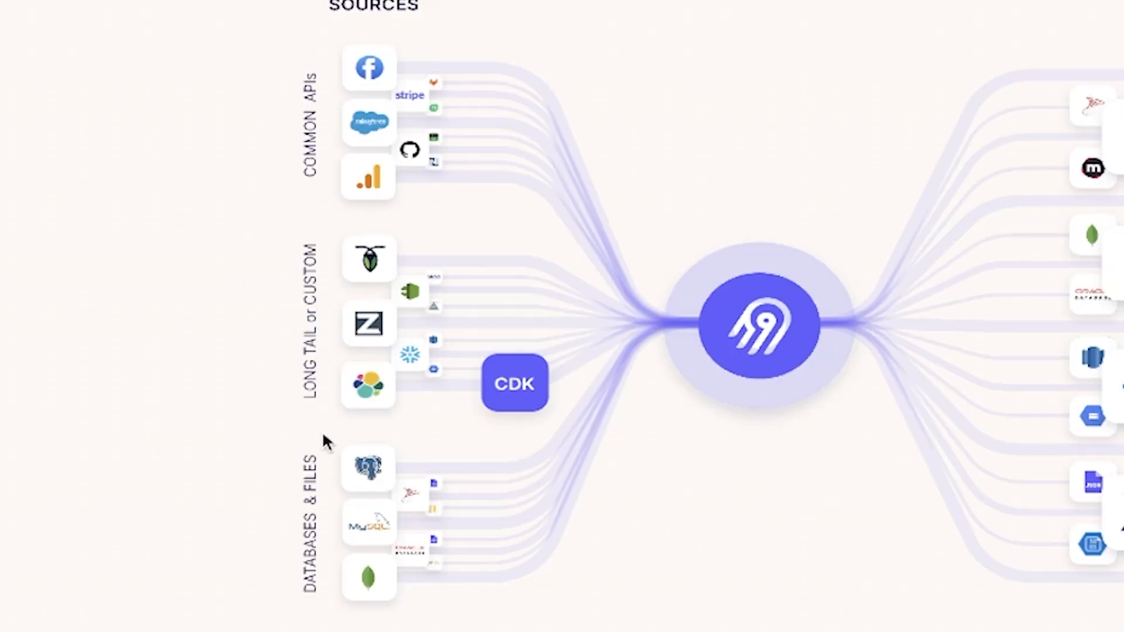
pyautogui.moveTo(361, 391)
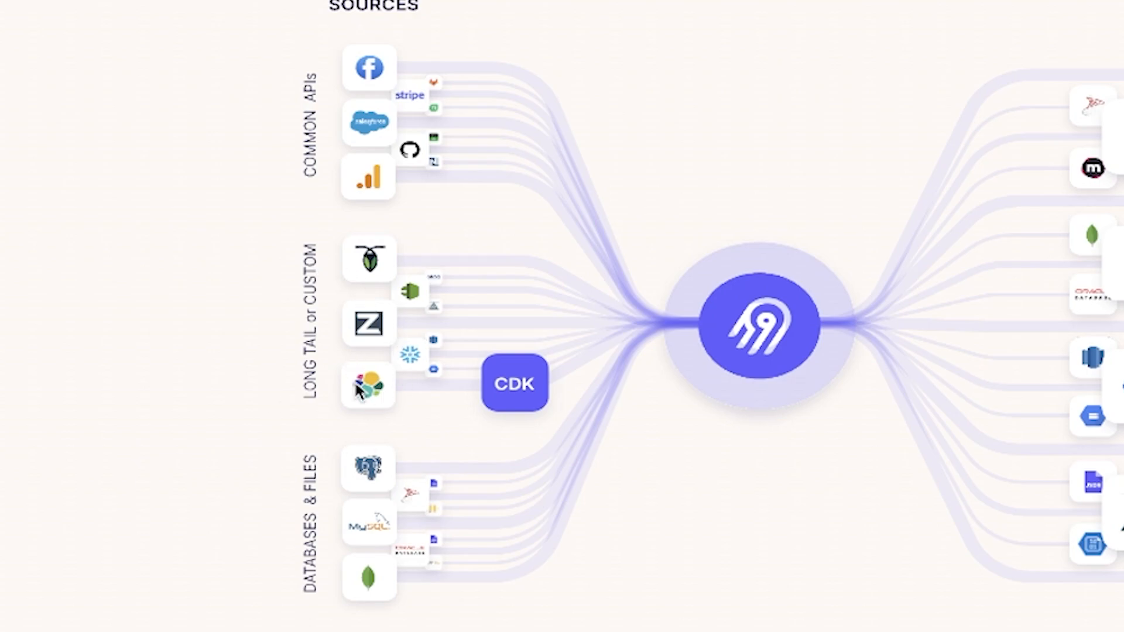
pyautogui.moveTo(389, 401)
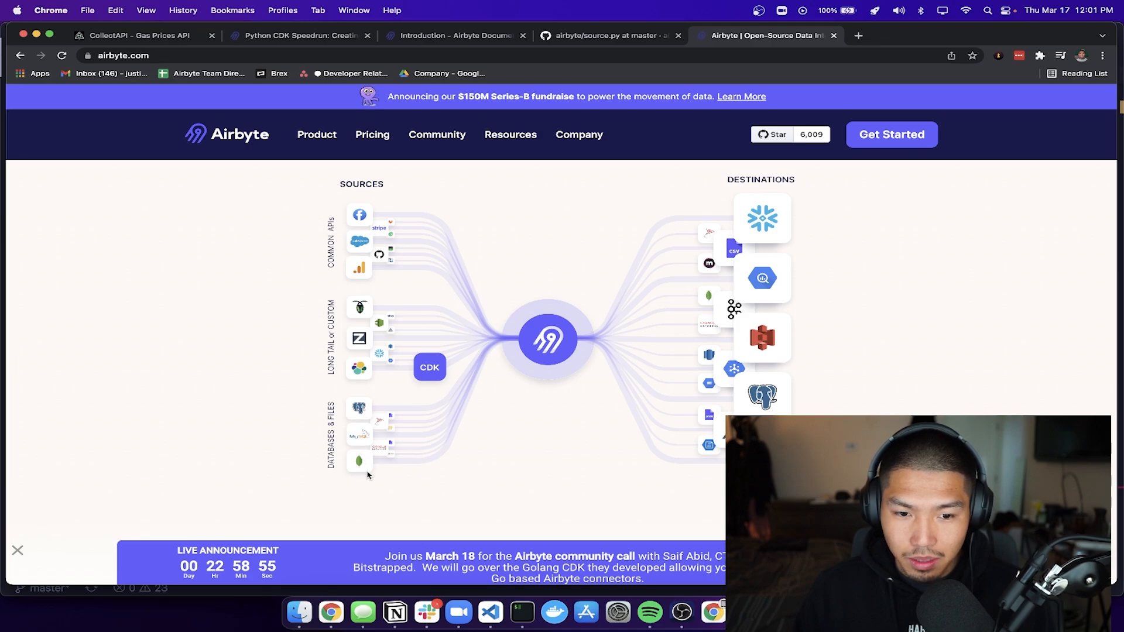
pyautogui.moveTo(375, 425)
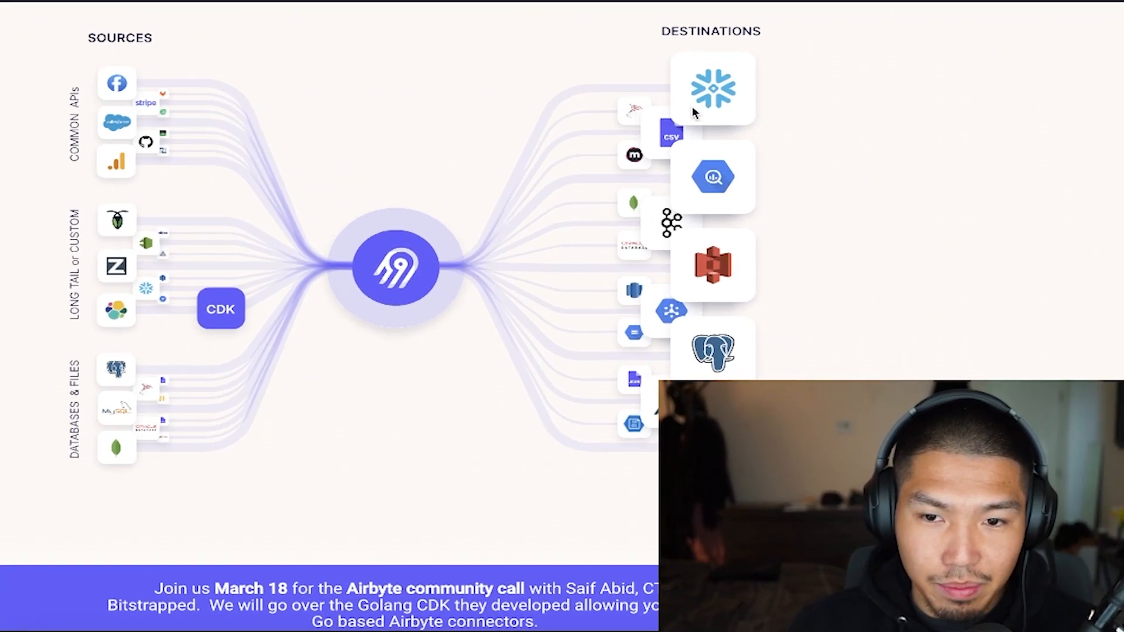
pyautogui.moveTo(686, 154)
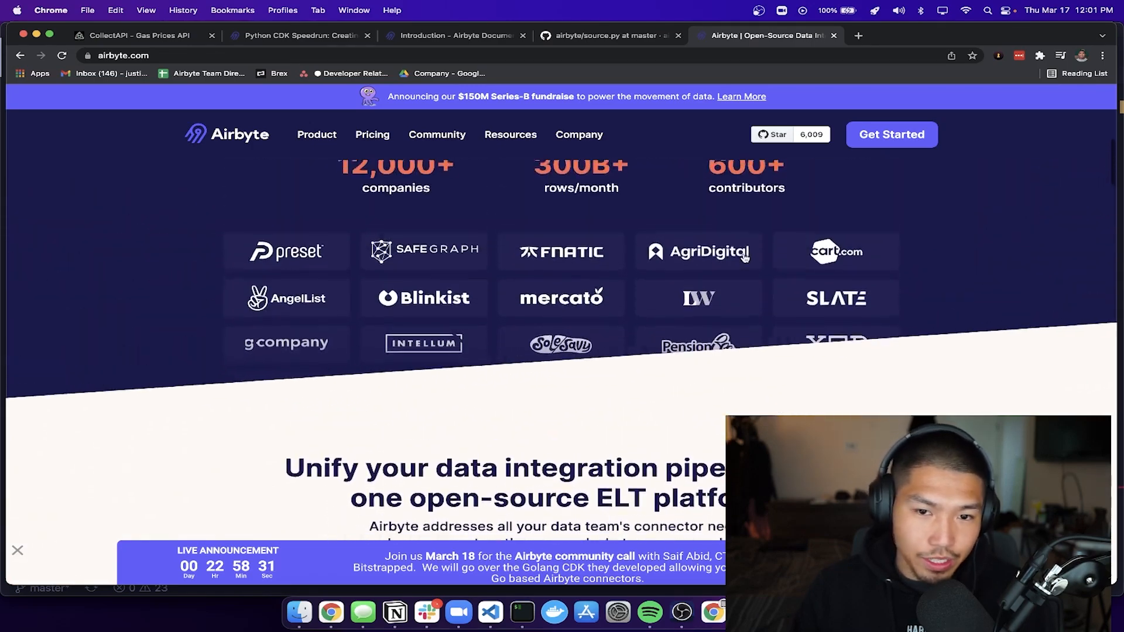
# - Scroll the Airbyte homepage back up to its open-source data integration hero section
pyautogui.scroll(3)
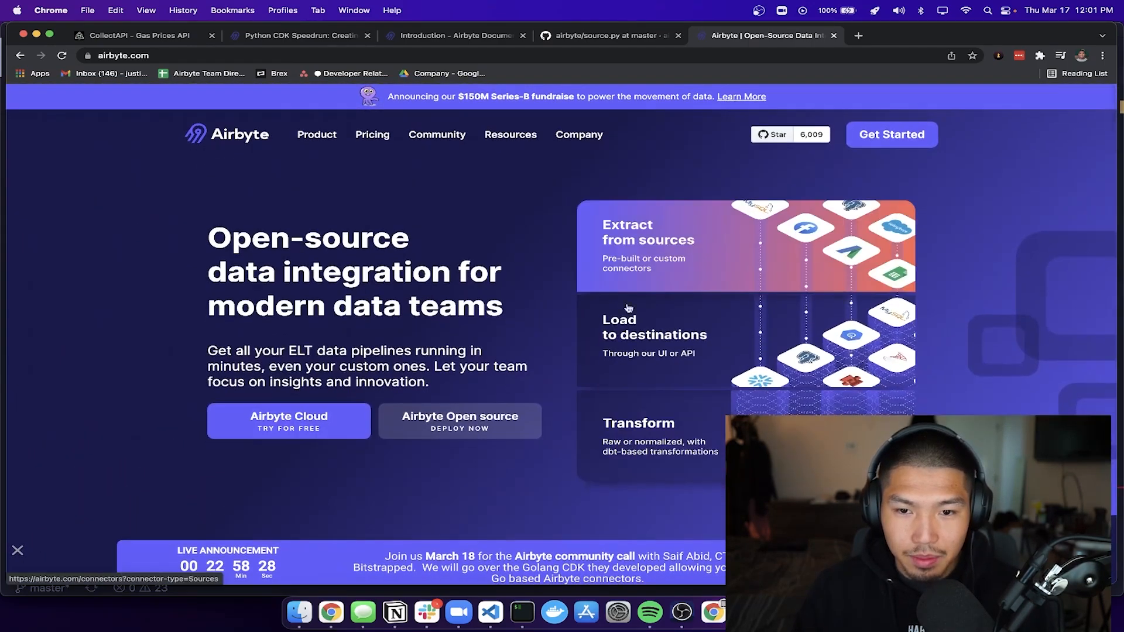
pyautogui.moveTo(584, 284)
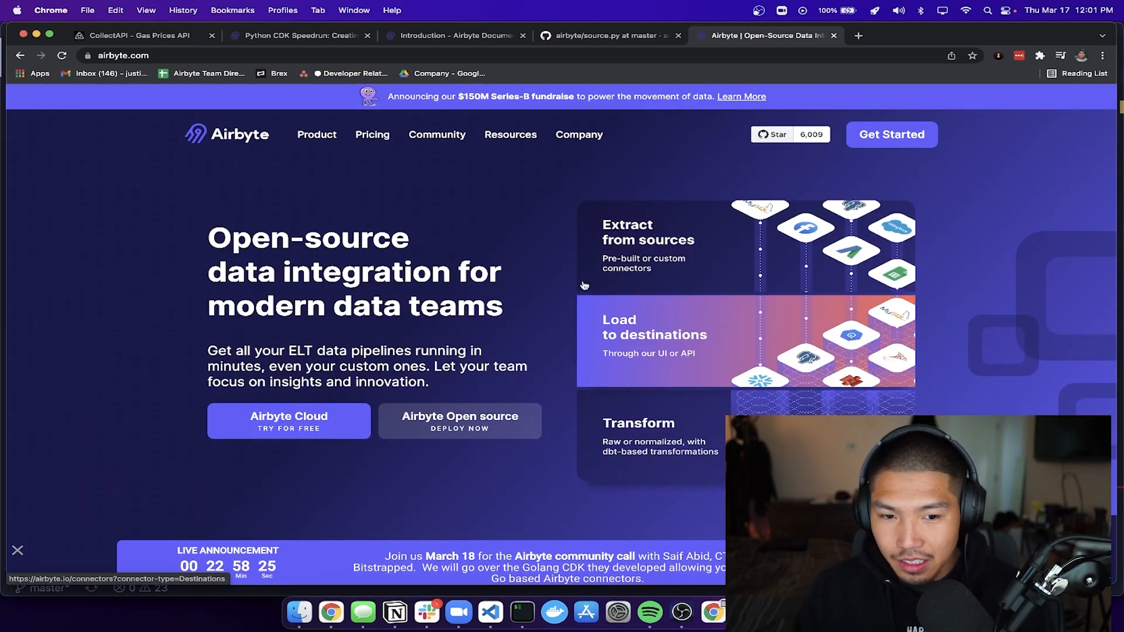
pyautogui.moveTo(635, 260)
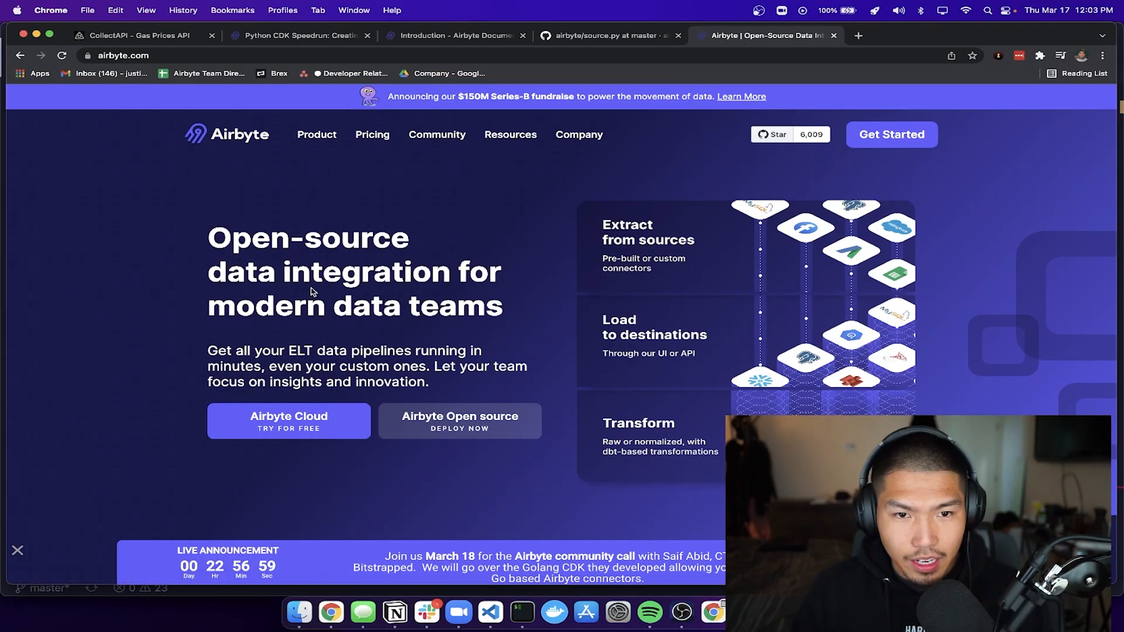
# - Review the CollectAPI /usaStateCode example response, then move to the Python CDK Speedrun tutorial
pyautogui.click(141, 35)
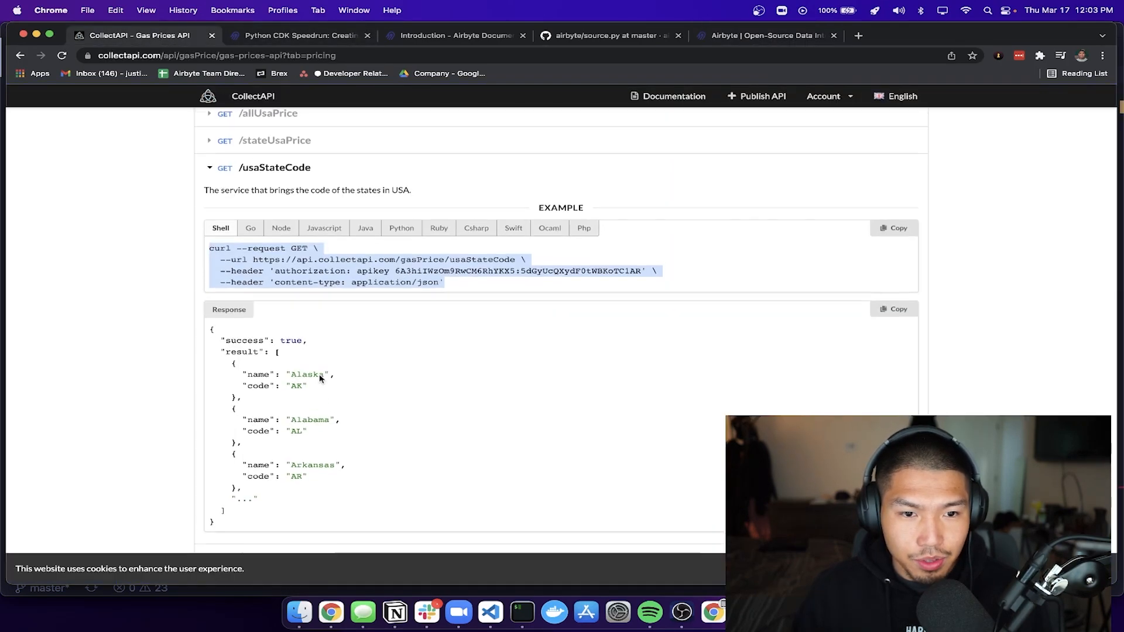
pyautogui.scroll(-3)
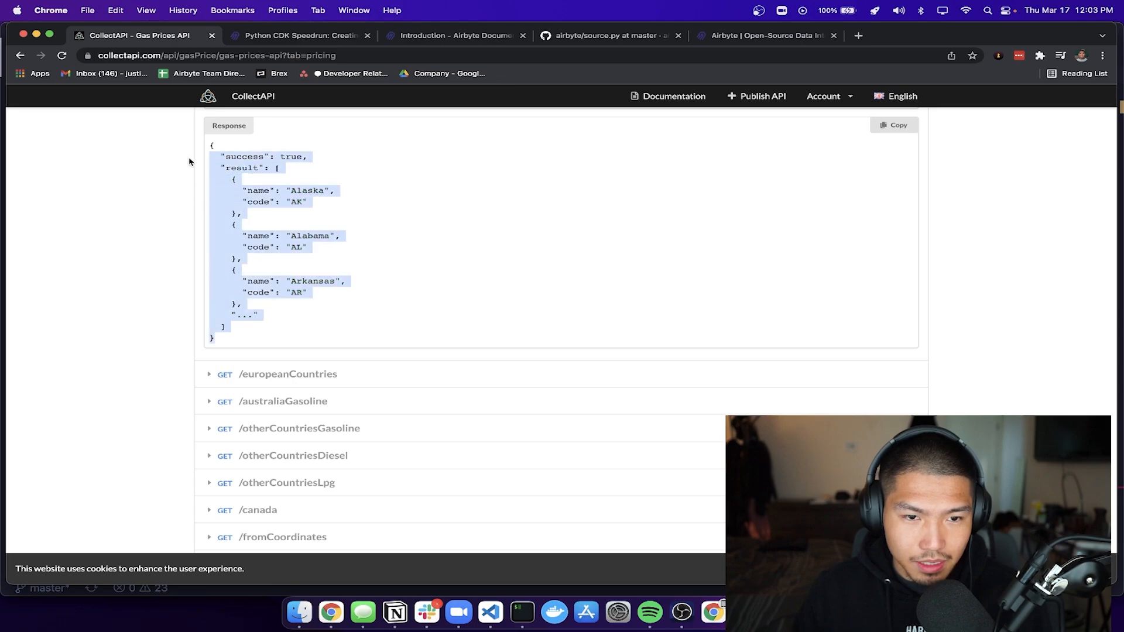
pyautogui.click(303, 36)
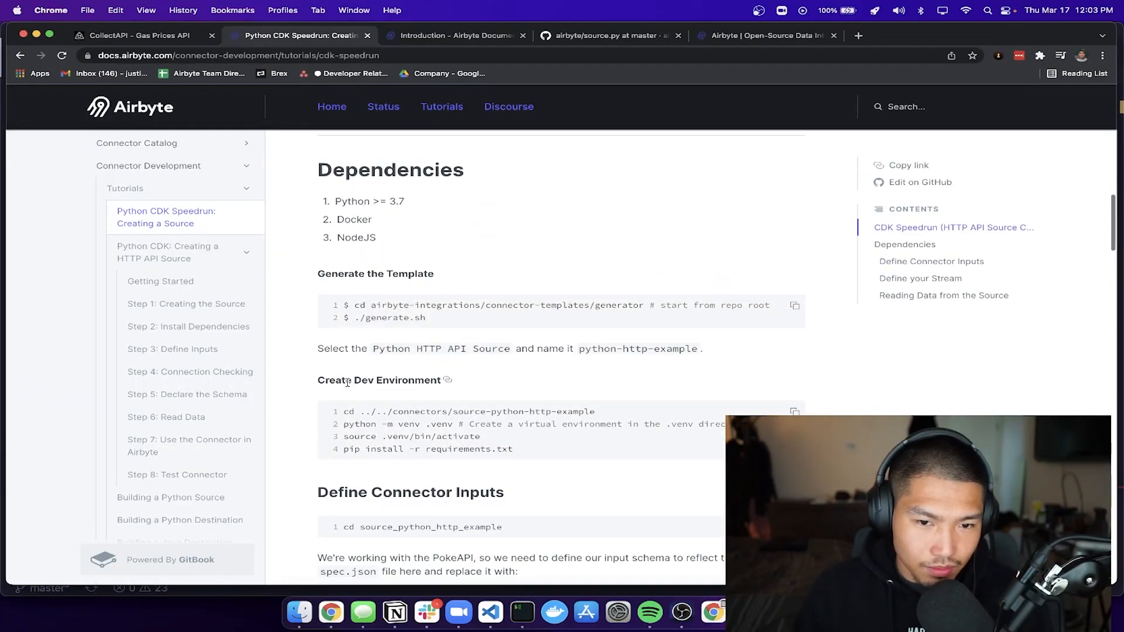
pyautogui.click(489, 612)
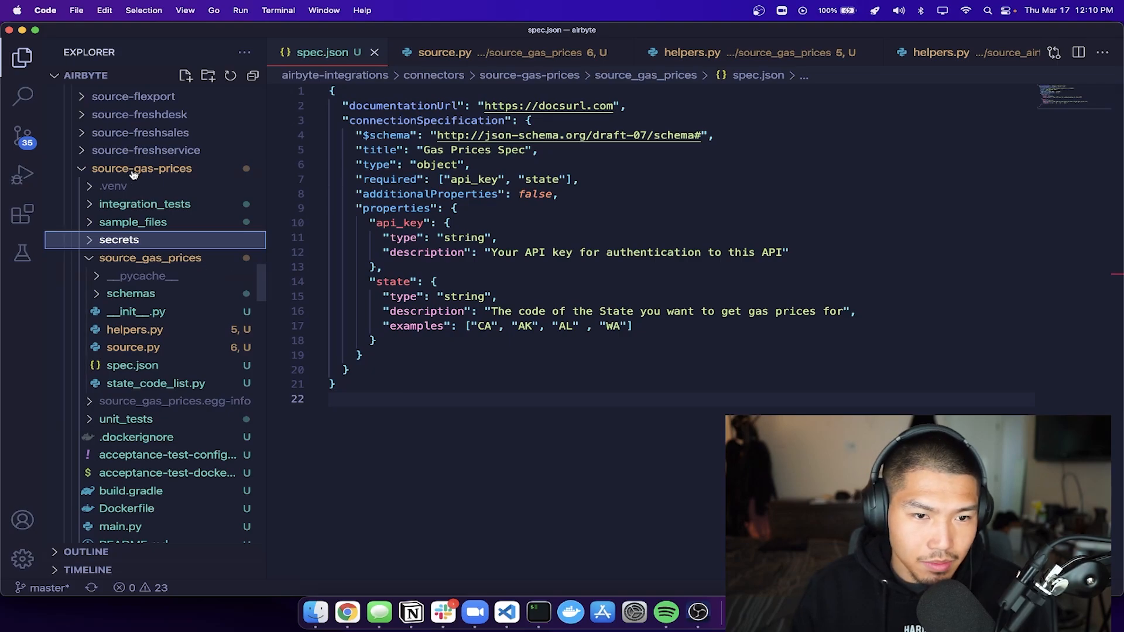
pyautogui.moveTo(163, 171)
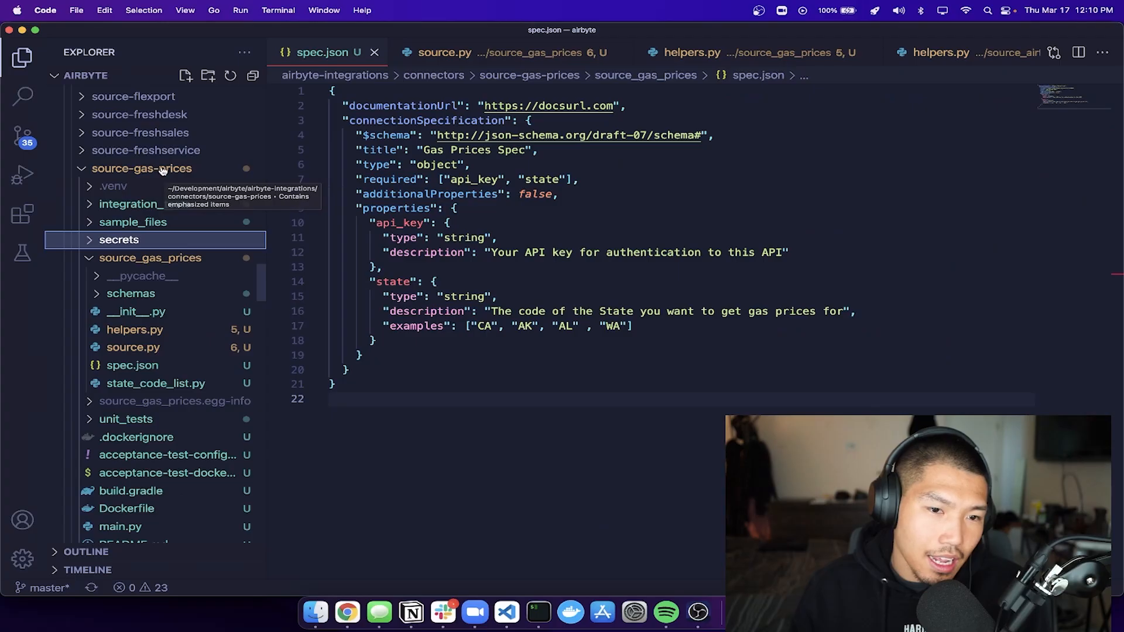
pyautogui.moveTo(442, 618)
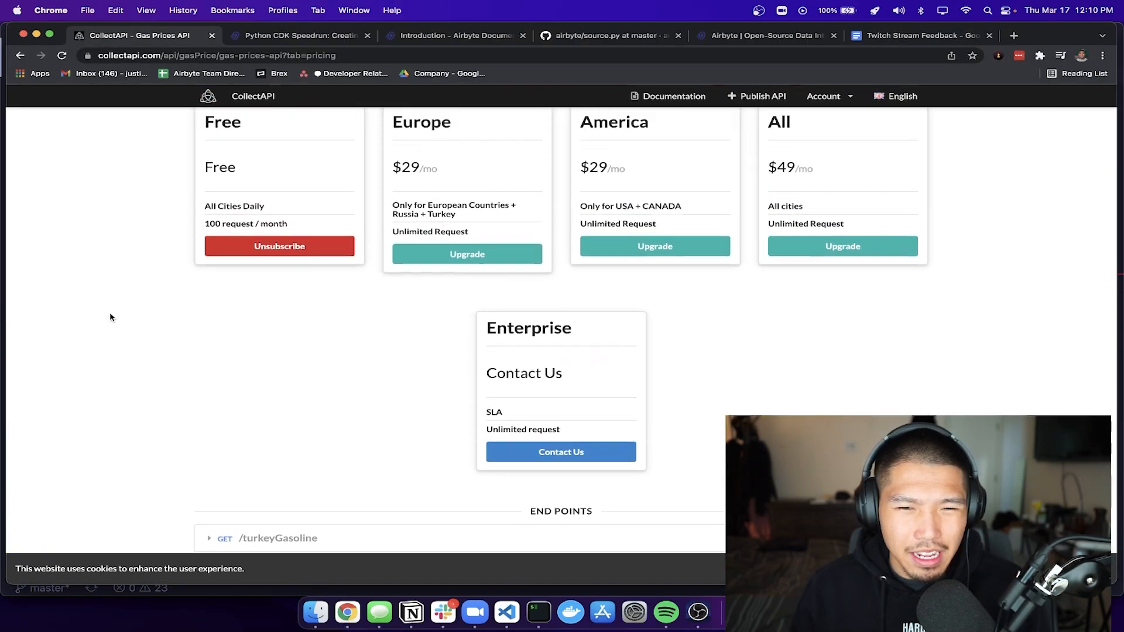
# - Scroll the CollectAPI gas prices page down to the GET /usaStateCode example response of state names and codes
pyautogui.scroll(-3)
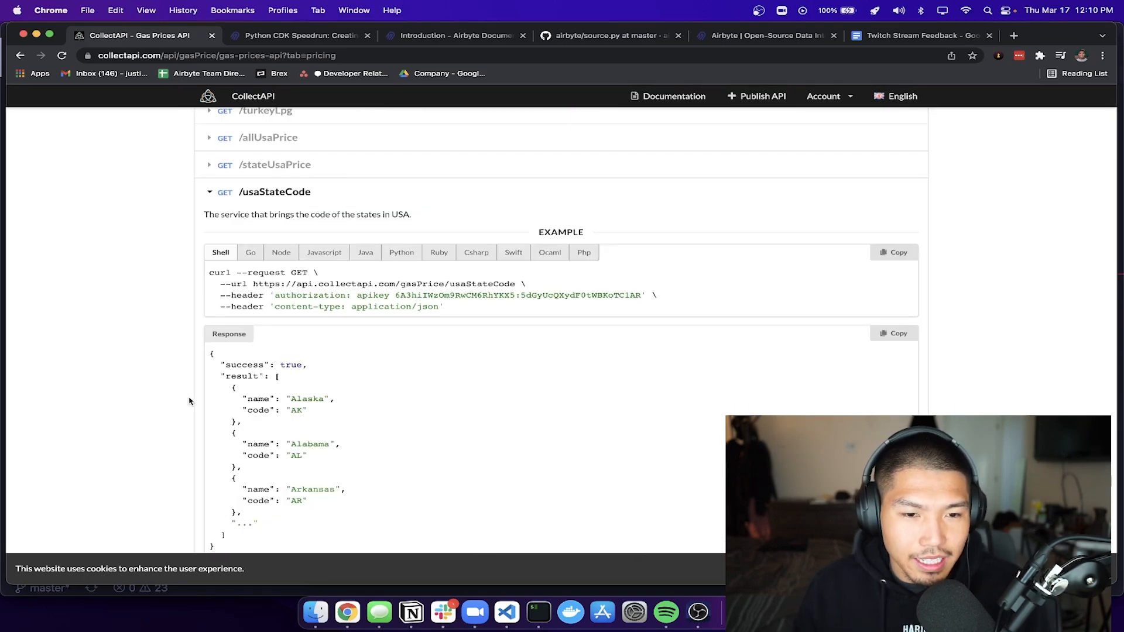
pyautogui.scroll(-3)
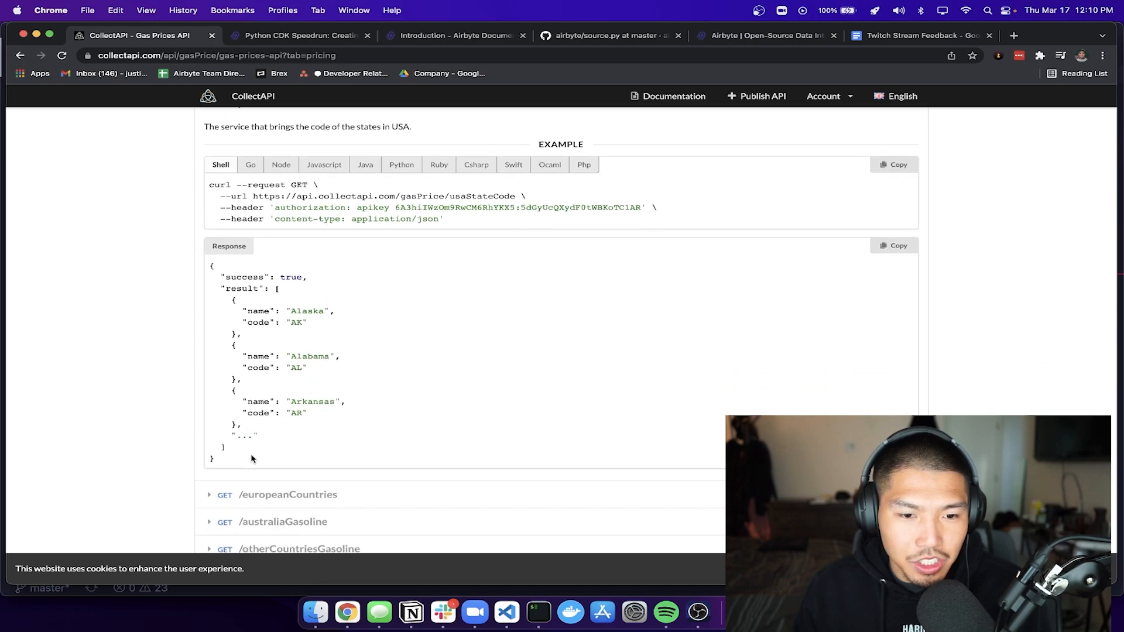
pyautogui.scroll(-3)
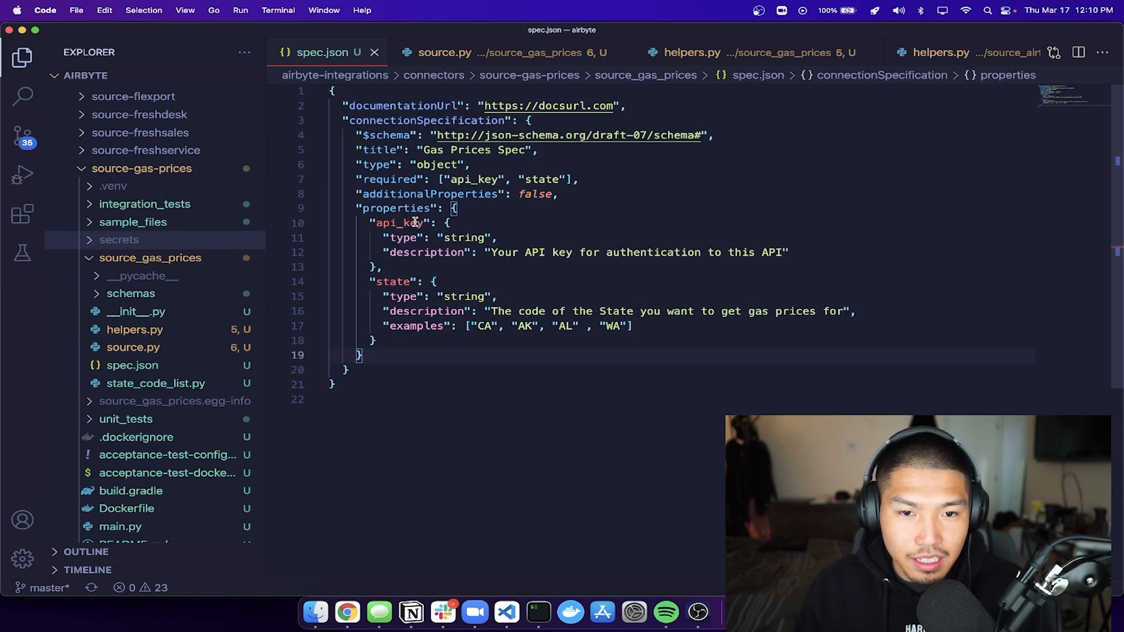
pyautogui.moveTo(408, 179)
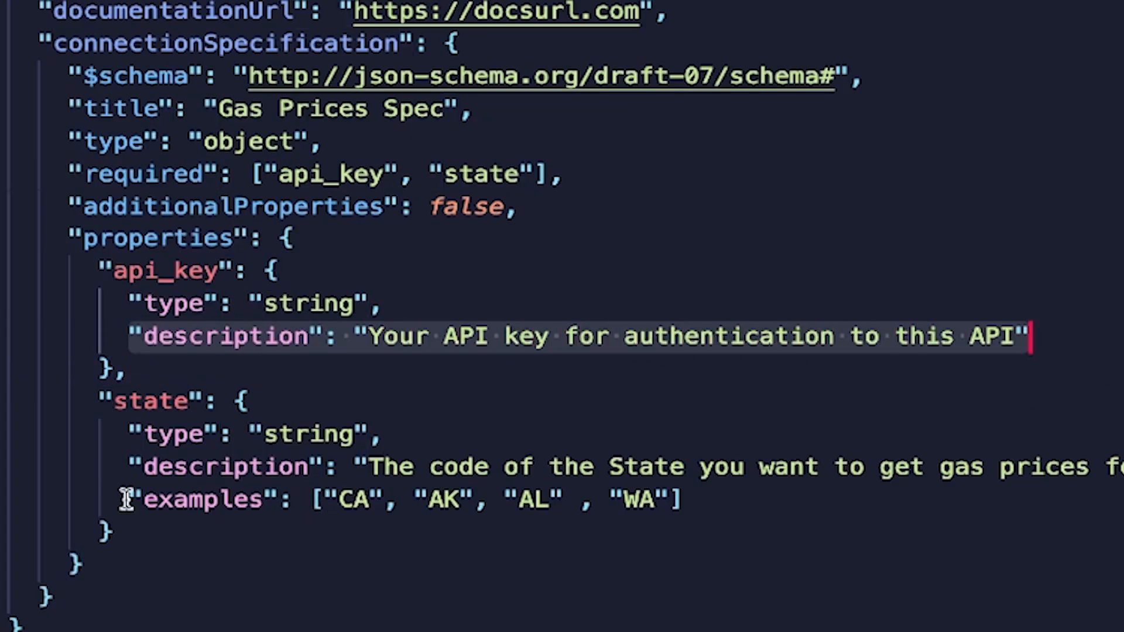
# - Inspect the state property's examples list in spec.json, then switch to source.py in the Explorer
pyautogui.doubleClick(199, 499)
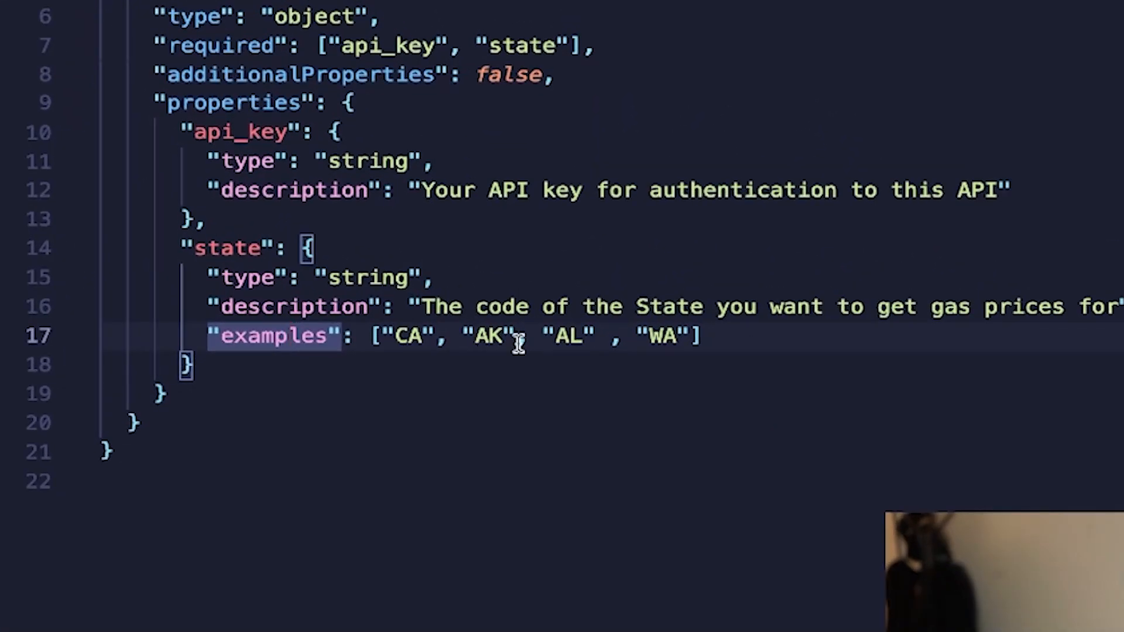
pyautogui.click(710, 335)
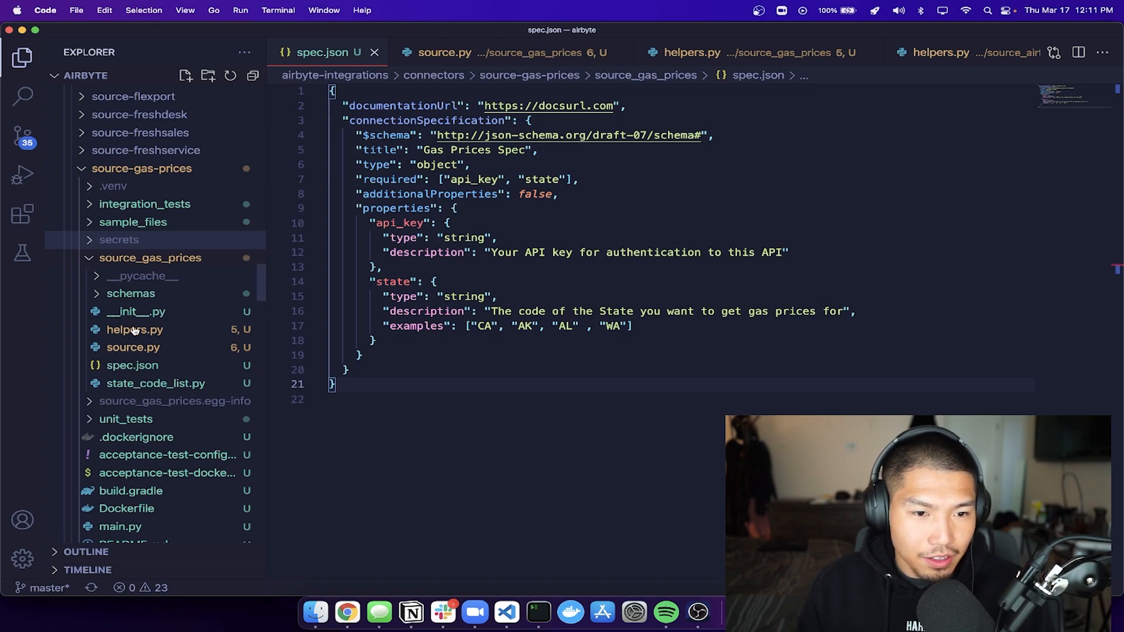
pyautogui.click(135, 330)
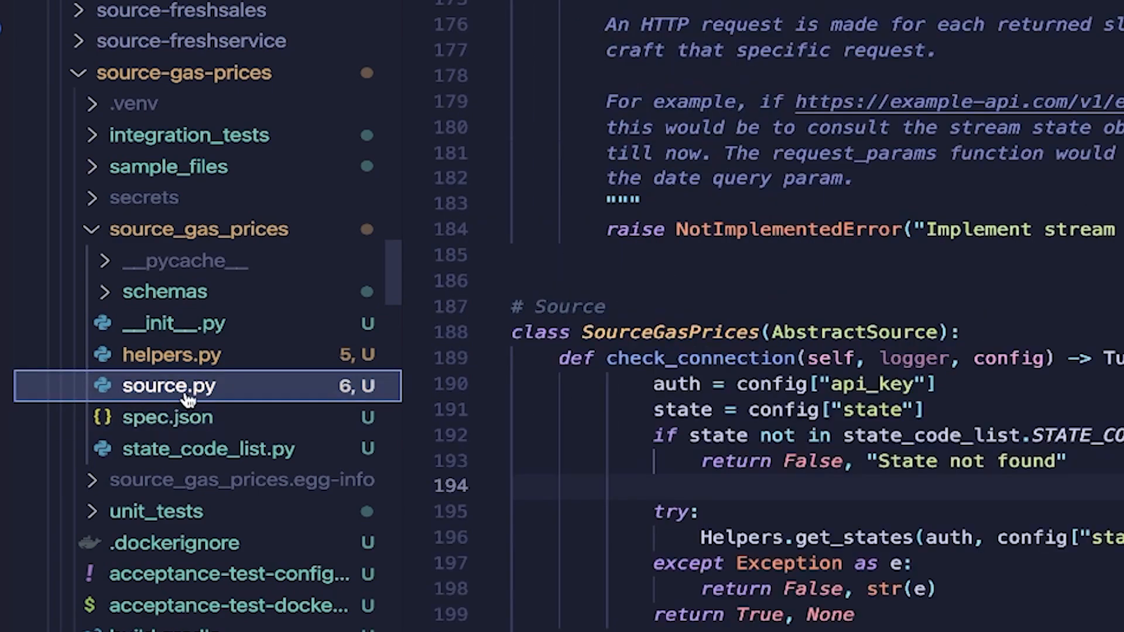
pyautogui.moveTo(757, 516)
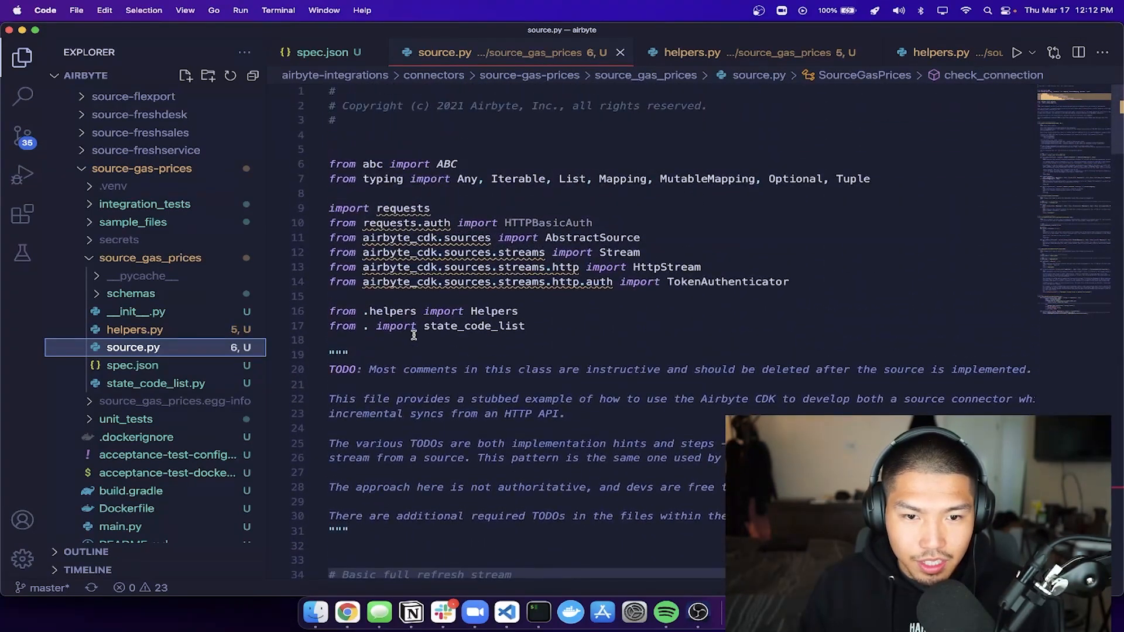
# - Scroll source.py down to the check_connection code, then return to the gas prices API page in Chrome
pyautogui.scroll(-3)
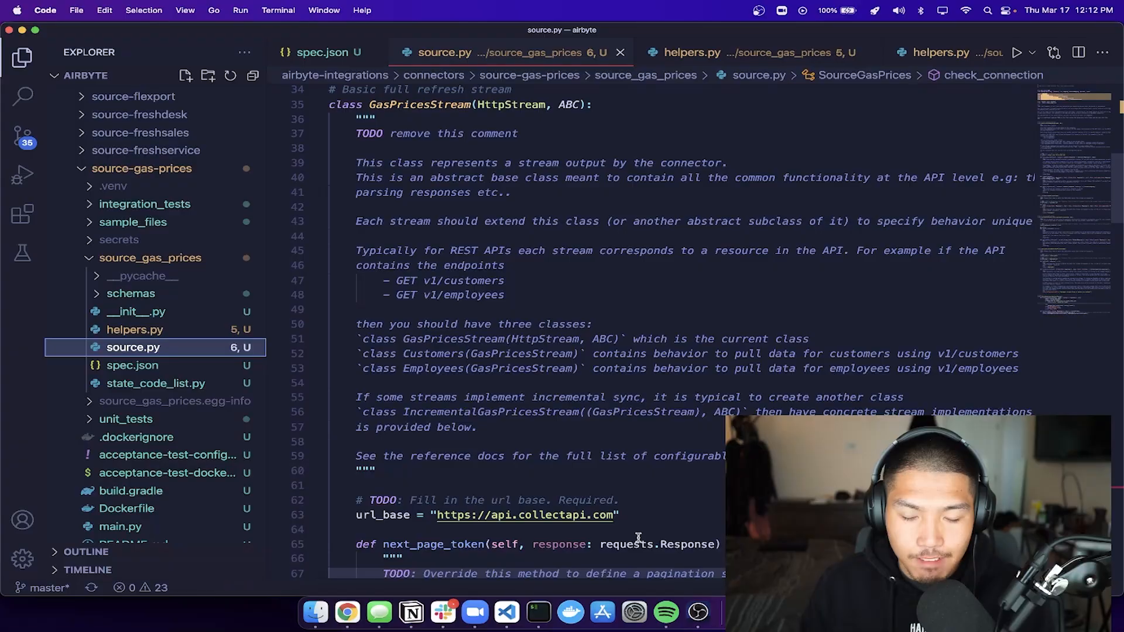
pyautogui.scroll(-3)
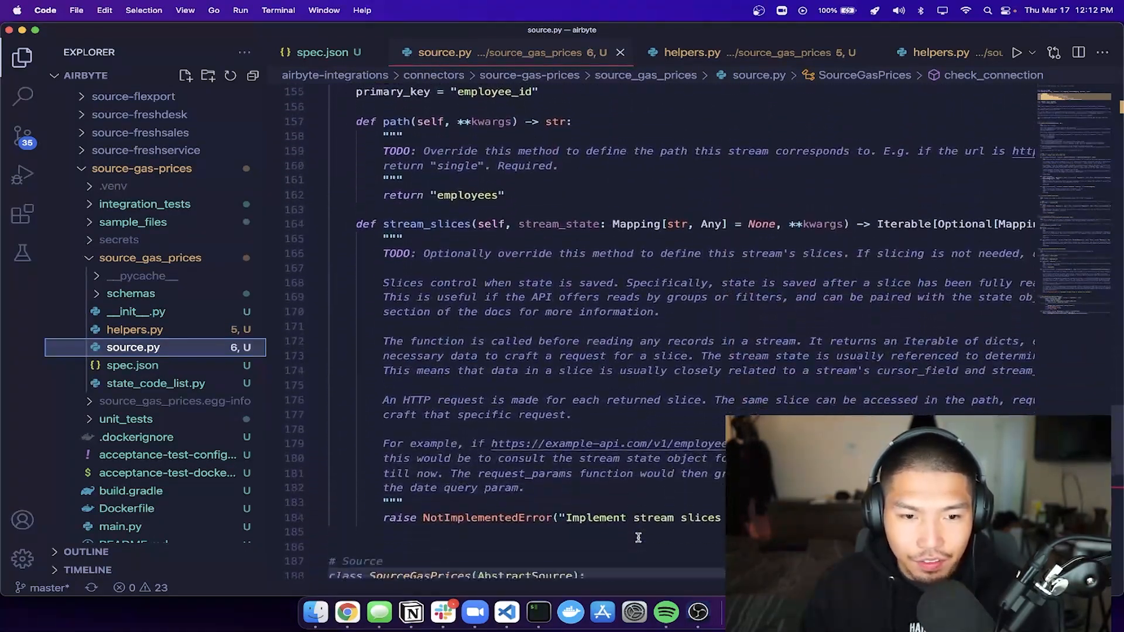
pyautogui.scroll(-3)
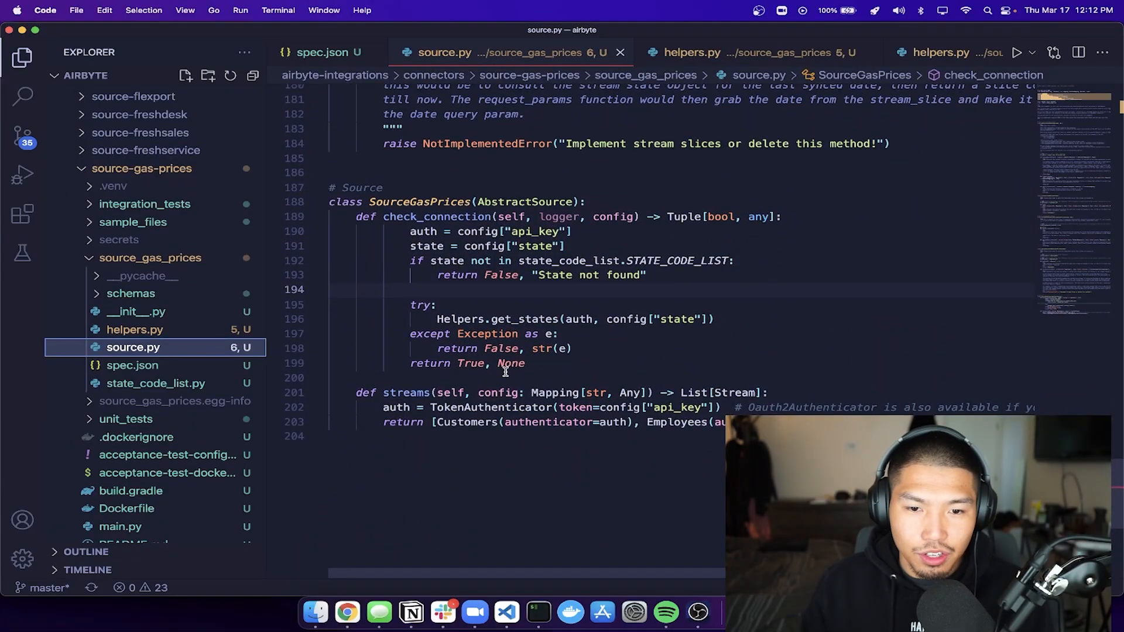
pyautogui.click(347, 613)
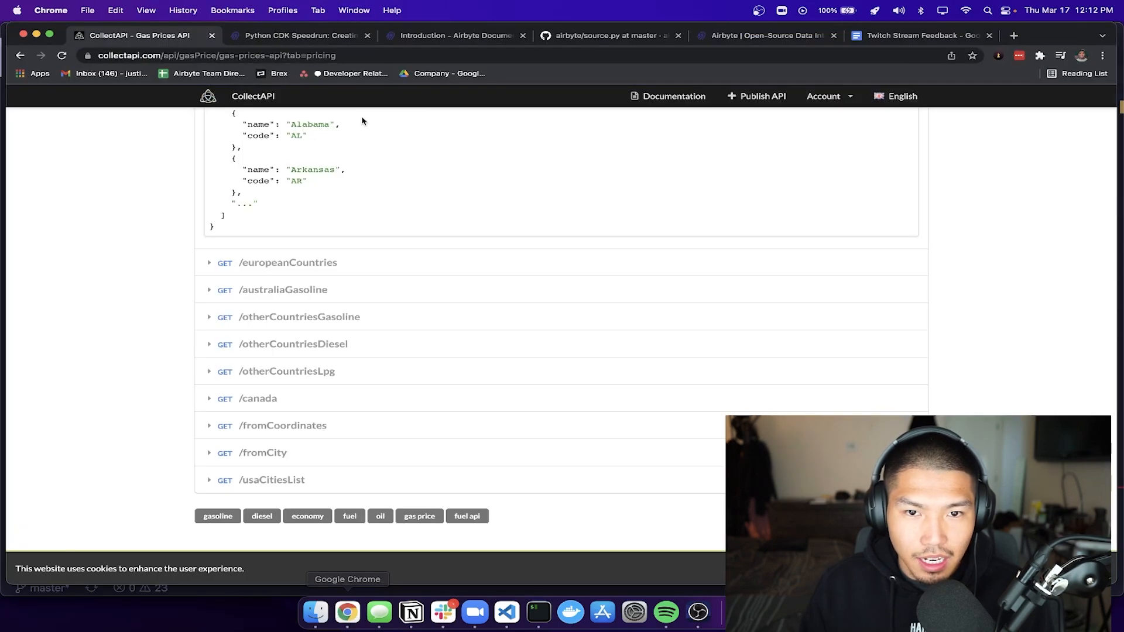
# - Review the Speedrun tutorial's check_connection example, then go back to VS Code showing state_code_list.py
pyautogui.click(301, 35)
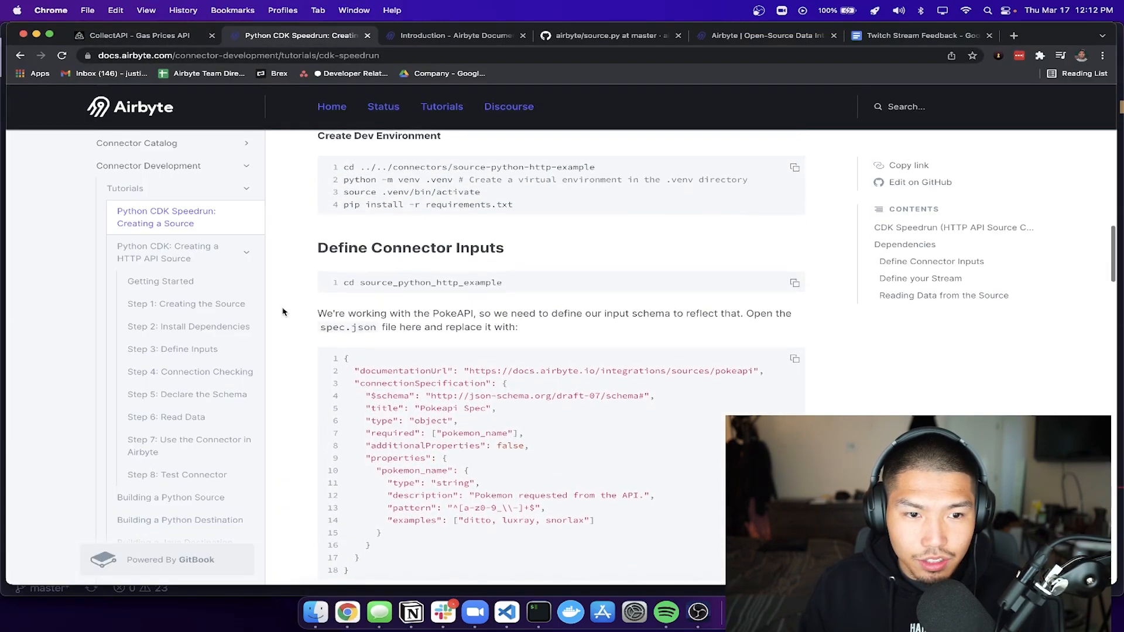
pyautogui.scroll(-3)
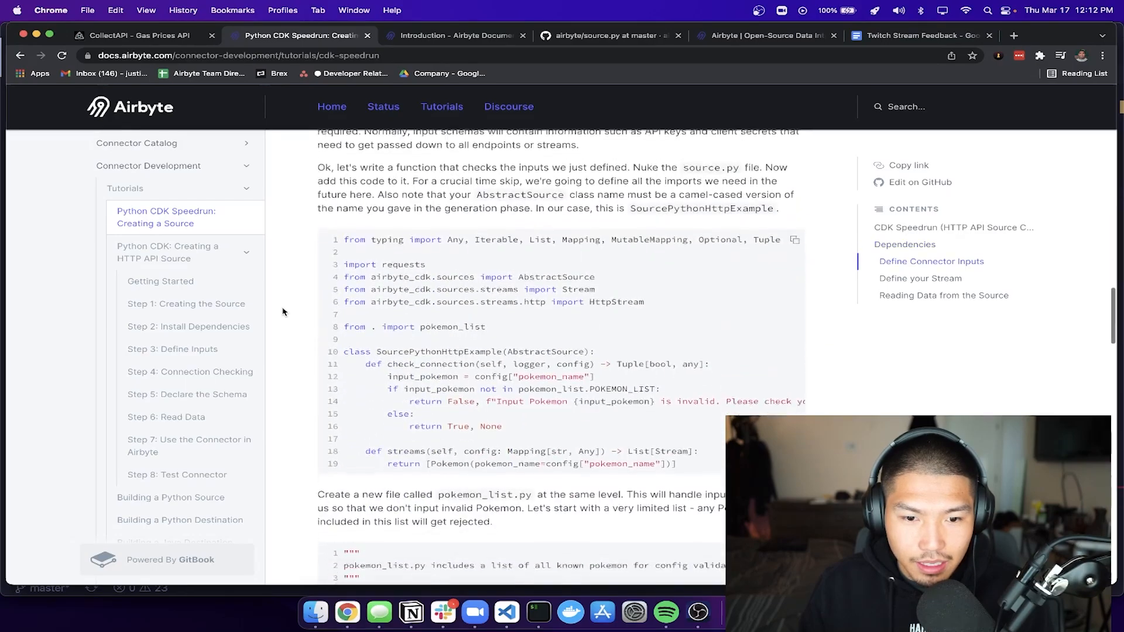
pyautogui.click(508, 614)
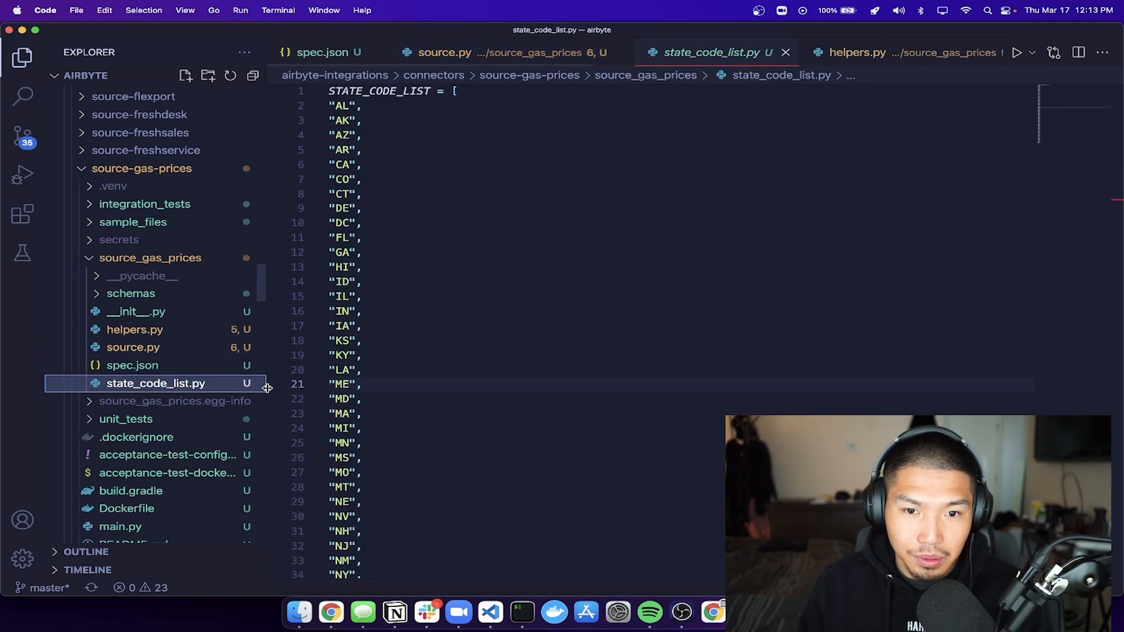
# - Scroll through STATE_CODE_LIST and the helpers get_states request code
pyautogui.scroll(-3)
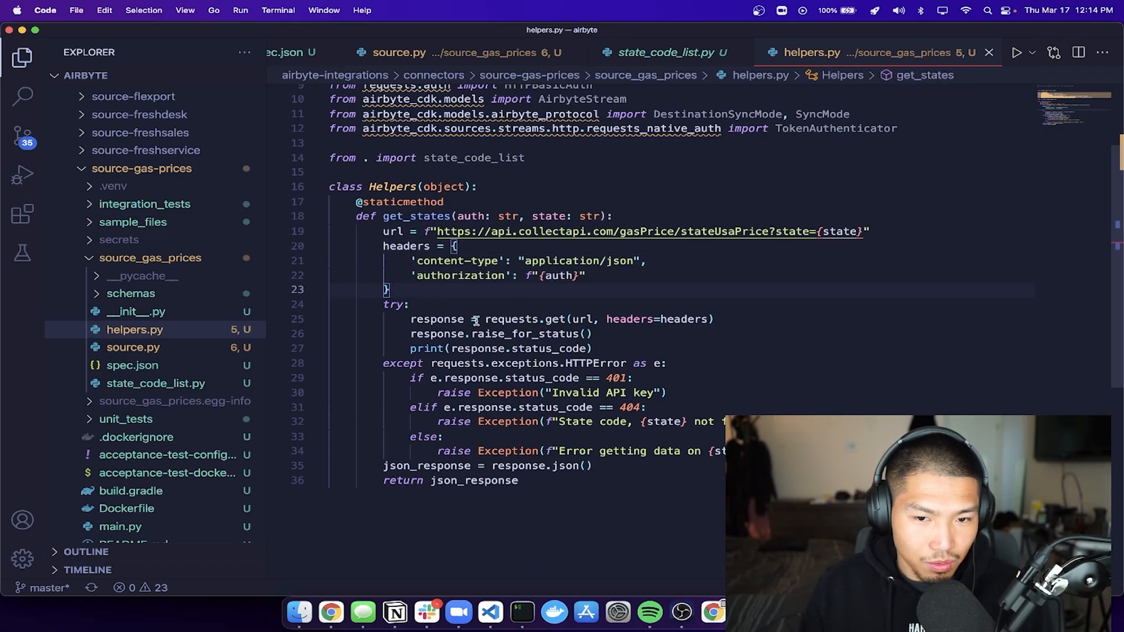
pyautogui.scroll(-3)
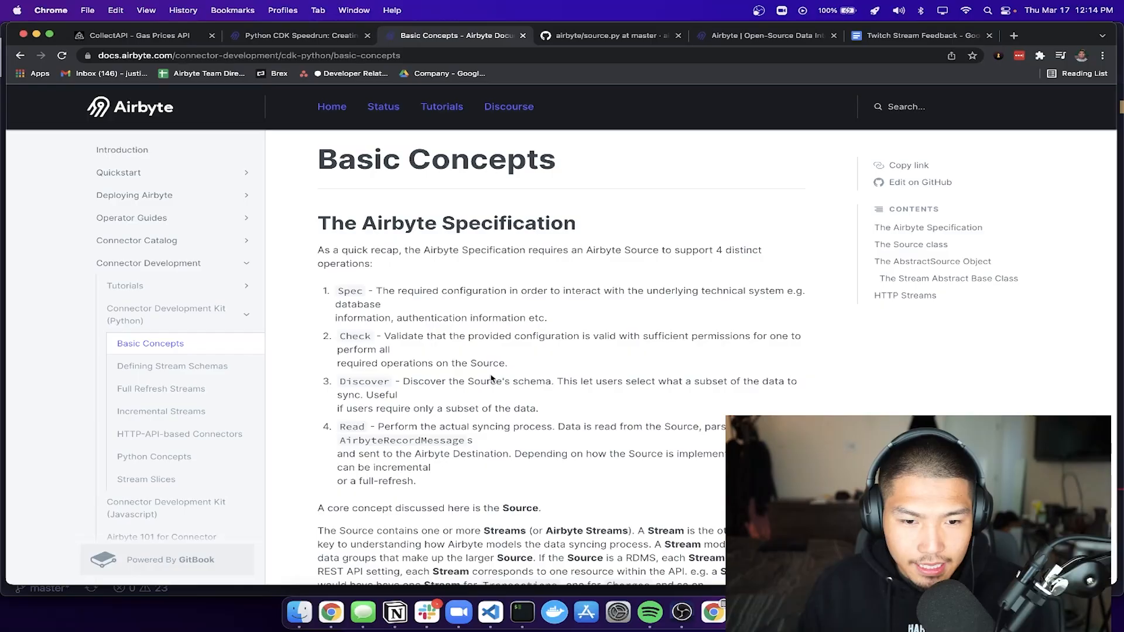
# - Set GasPricesStream primary_key = None under url_base, then review the Speedrun's pokemon_name __init__ validation example
pyautogui.click(298, 35)
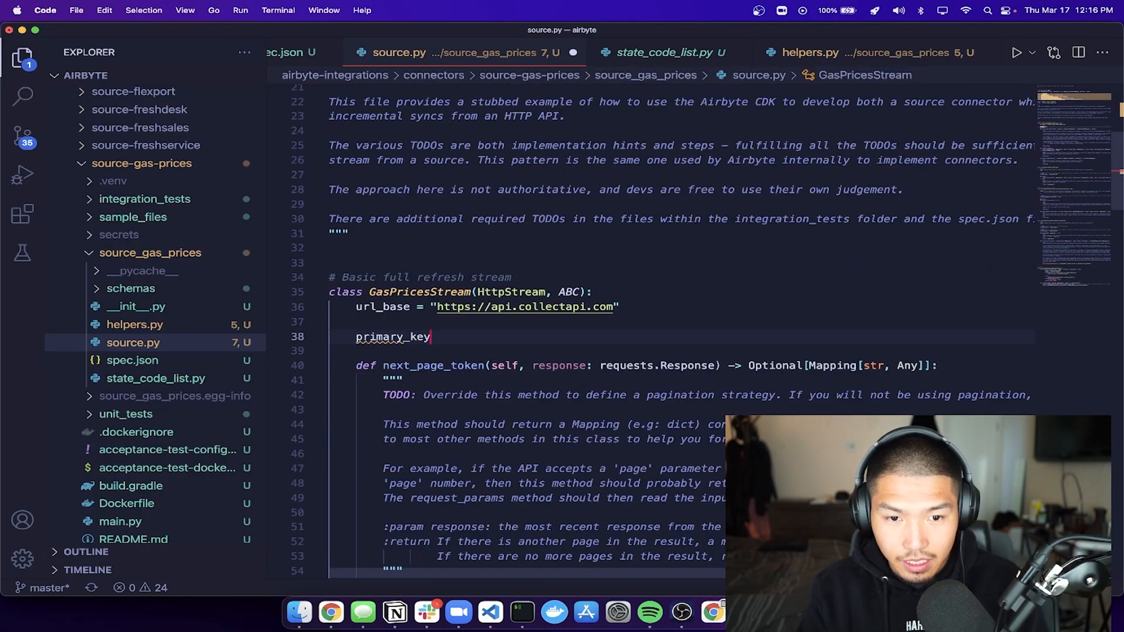
pyautogui.write('=')
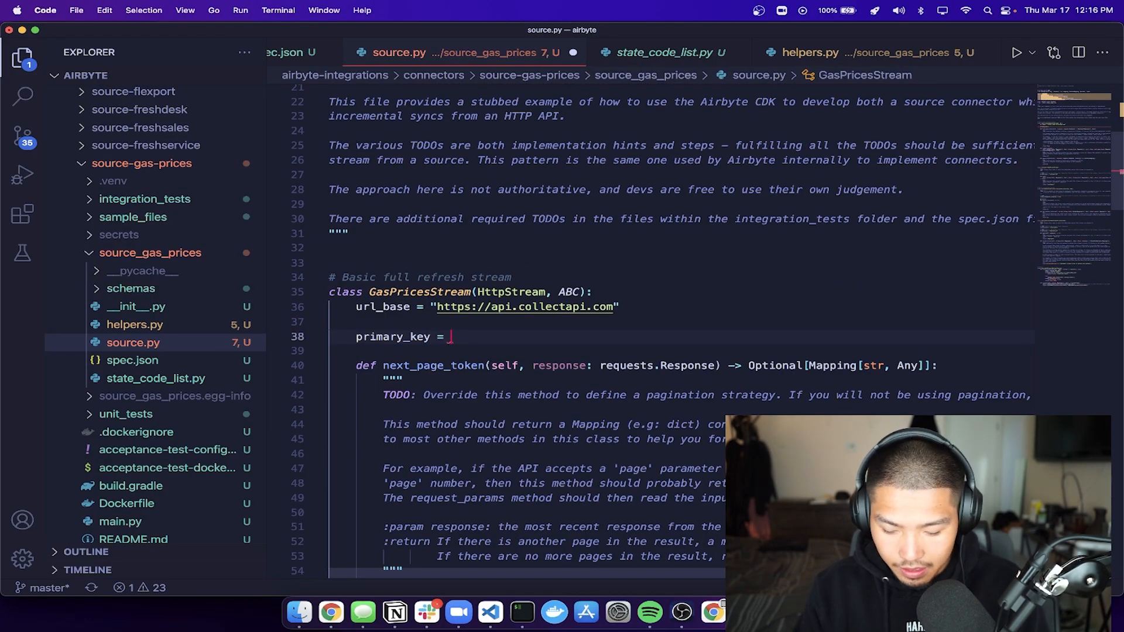
pyautogui.write('None')
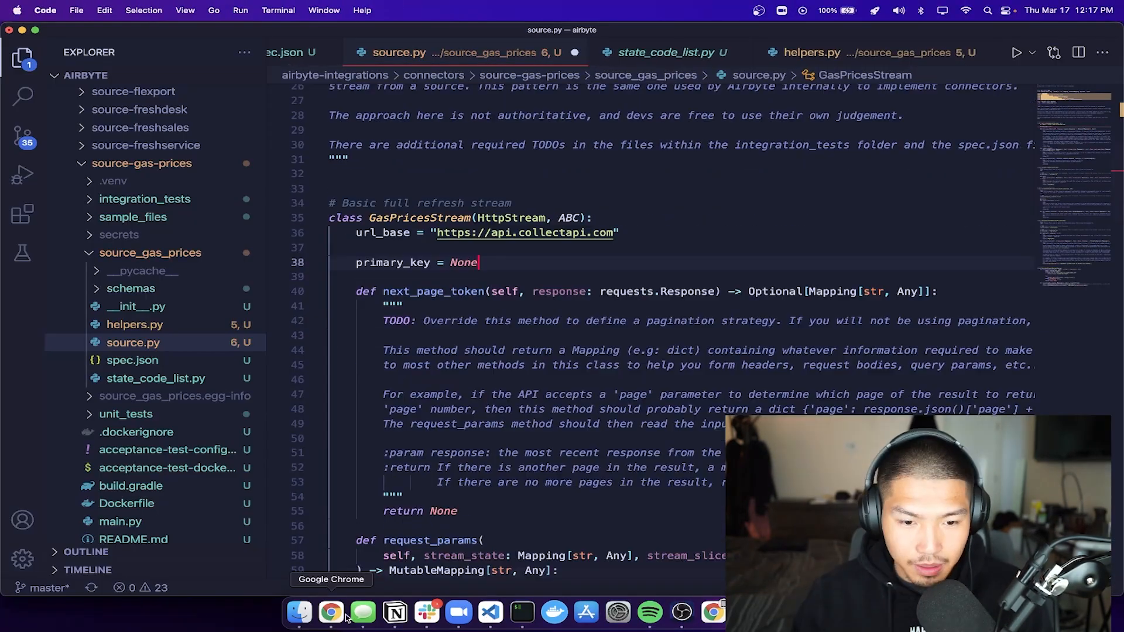
pyautogui.click(329, 611)
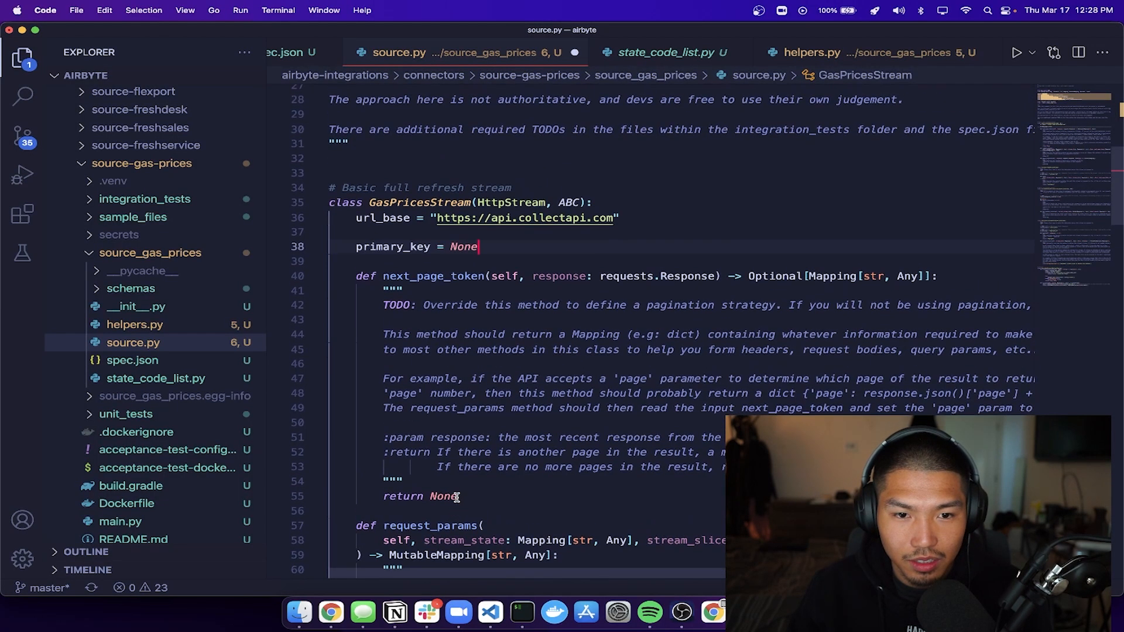
pyautogui.write('def __init__(self, pokemon_name: str, **kwargs):')
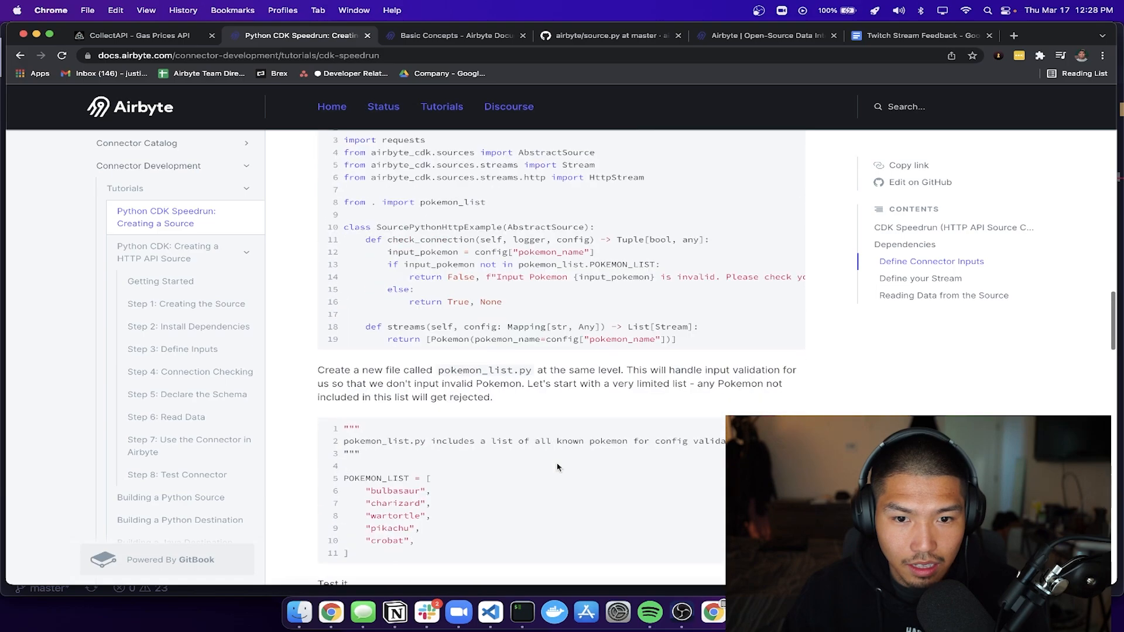
# - Add __init__(self, state, **kwargs) to GasPricesStream storing self.state, then revisit the tutorial's schema step
pyautogui.scroll(-3)
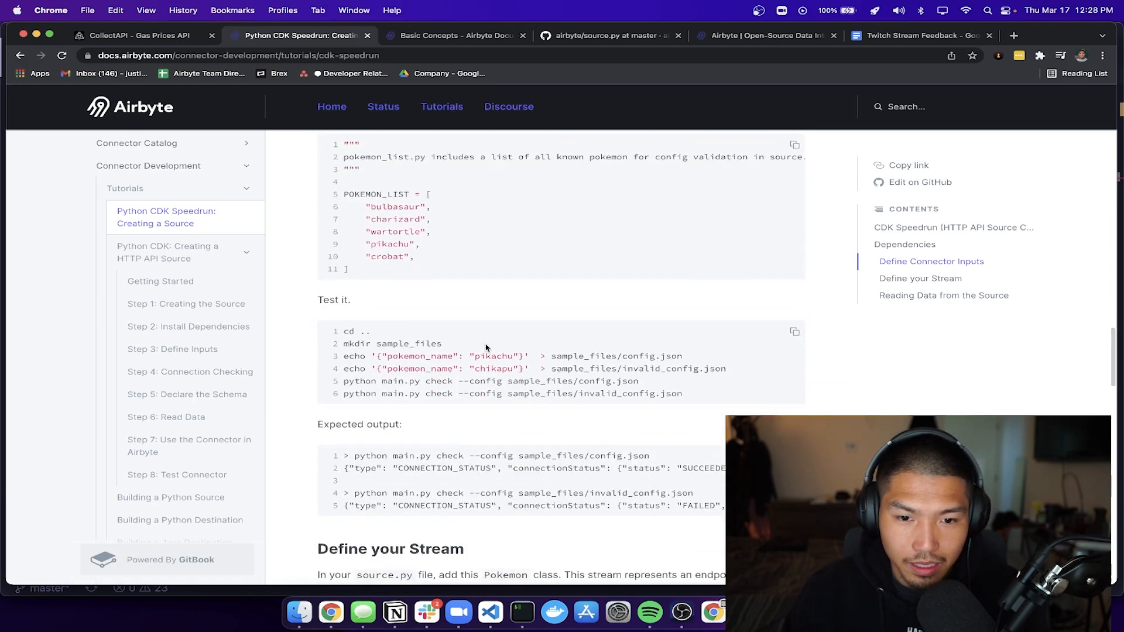
pyautogui.moveTo(393, 614)
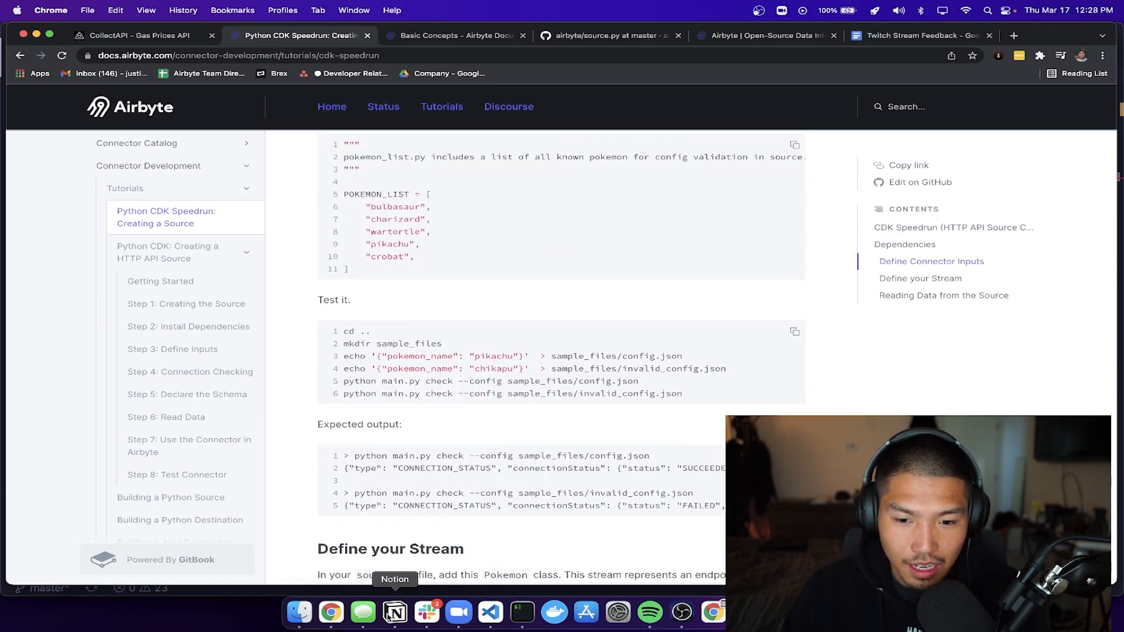
pyautogui.click(491, 613)
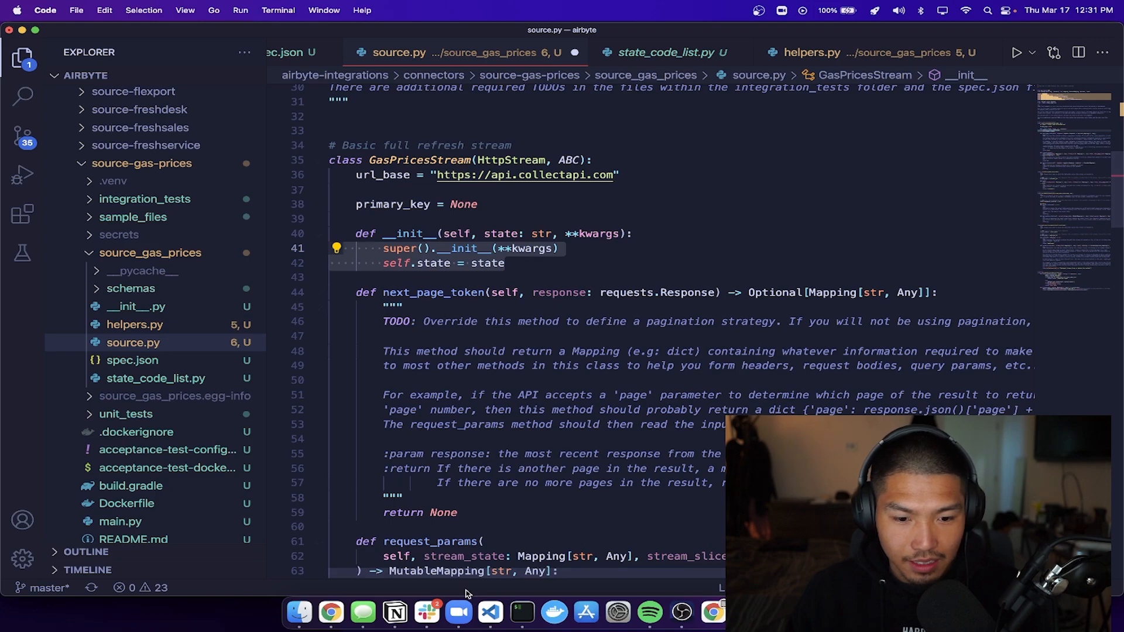
pyautogui.scroll(-3)
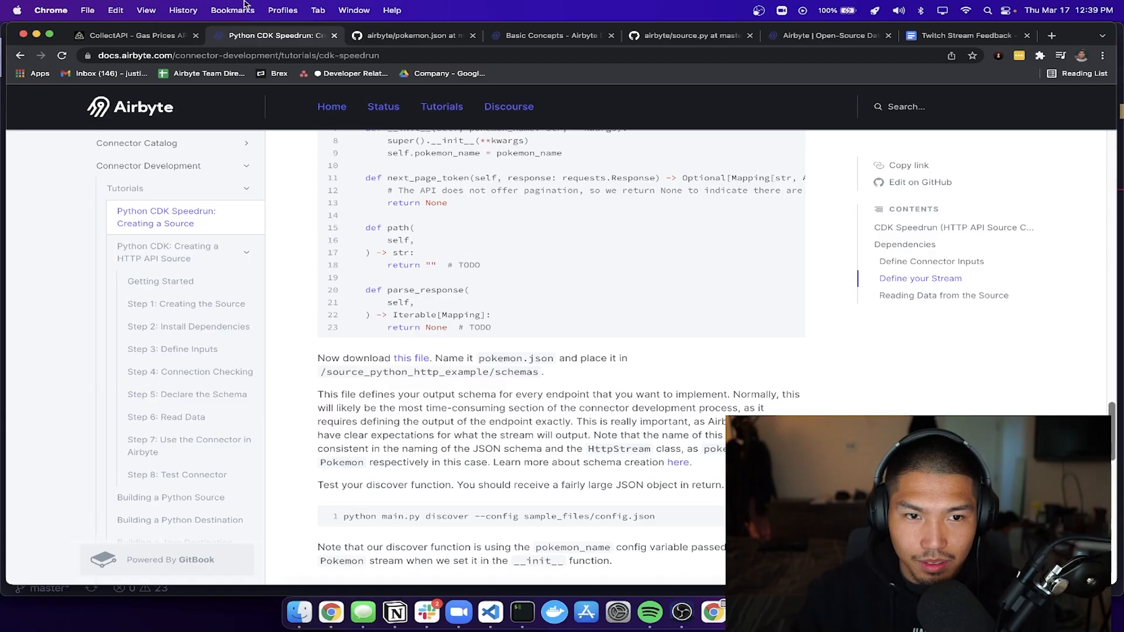
# - Compare the CollectAPI gas price response and Airbyte Basic Concepts, then model success and result state fields in customers.json
pyautogui.click(134, 34)
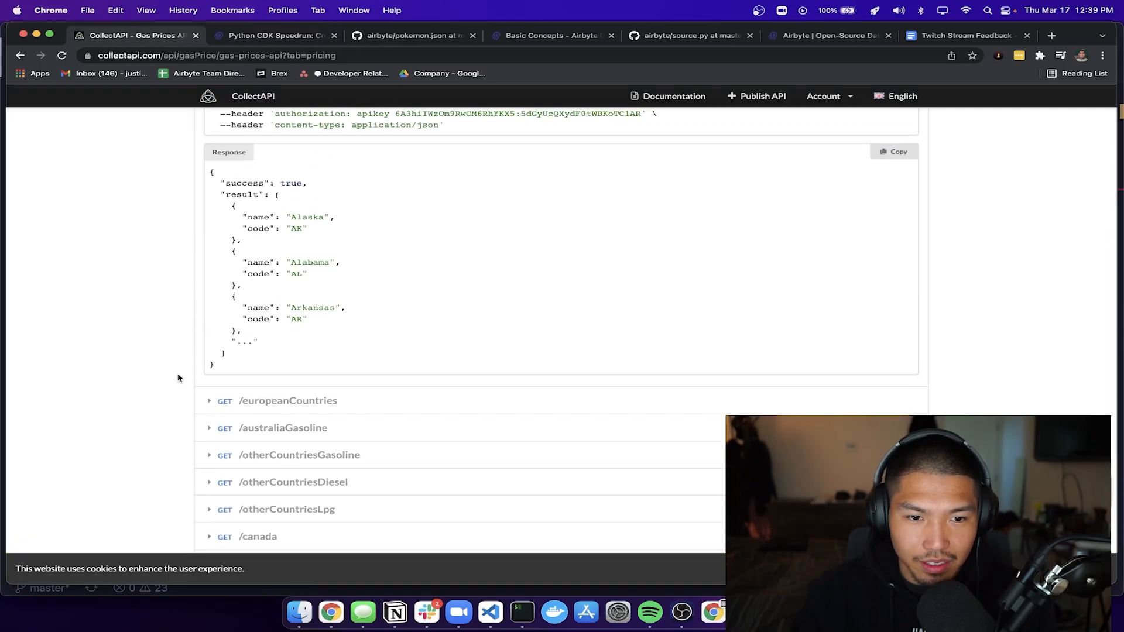
pyautogui.scroll(-3)
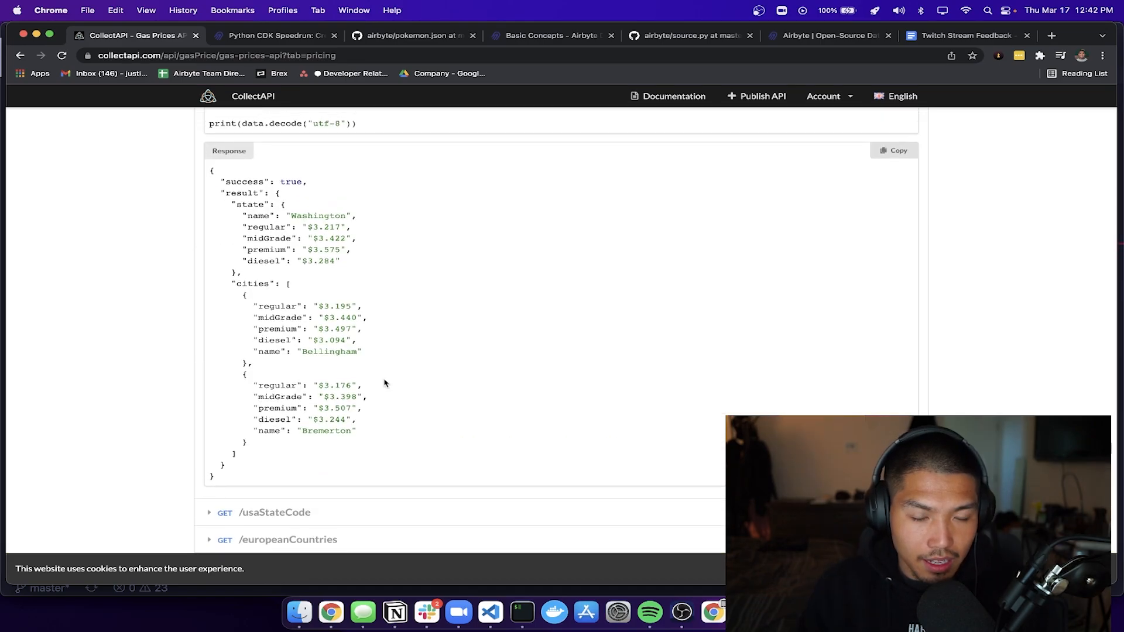
pyautogui.click(548, 35)
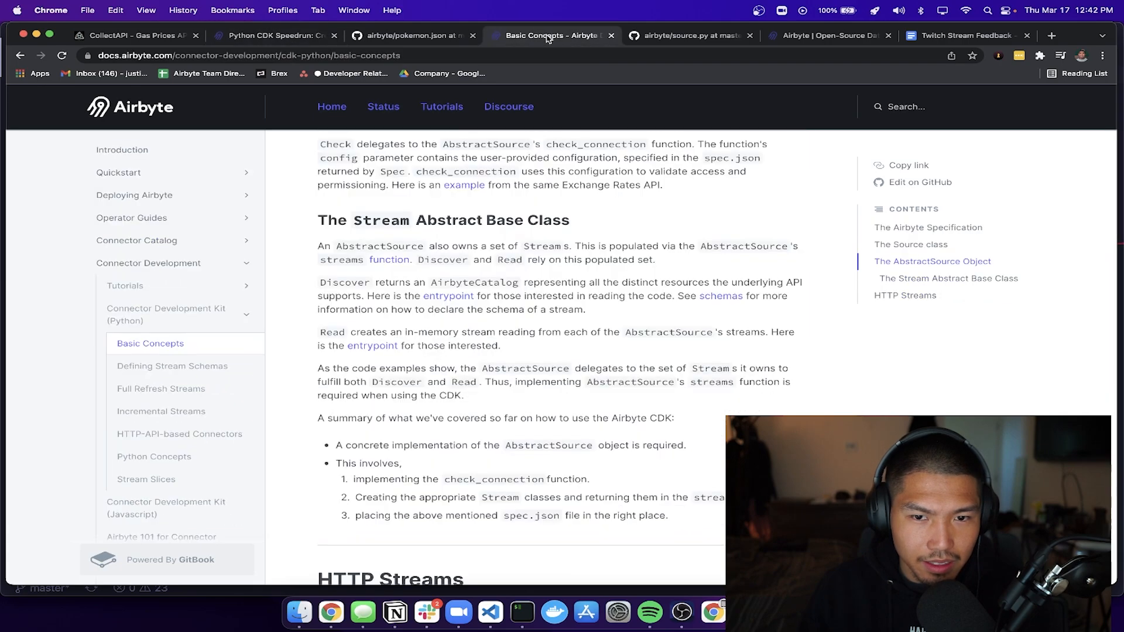
pyautogui.click(410, 35)
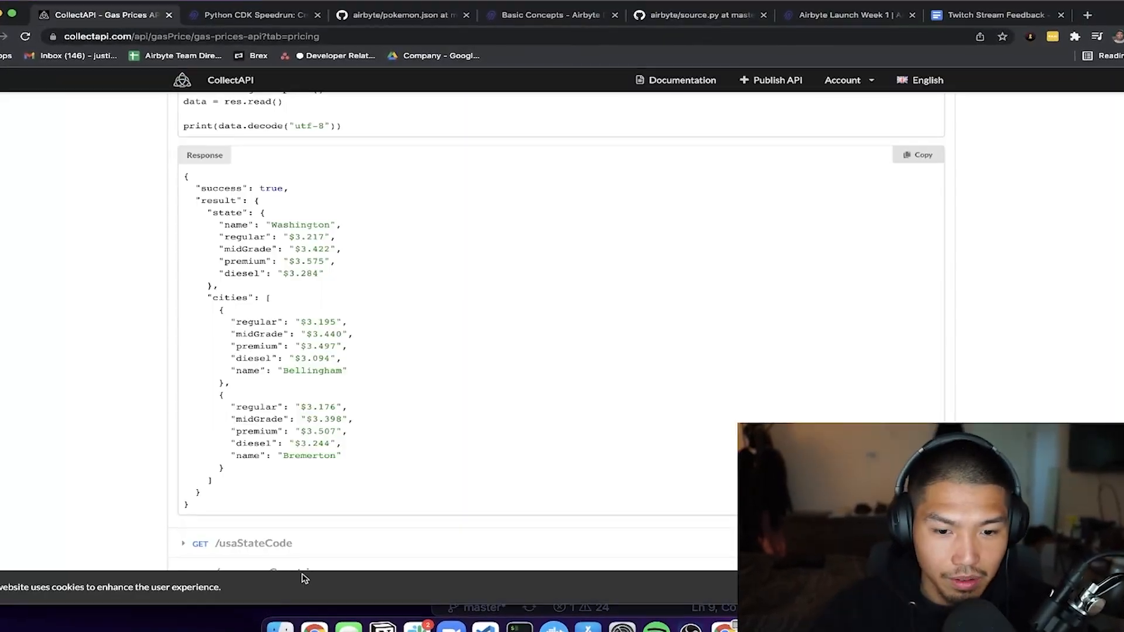
pyautogui.click(352, 9)
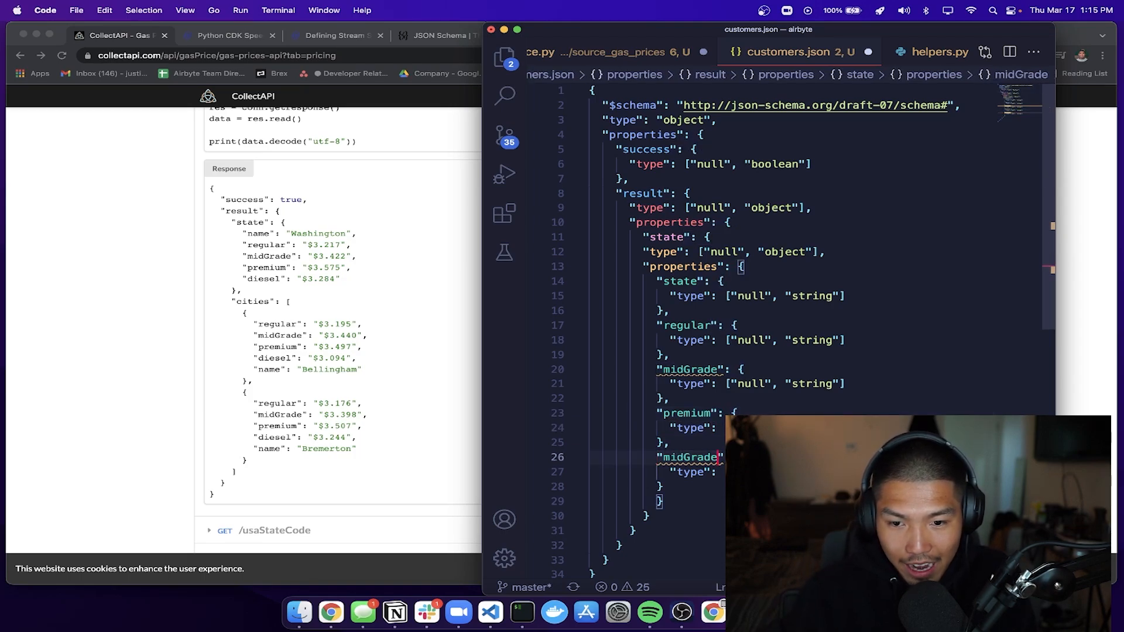
# - Replace the duplicate midGrade key with diesel and start a "cities" key after result
pyautogui.press('Backspace')
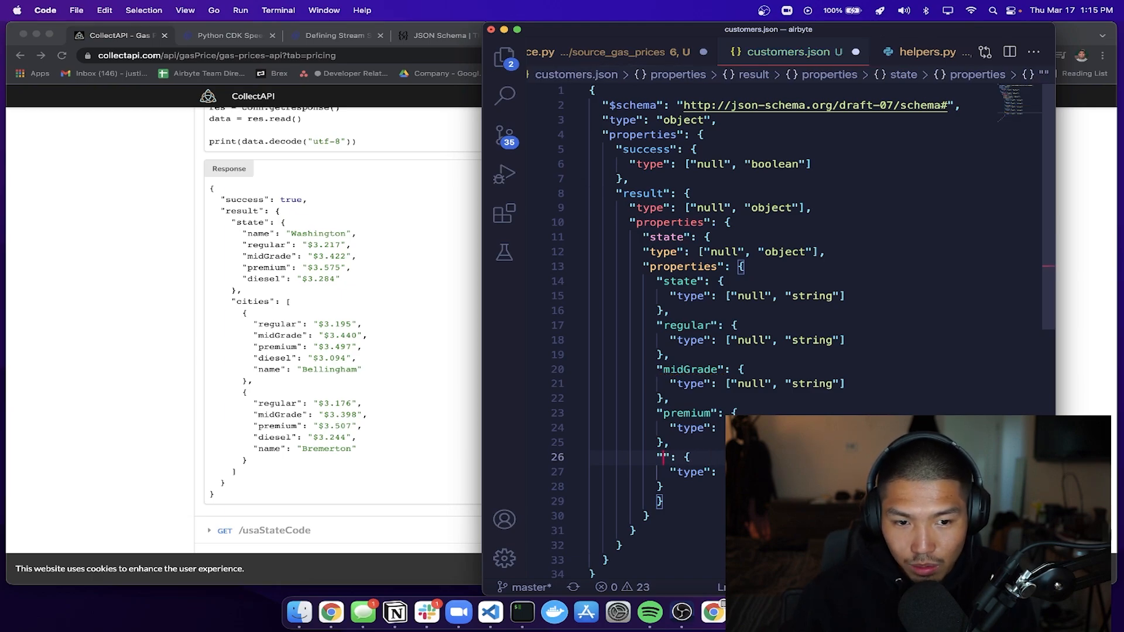
pyautogui.write('diesel')
pyautogui.click(653, 545)
pyautogui.write(',')
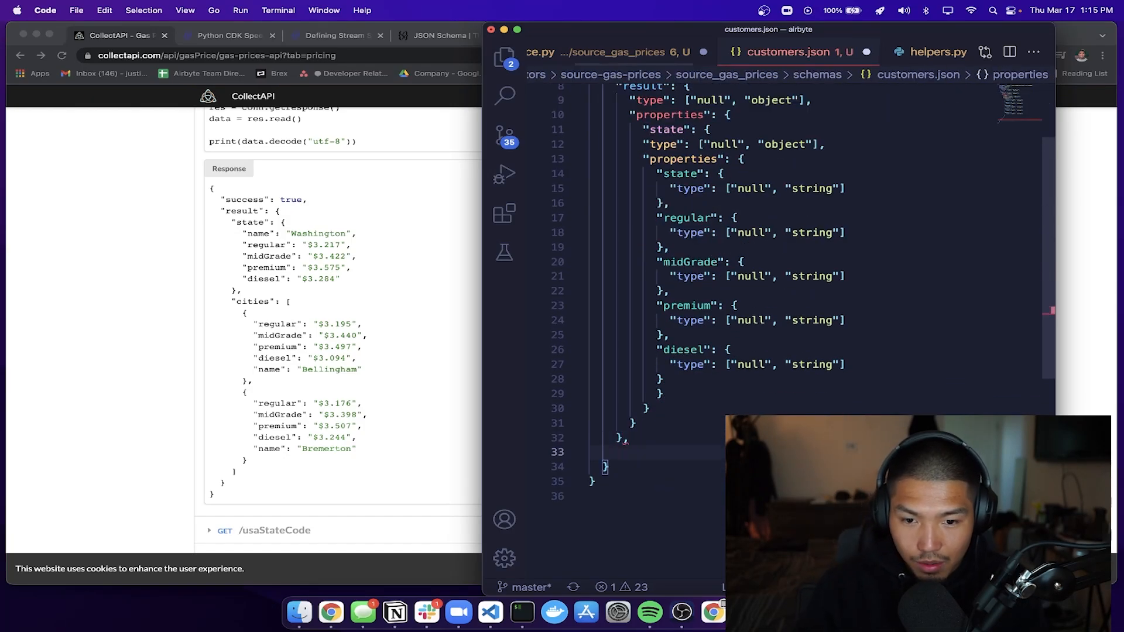
pyautogui.write('""')
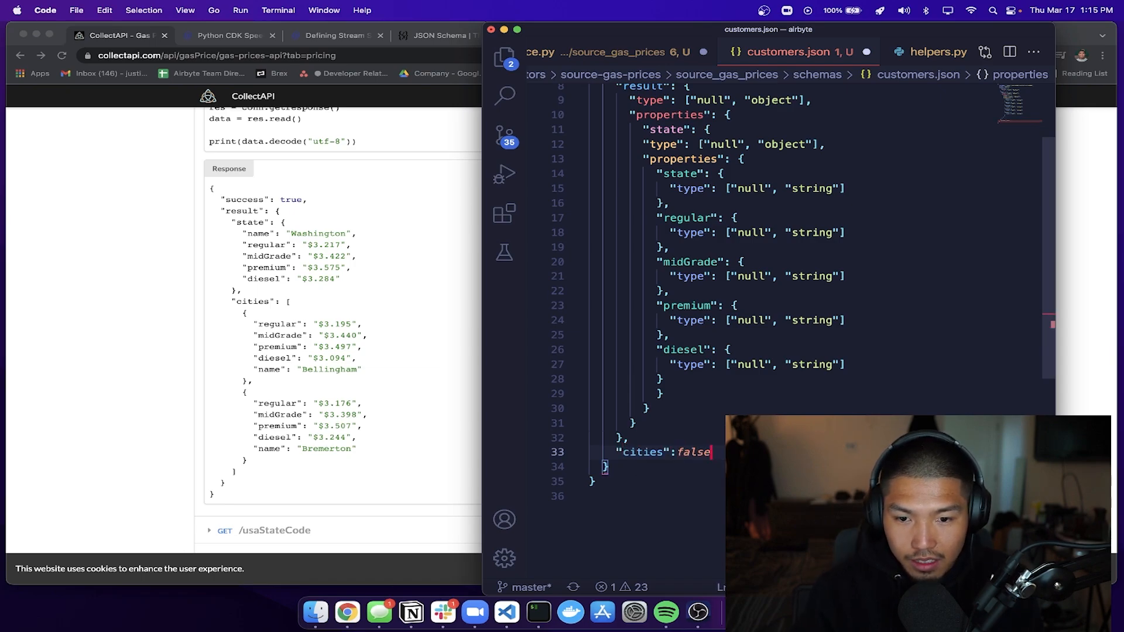
pyautogui.write('"')
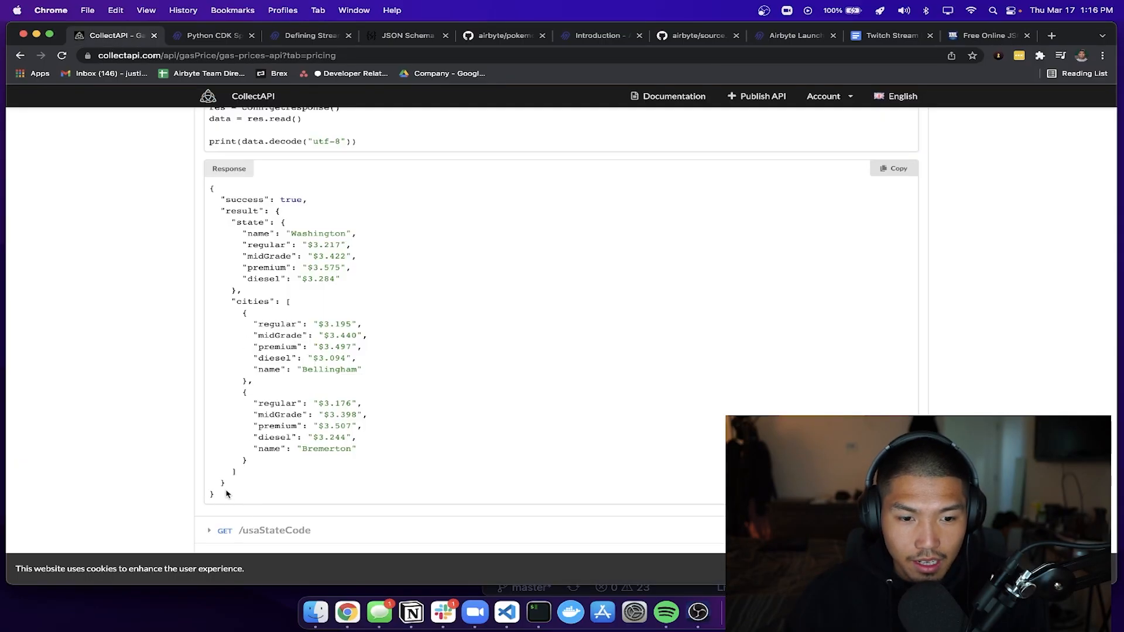
# - Review the converter's inferred JSON Schema for the gas price response end to end
pyautogui.click(988, 35)
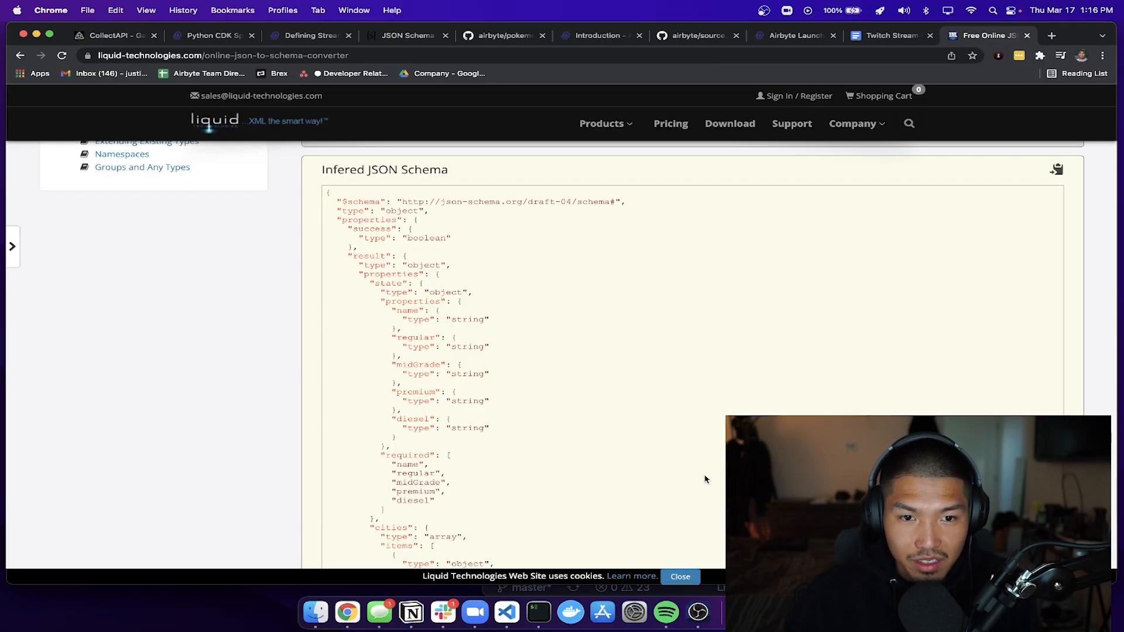
pyautogui.scroll(-3)
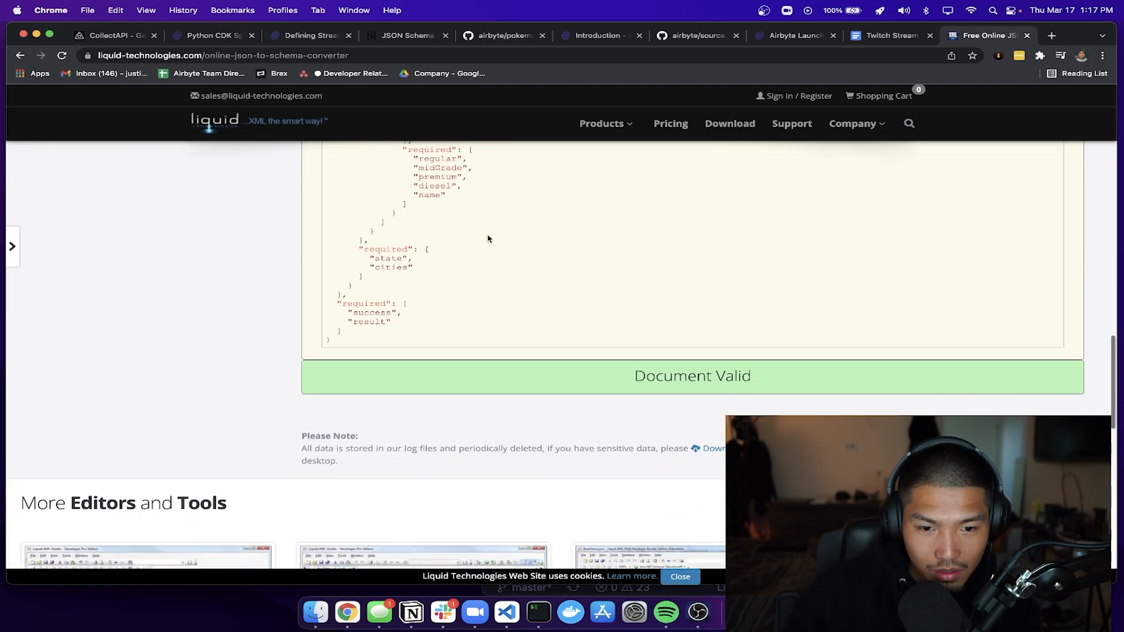
pyautogui.scroll(-3)
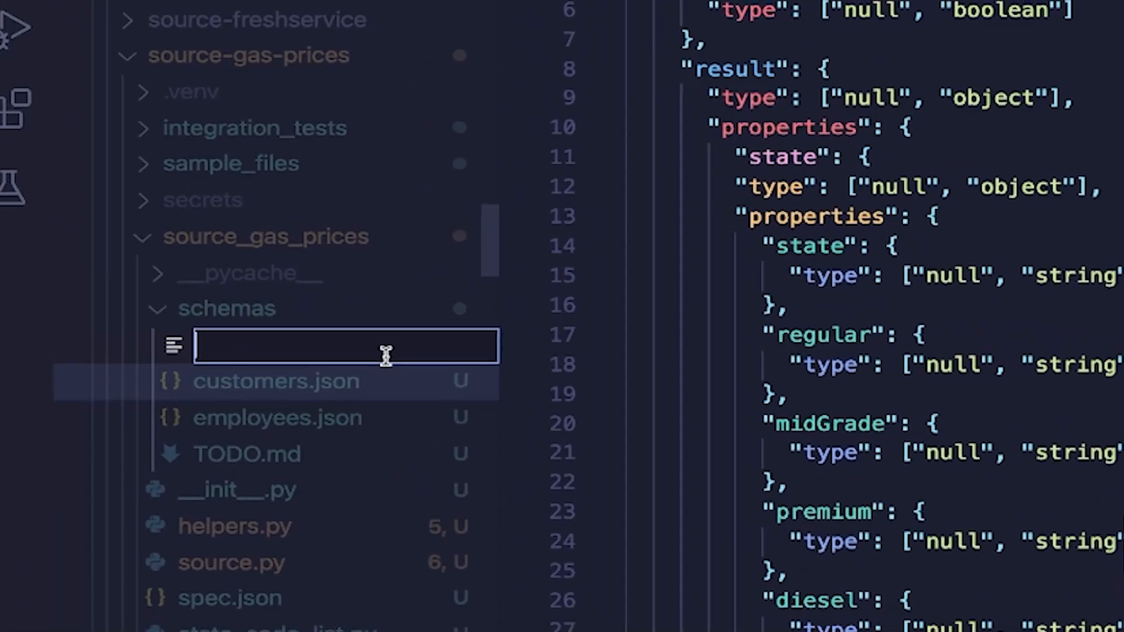
# - Name the file gas.json and head its schema with the draft-07 $schema line, matching customers.json
pyautogui.write('gas.j')
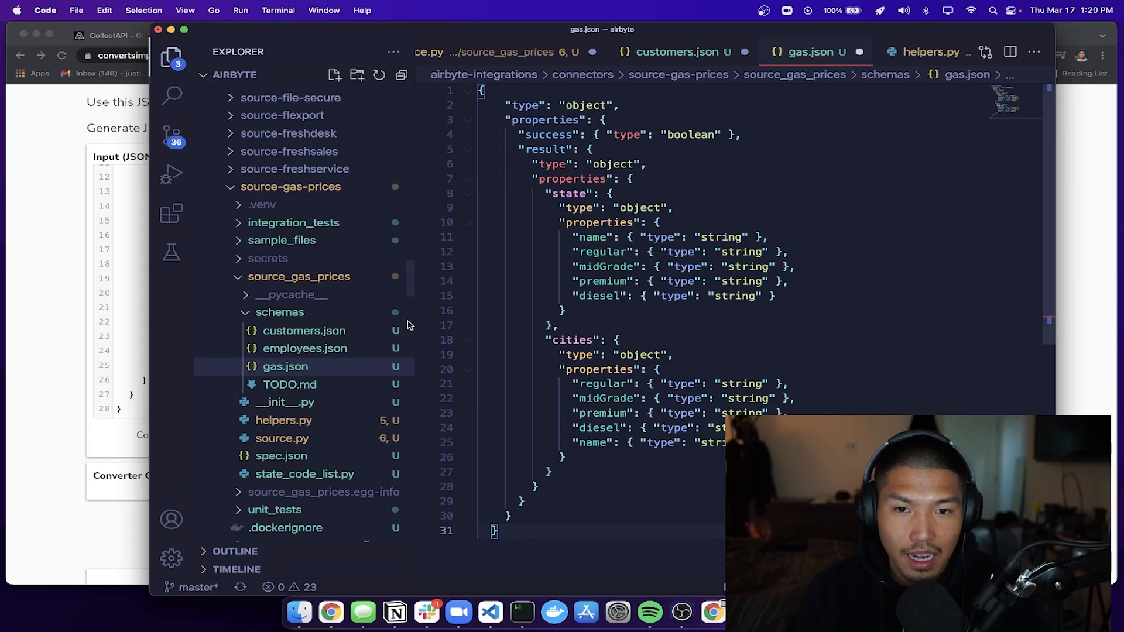
pyautogui.click(304, 330)
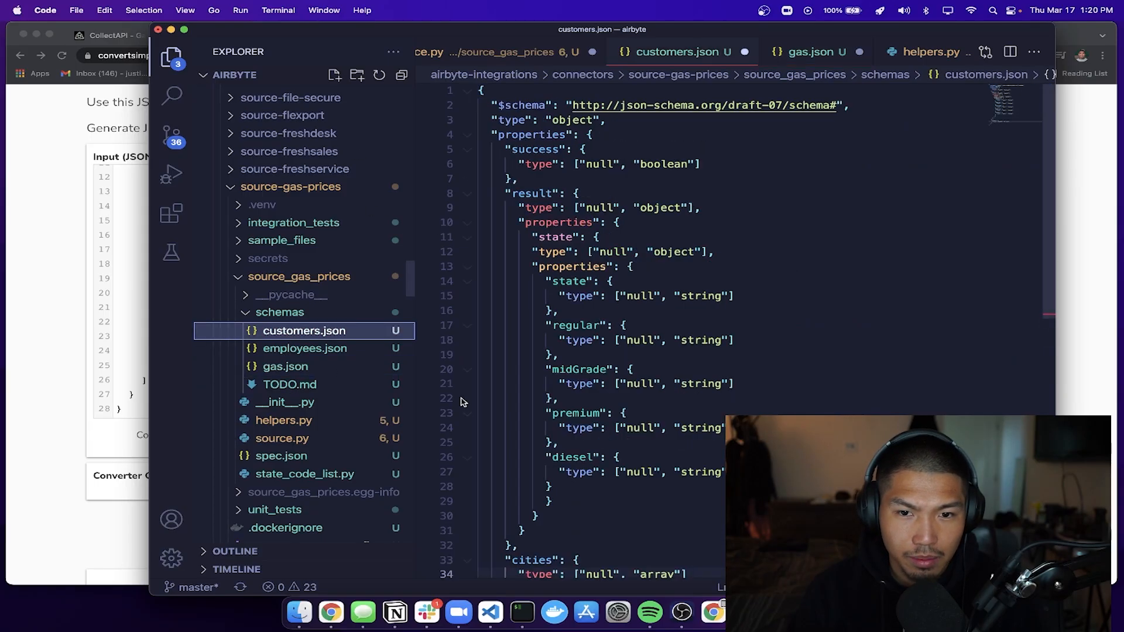
pyautogui.click(284, 366)
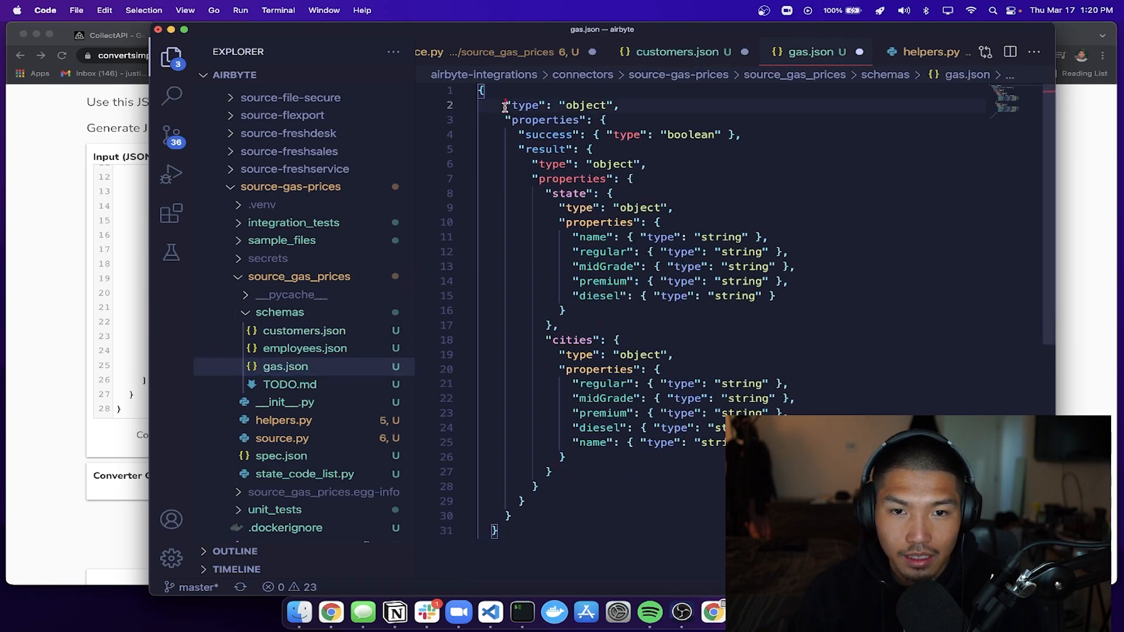
pyautogui.write('"$schema": "http://json-schema.org/draft-07/schema#",')
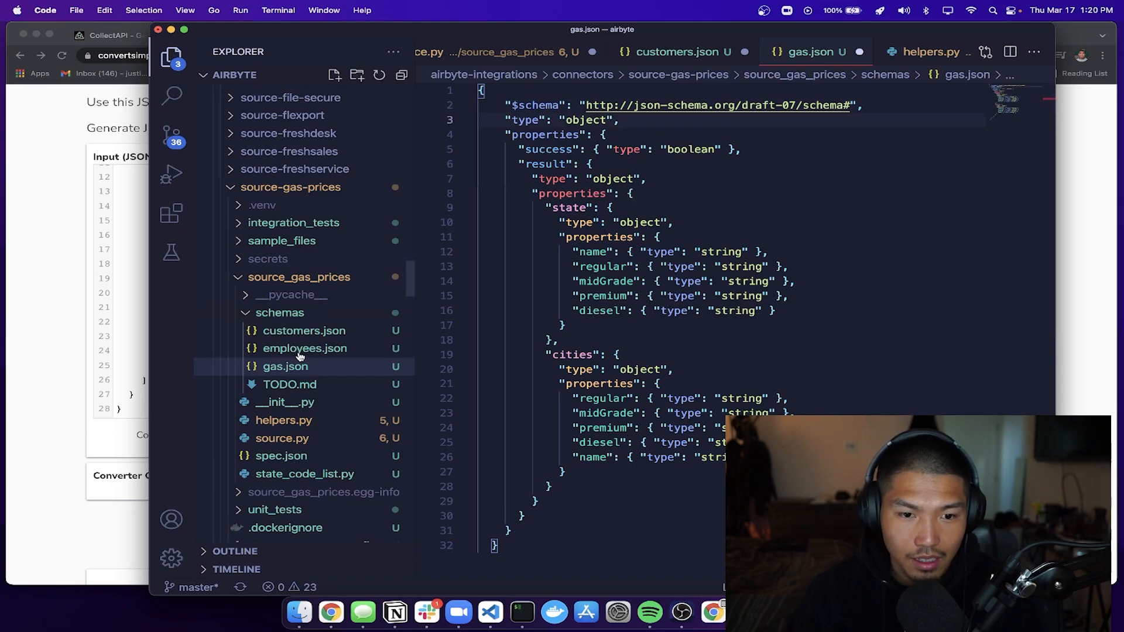
# - Check employees.json as a reference, then select the success field's boolean type in gas.json
pyautogui.click(304, 349)
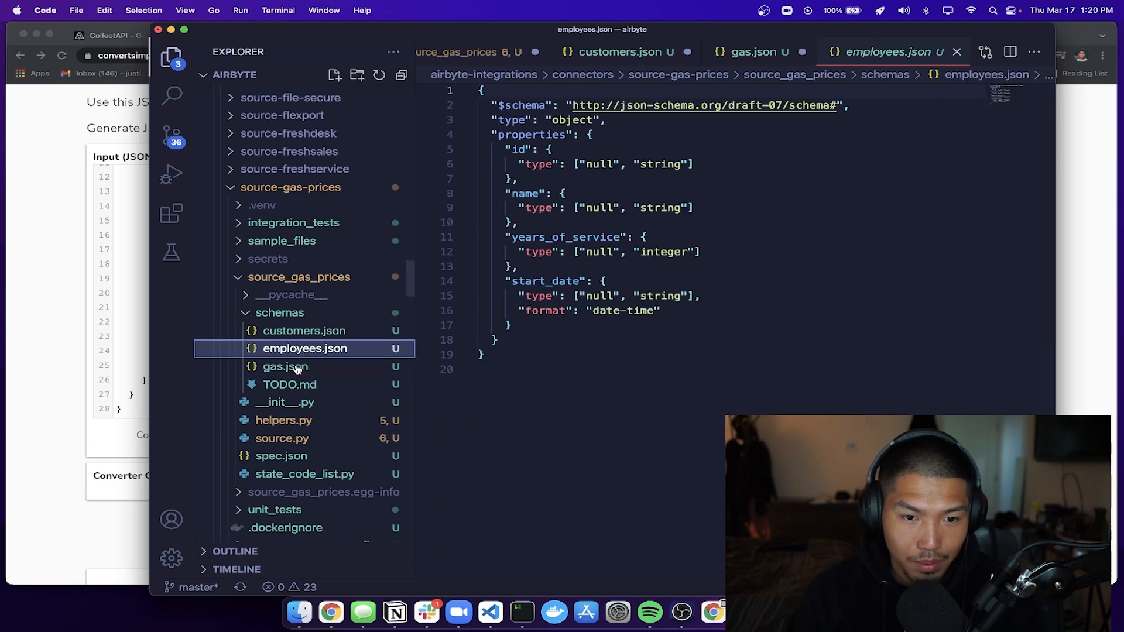
pyautogui.click(284, 367)
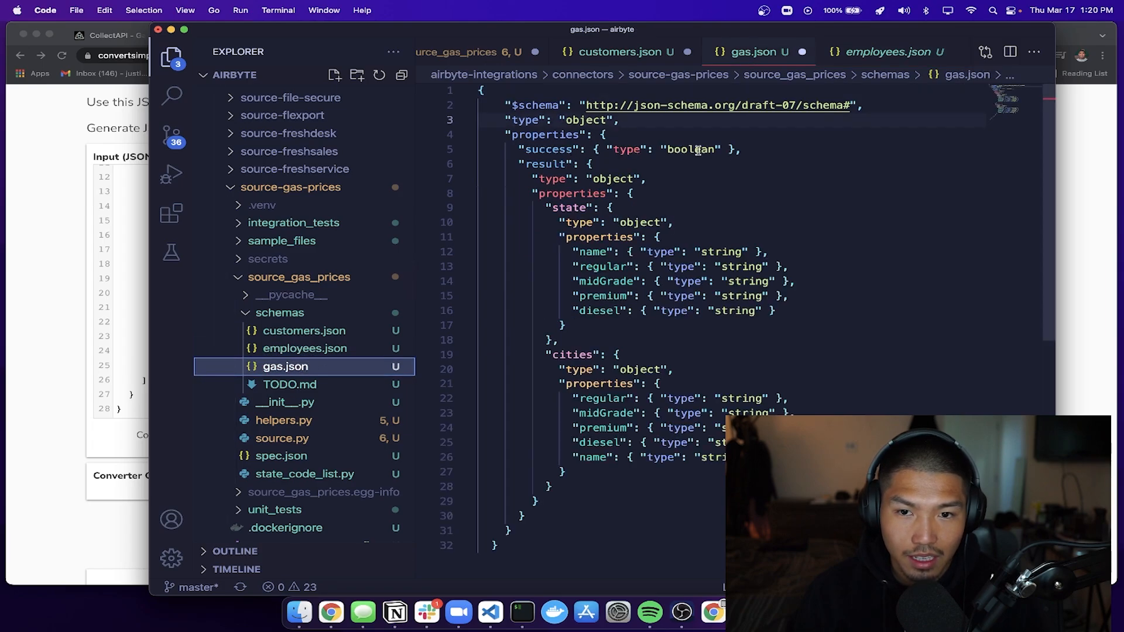
pyautogui.doubleClick(626, 150)
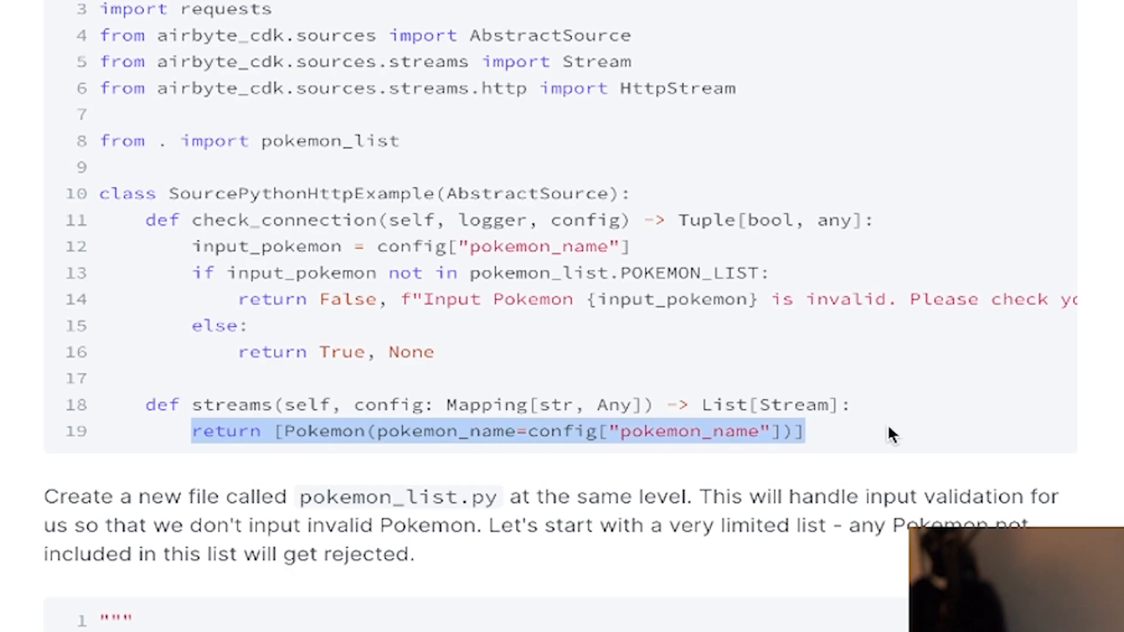
# - Begin returning a Gas stream from streams() in source.py, then move to the terminal to test discover
pyautogui.click(499, 616)
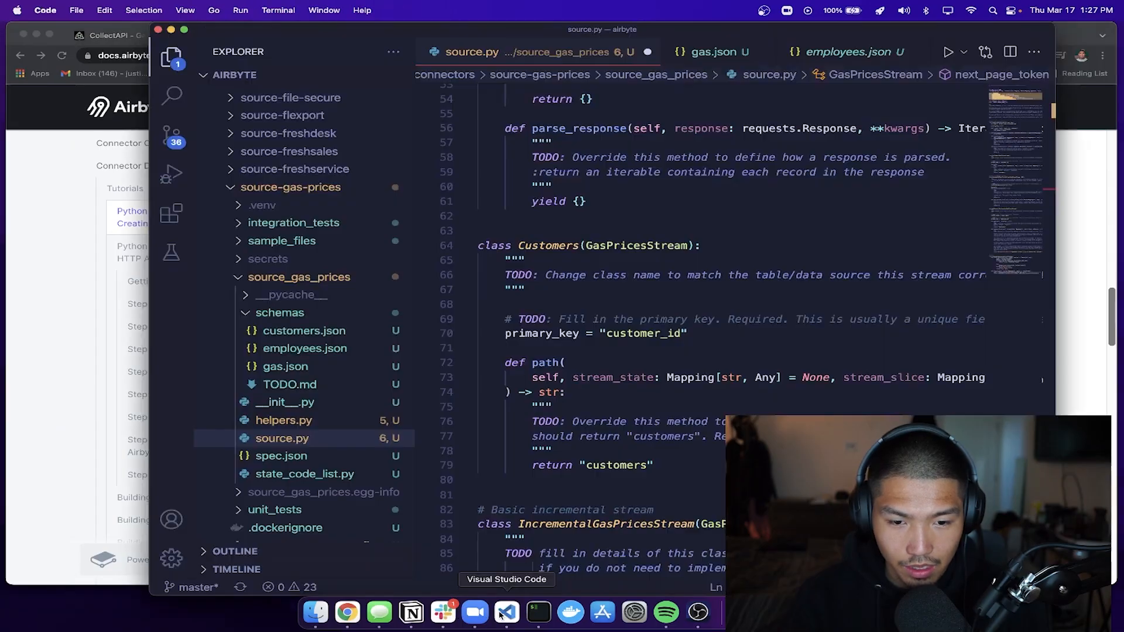
pyautogui.scroll(-3)
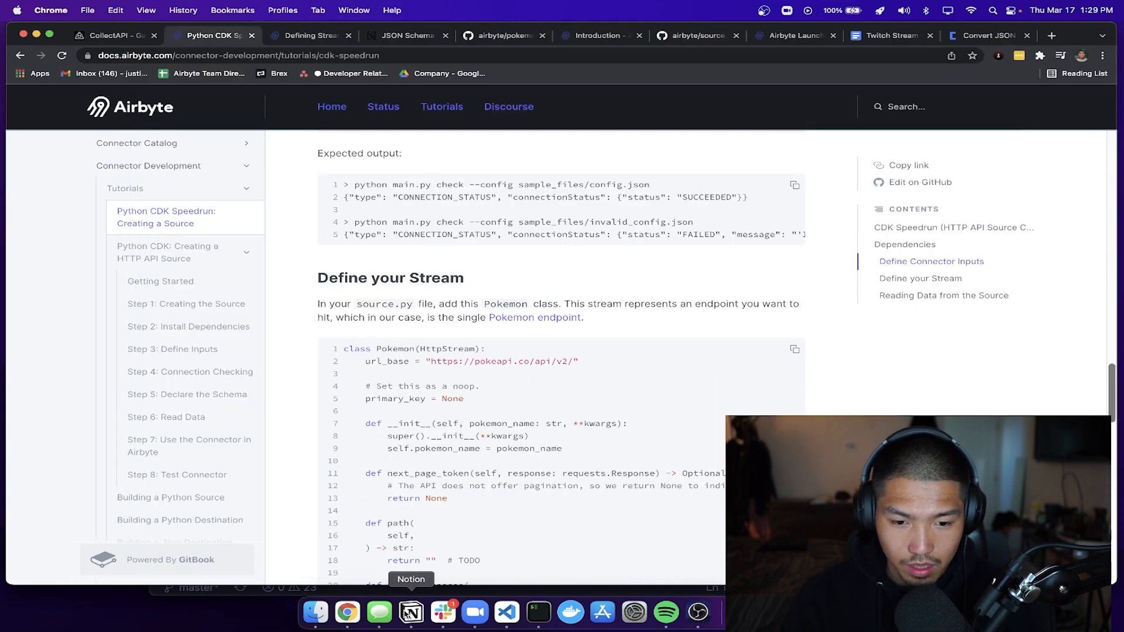
pyautogui.click(506, 613)
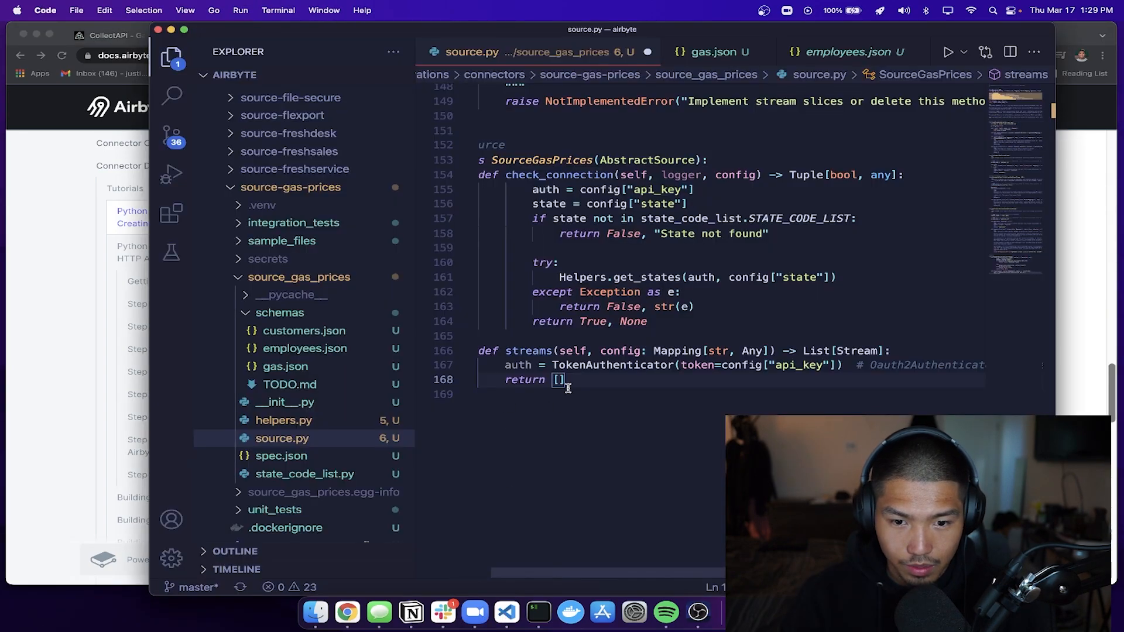
pyautogui.write('Gas')
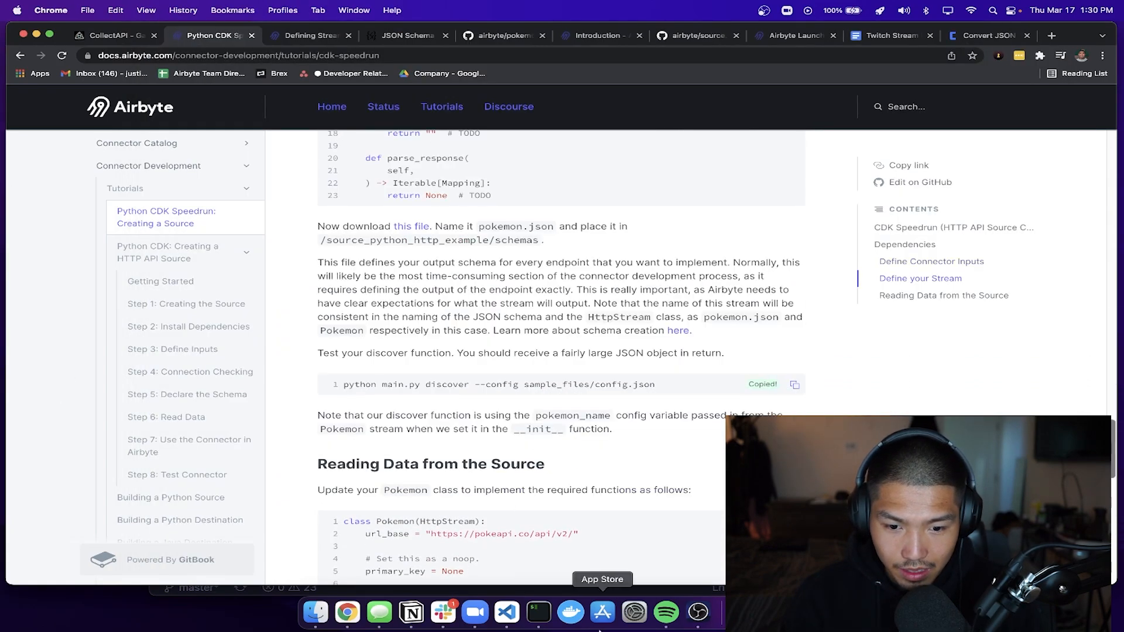
pyautogui.click(542, 613)
pyautogui.write('cle')
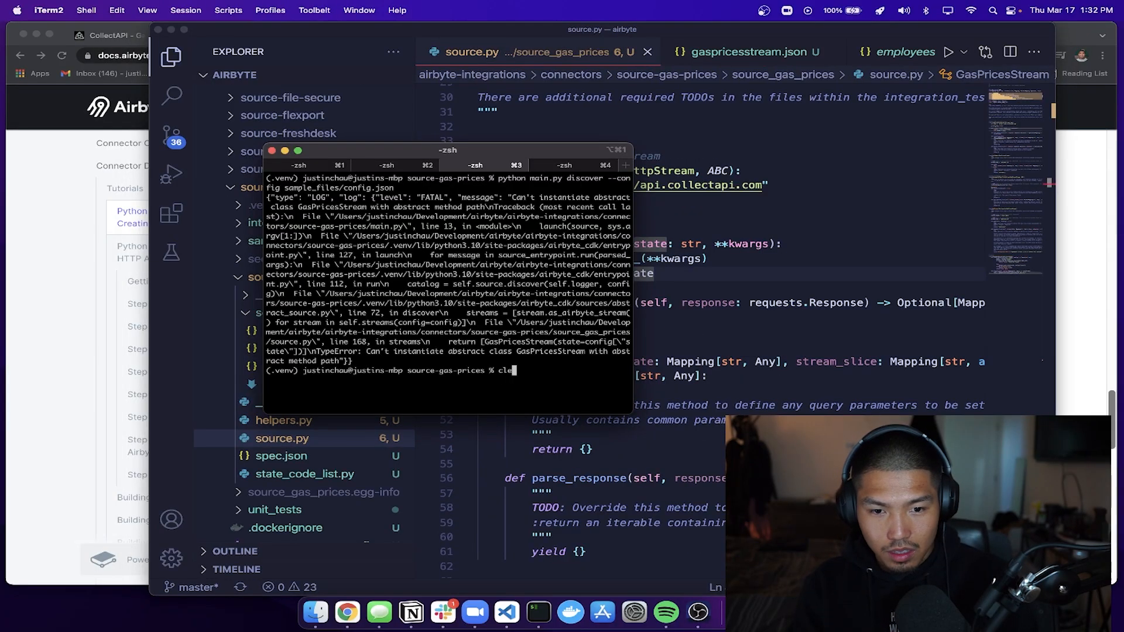
# - Clear the failed discover output, rerun discover, and start renaming gaspricesstream.json
pyautogui.press('Enter')
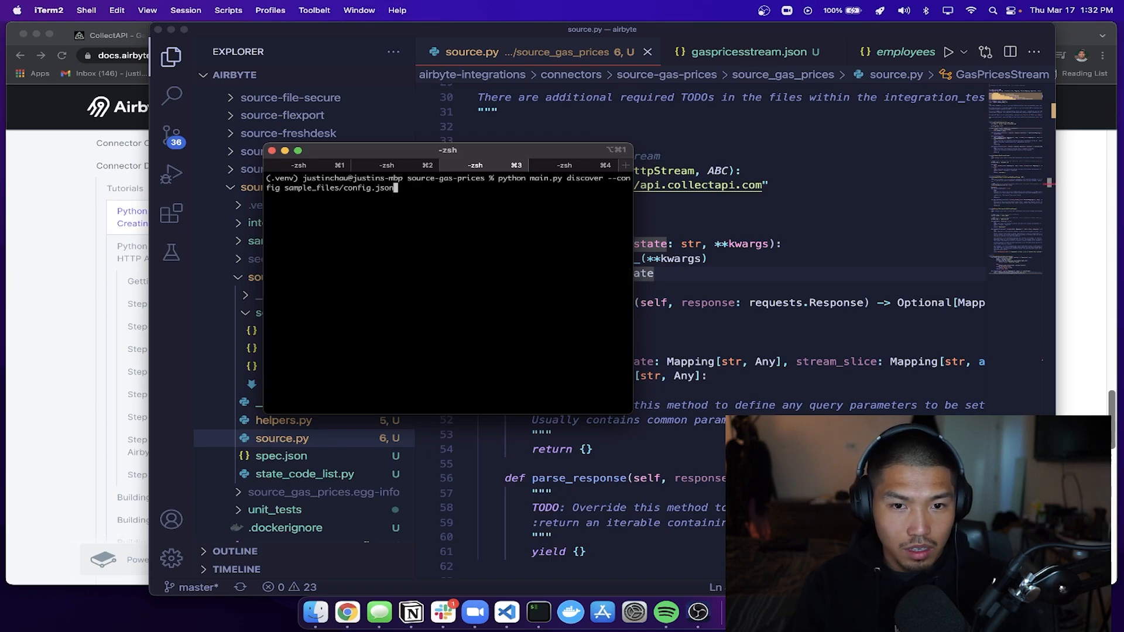
pyautogui.rightClick(296, 367)
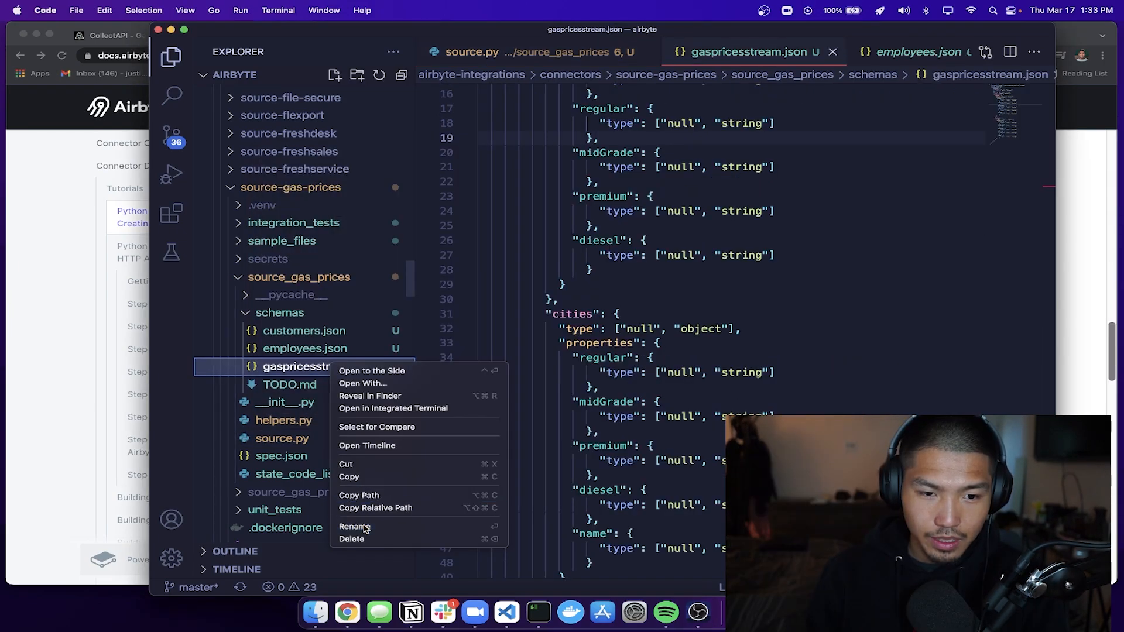
pyautogui.click(354, 527)
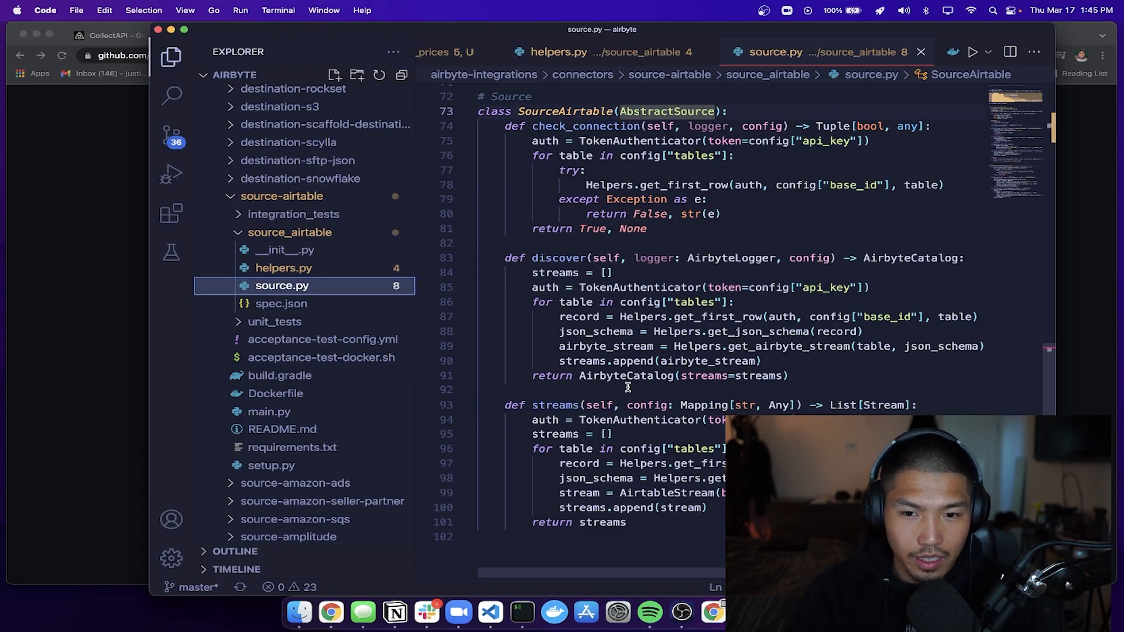
pyautogui.scroll(-3)
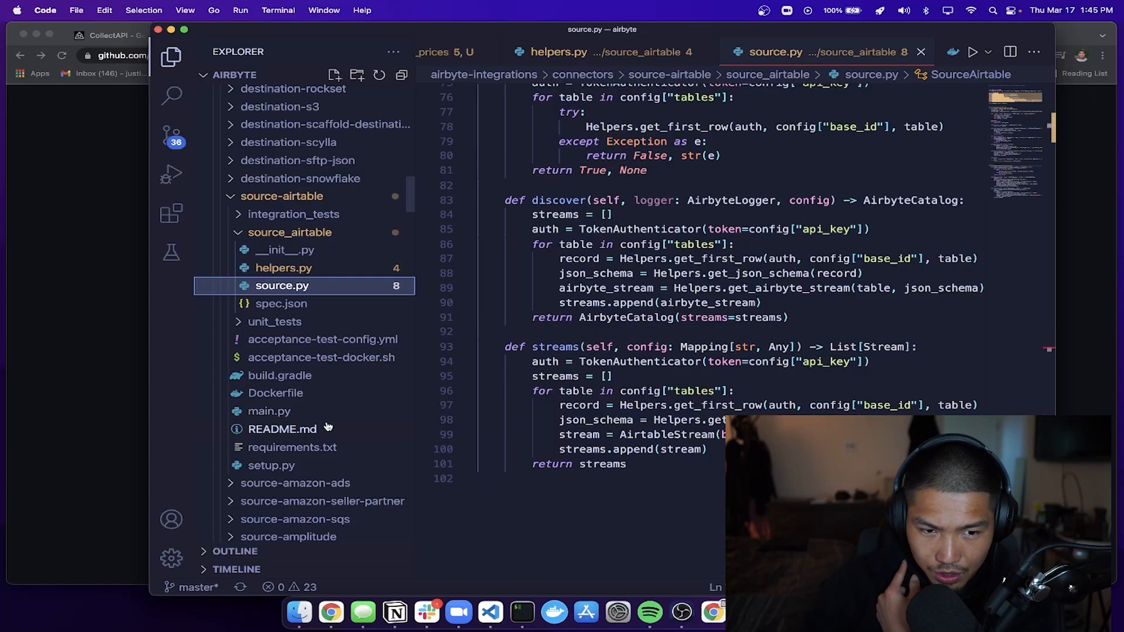
pyautogui.moveTo(375, 432)
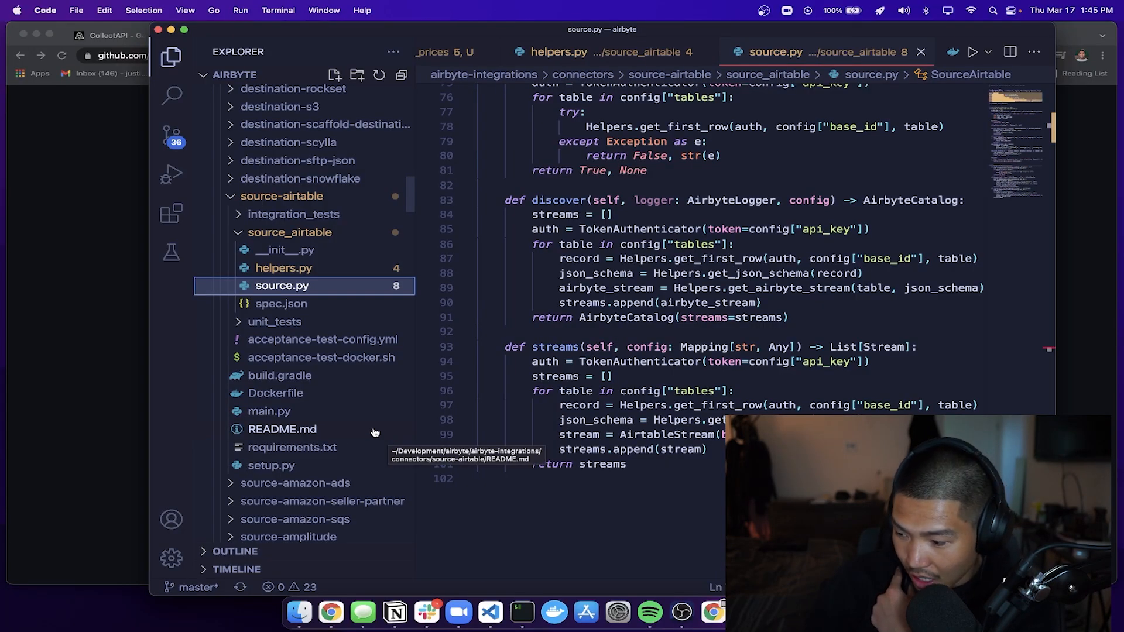
pyautogui.scroll(-3)
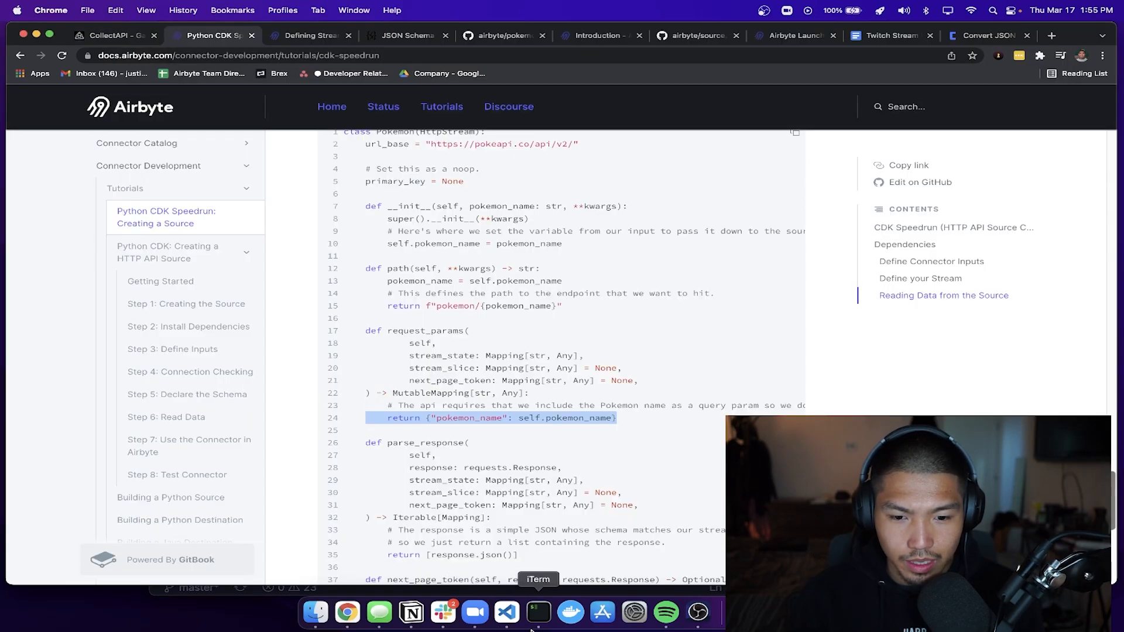
# - Set primary_key = "state" on the Prices stream, then select the tutorial's path return expression
pyautogui.click(506, 611)
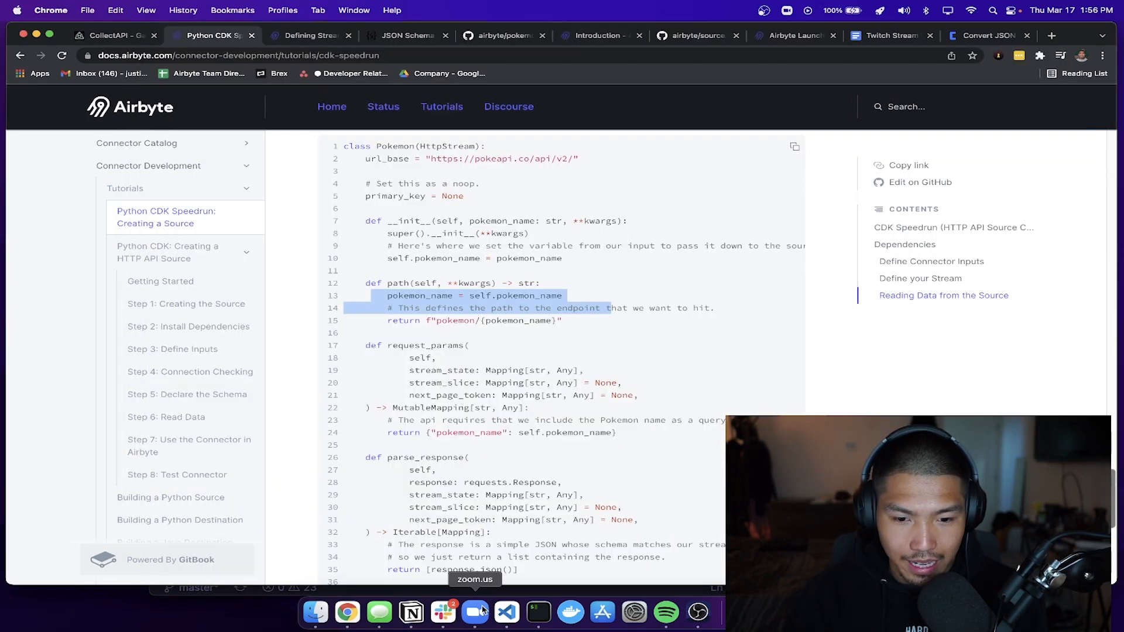
pyautogui.click(536, 613)
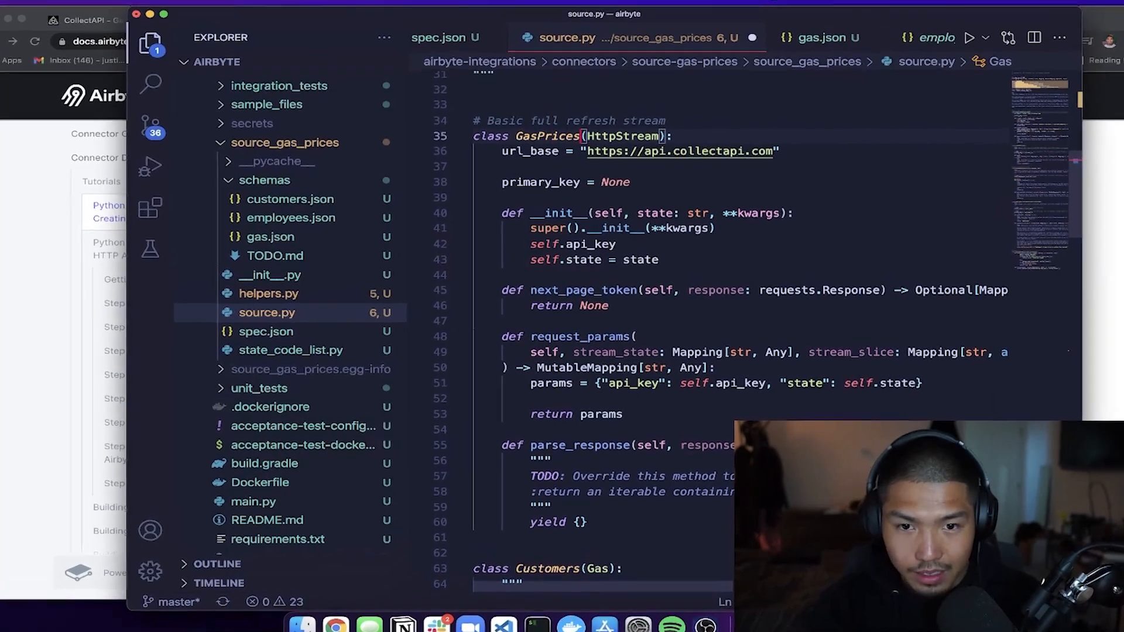
pyautogui.scroll(-3)
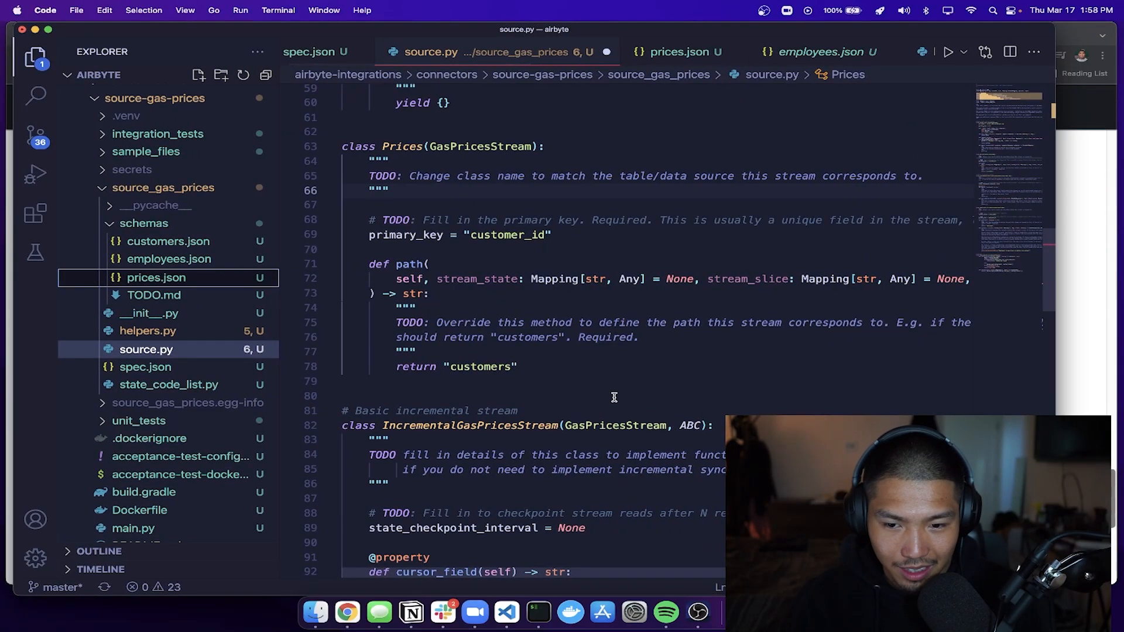
pyautogui.write('state')
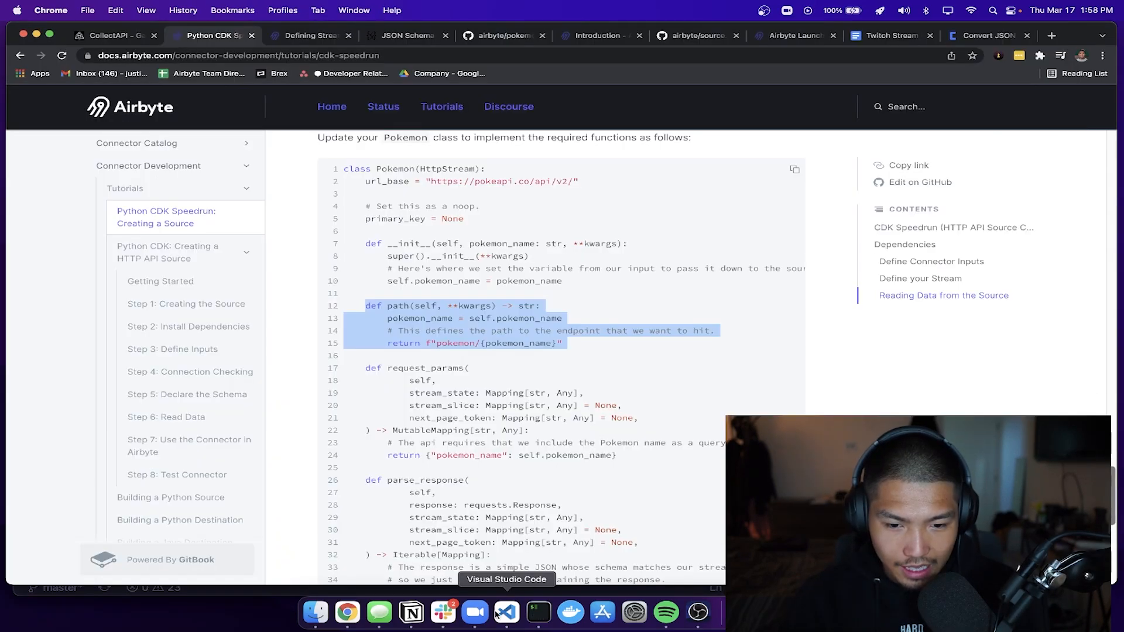
pyautogui.click(506, 613)
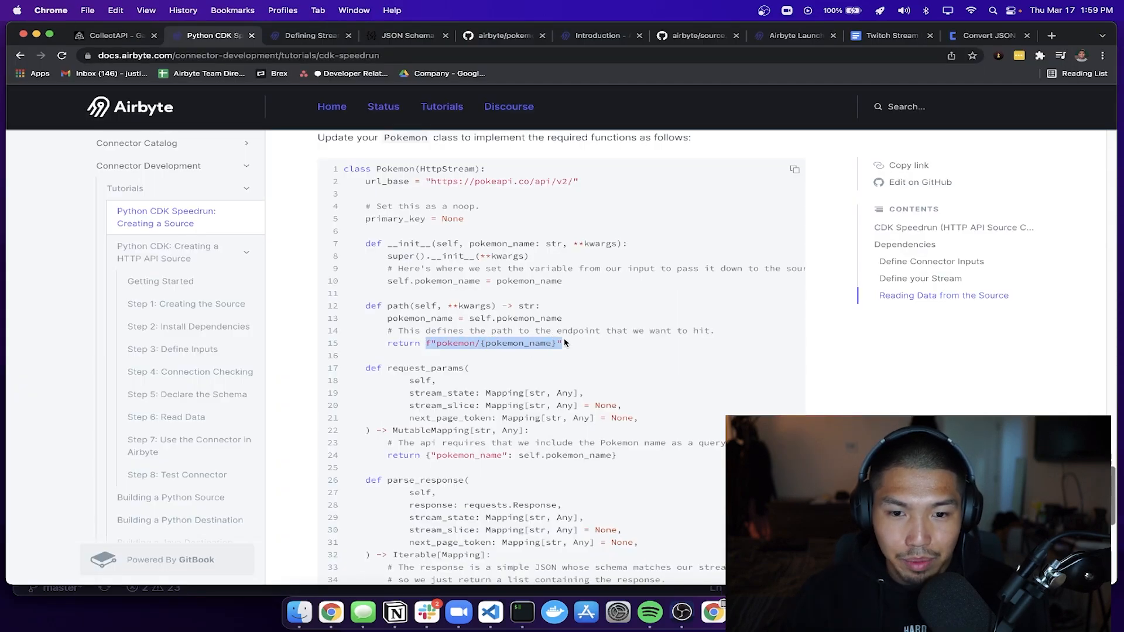
# - Replace Prices.path's return "prices" with the pasted f"pokemon/{pokemon_name}" template
pyautogui.click(490, 612)
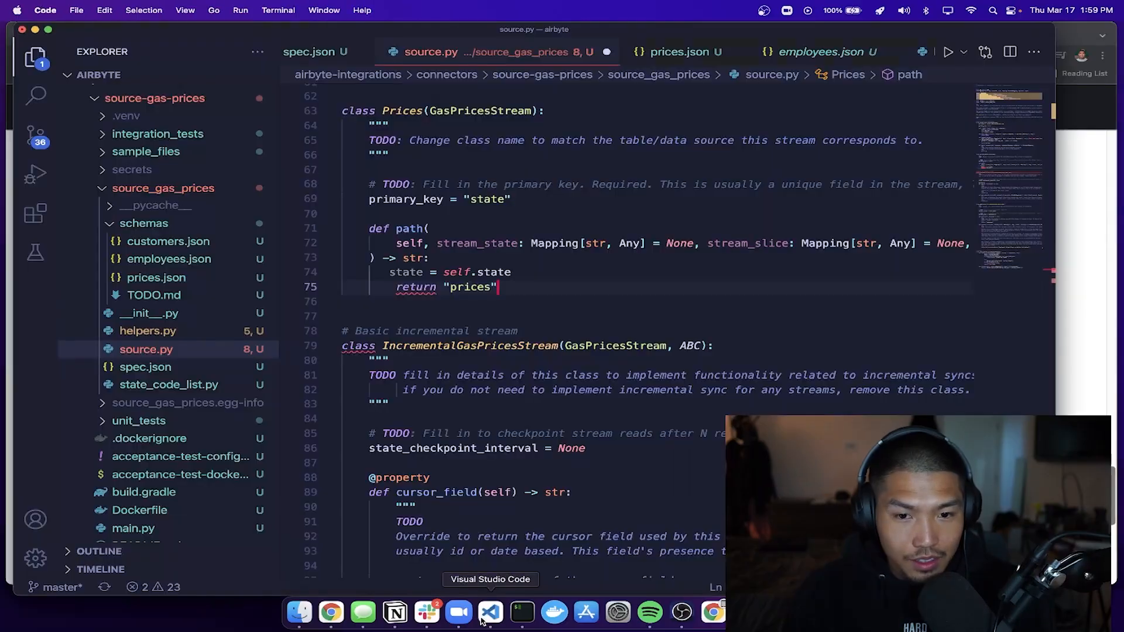
pyautogui.press('Backspace')
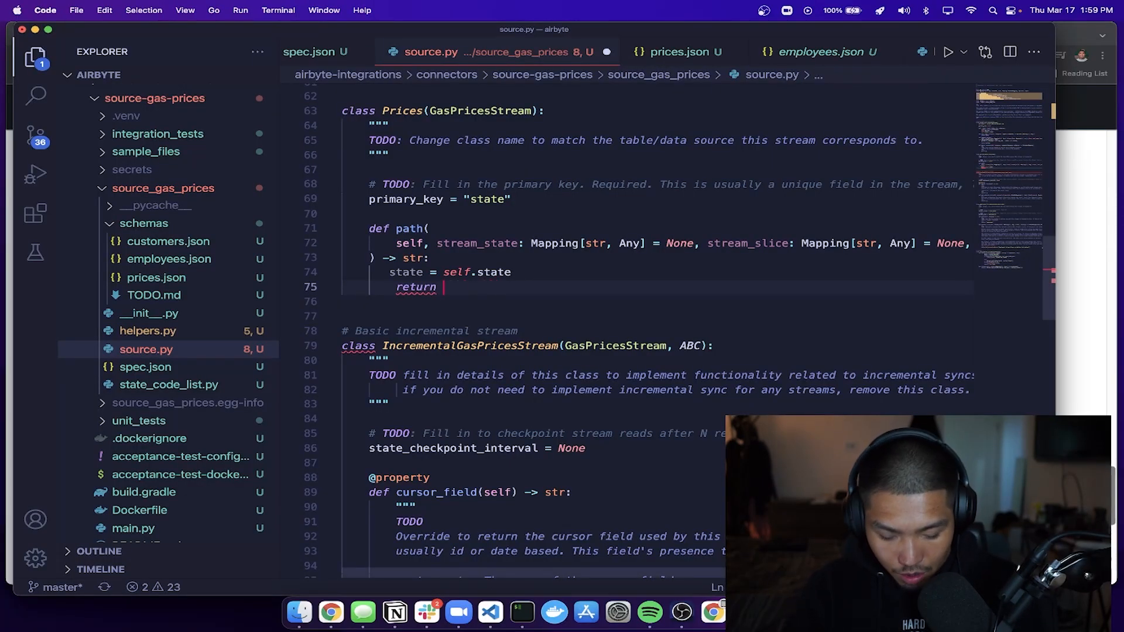
pyautogui.write('f"pokemon/{pokemon_name}"')
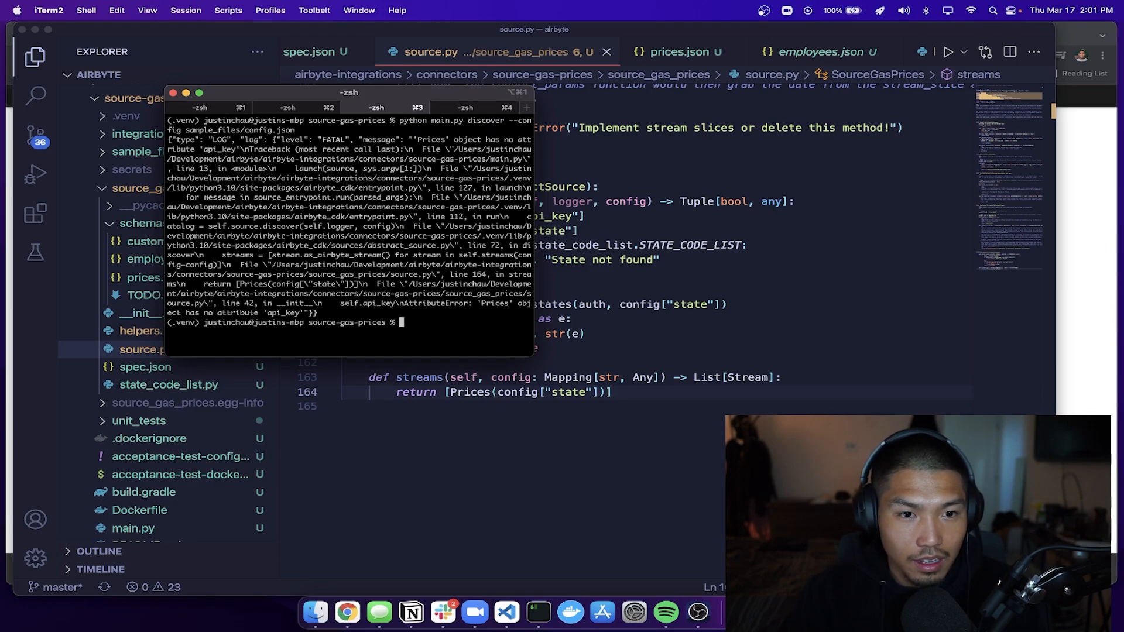
pyautogui.moveTo(429, 322)
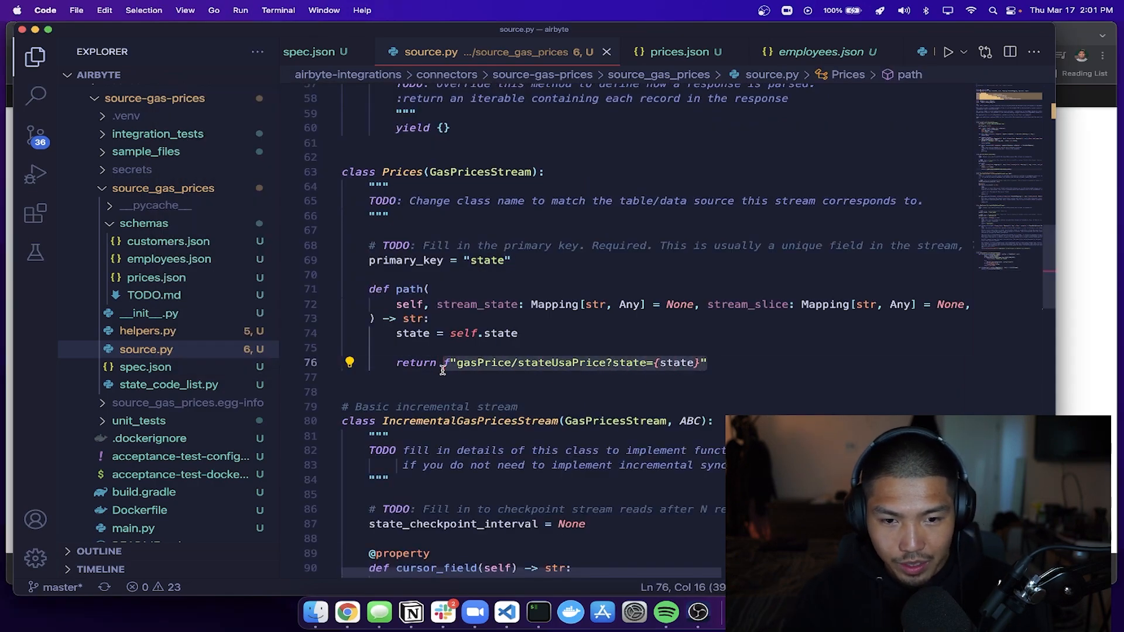
# - Add api_key = self.api_key to Prices.path and return Helpers.get_states(), checking helpers.py for the name
pyautogui.write('Helpers.get_')
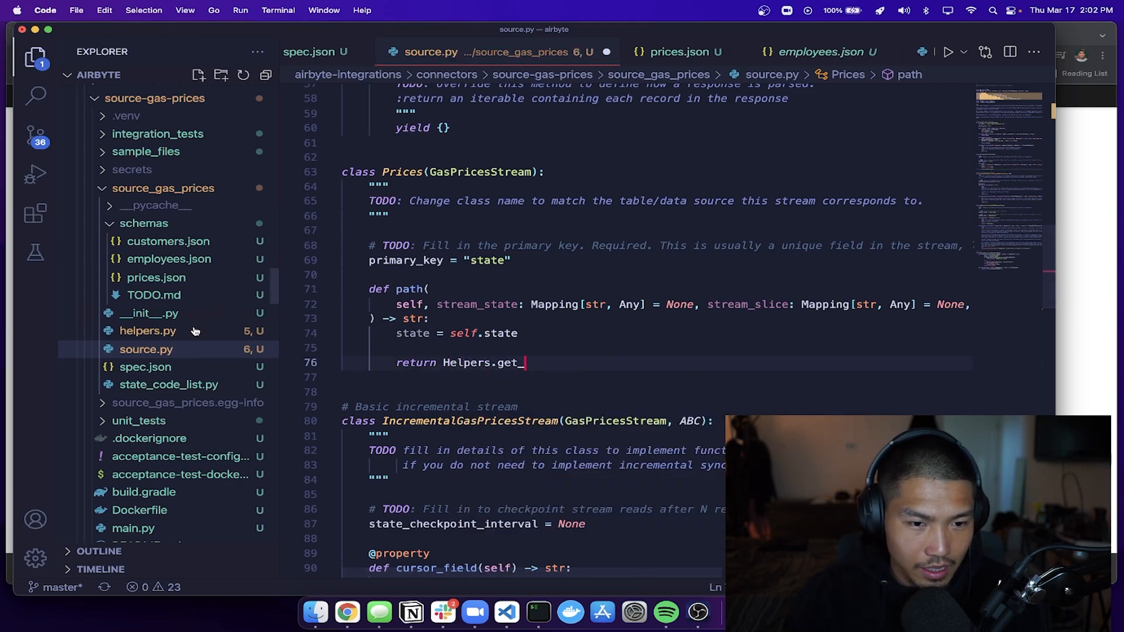
pyautogui.click(147, 330)
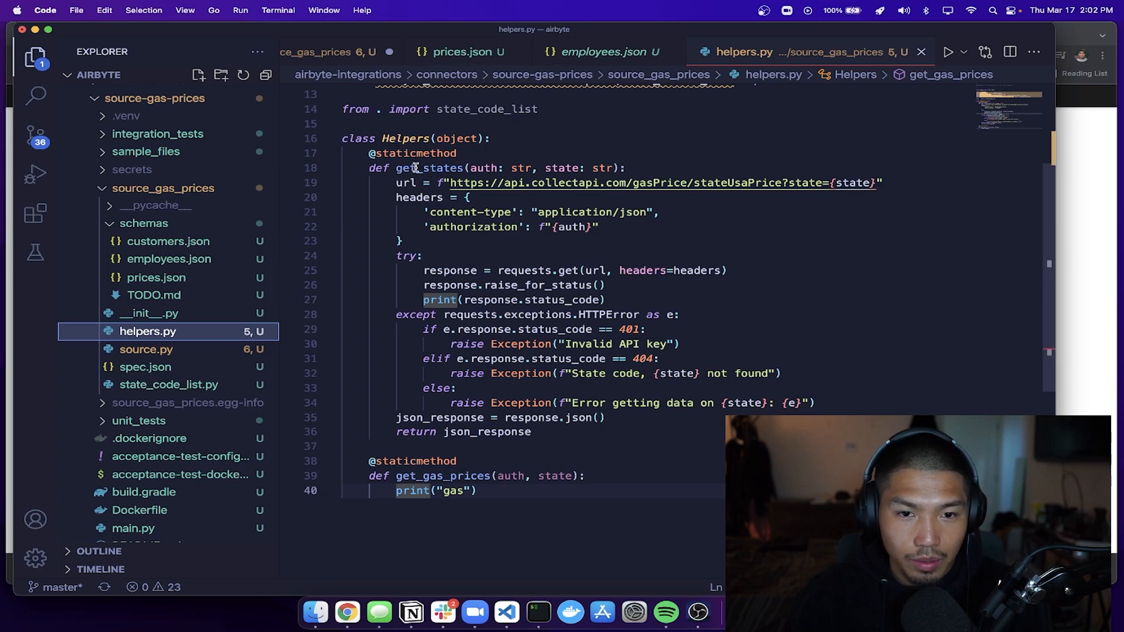
pyautogui.click(147, 349)
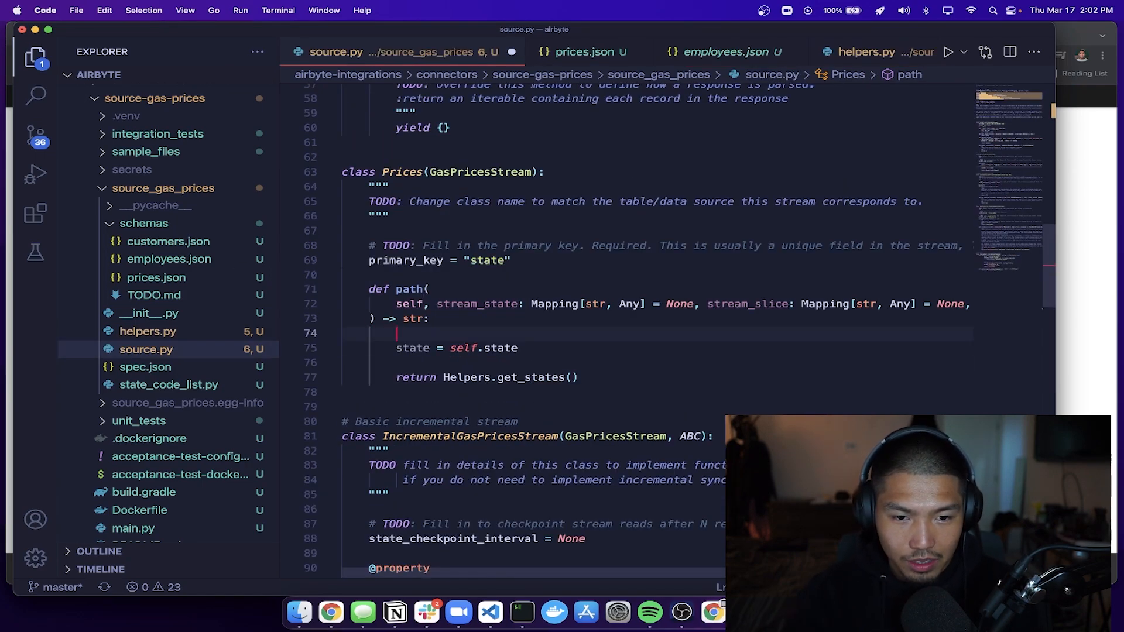
pyautogui.write('a')
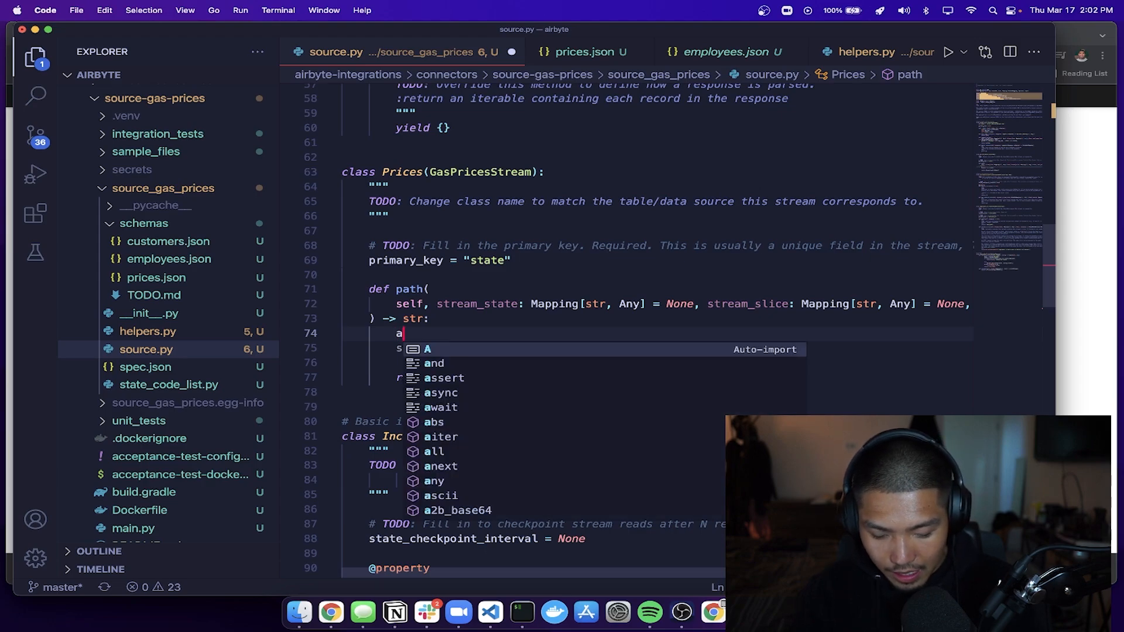
pyautogui.write('pi_key =')
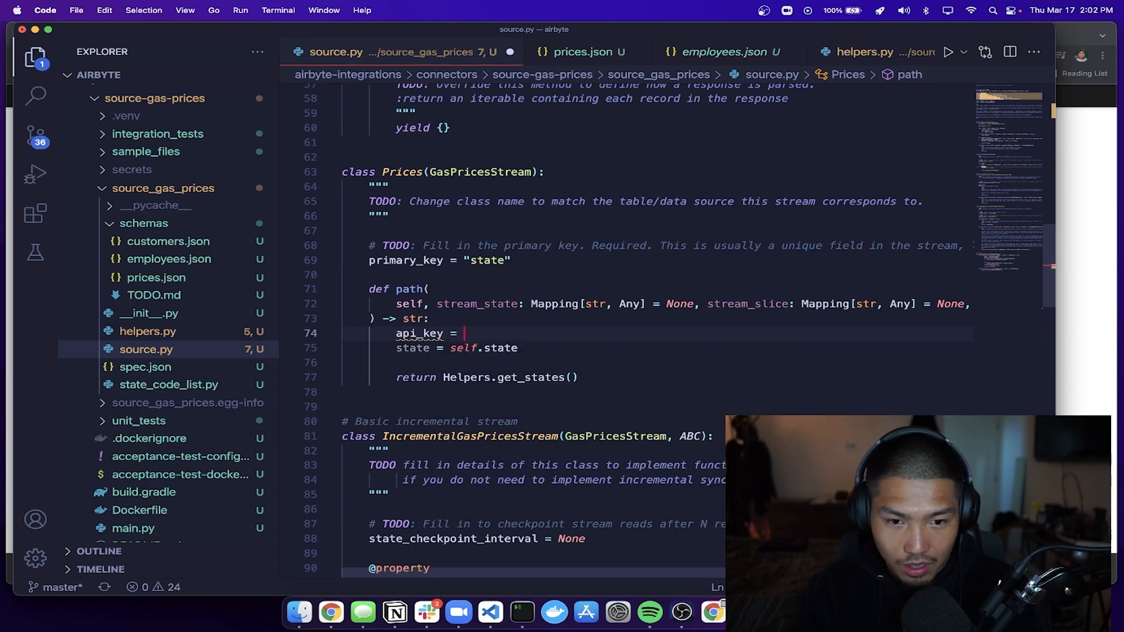
pyautogui.write('self.api_key')
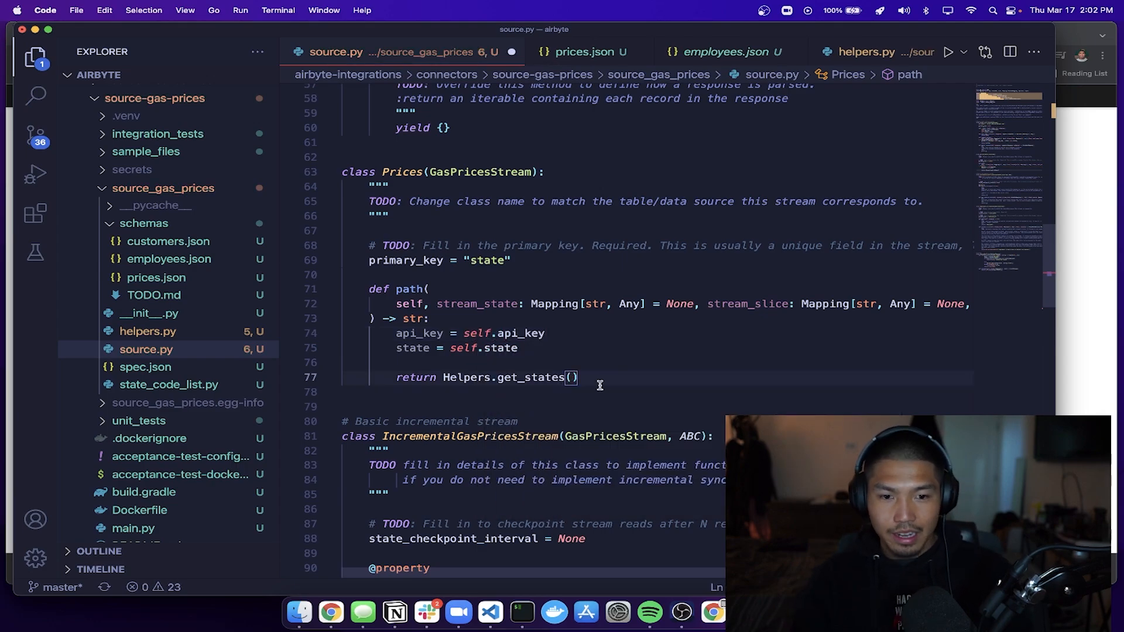
pyautogui.scroll(-3)
pyautogui.write('print("state")')
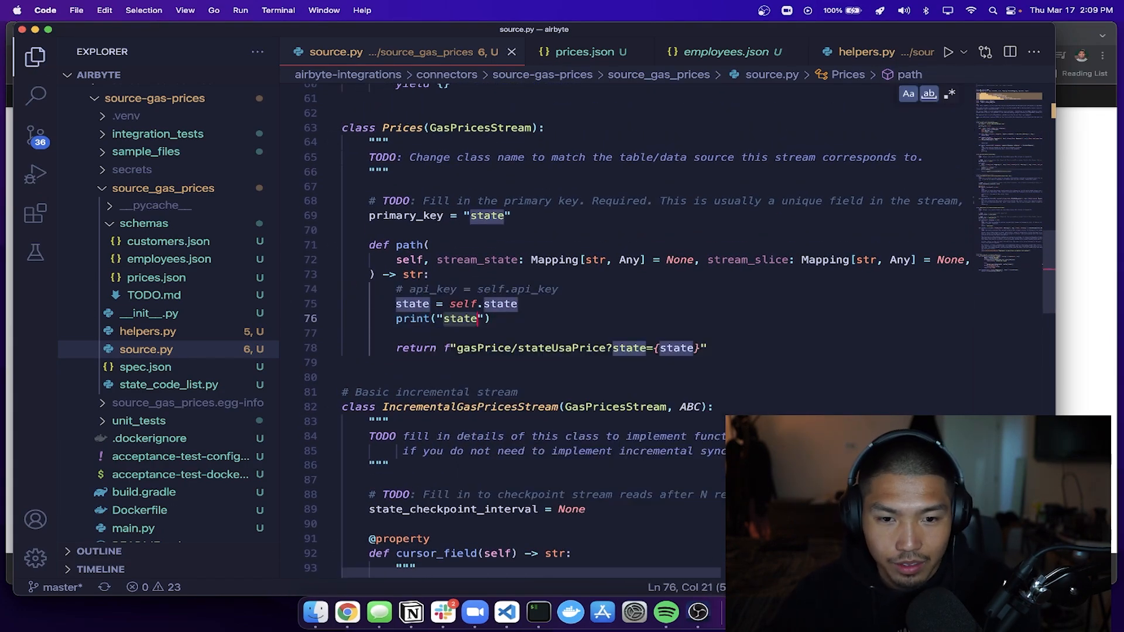
# - Remove the api_key line from GasPricesStream.__init__ and rerun discover to get the prices stream catalog
pyautogui.click(539, 615)
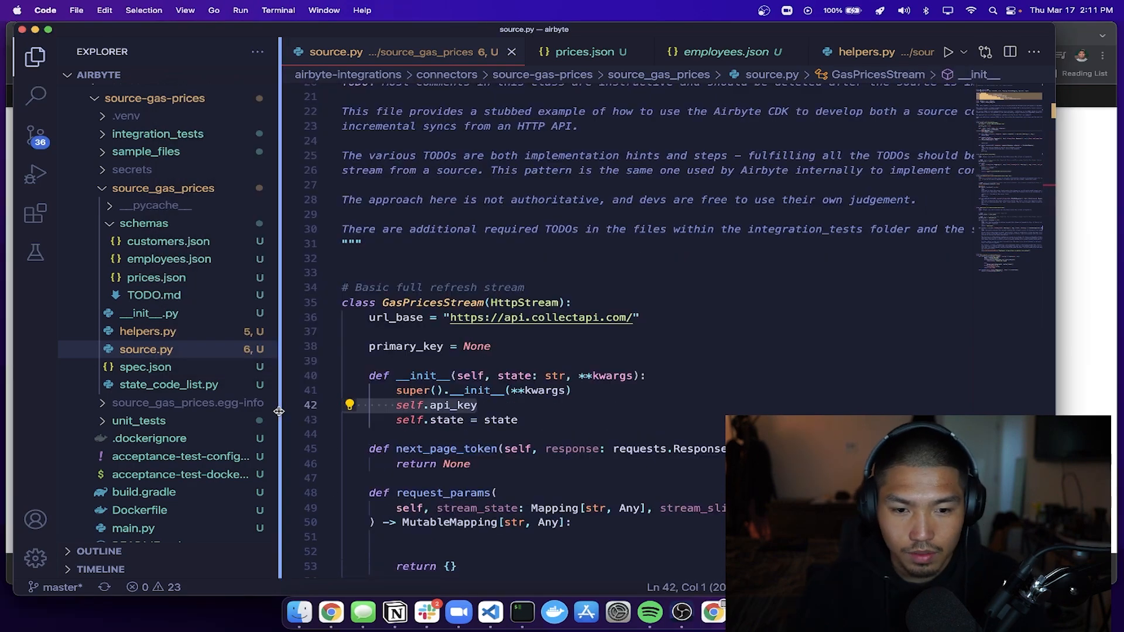
pyautogui.click(290, 621)
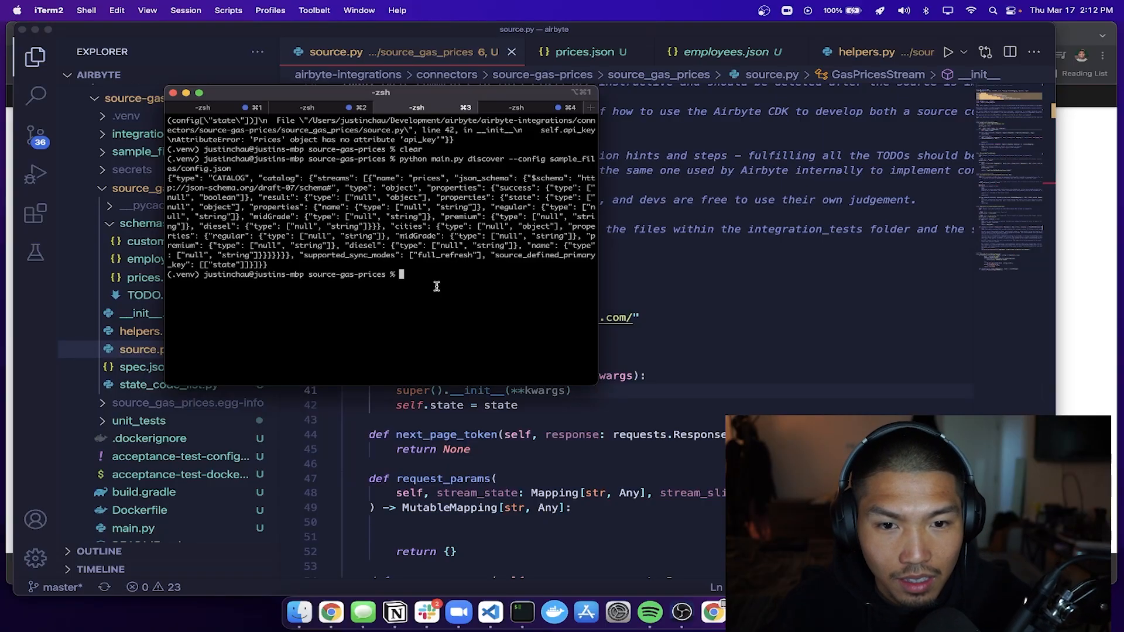
pyautogui.moveTo(879, 407)
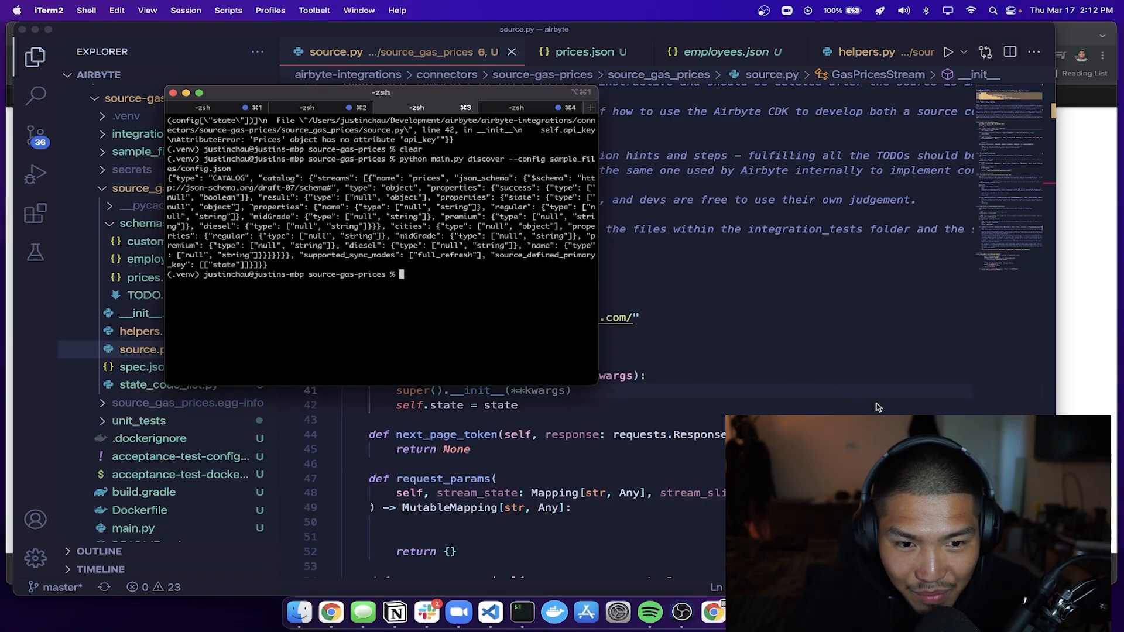